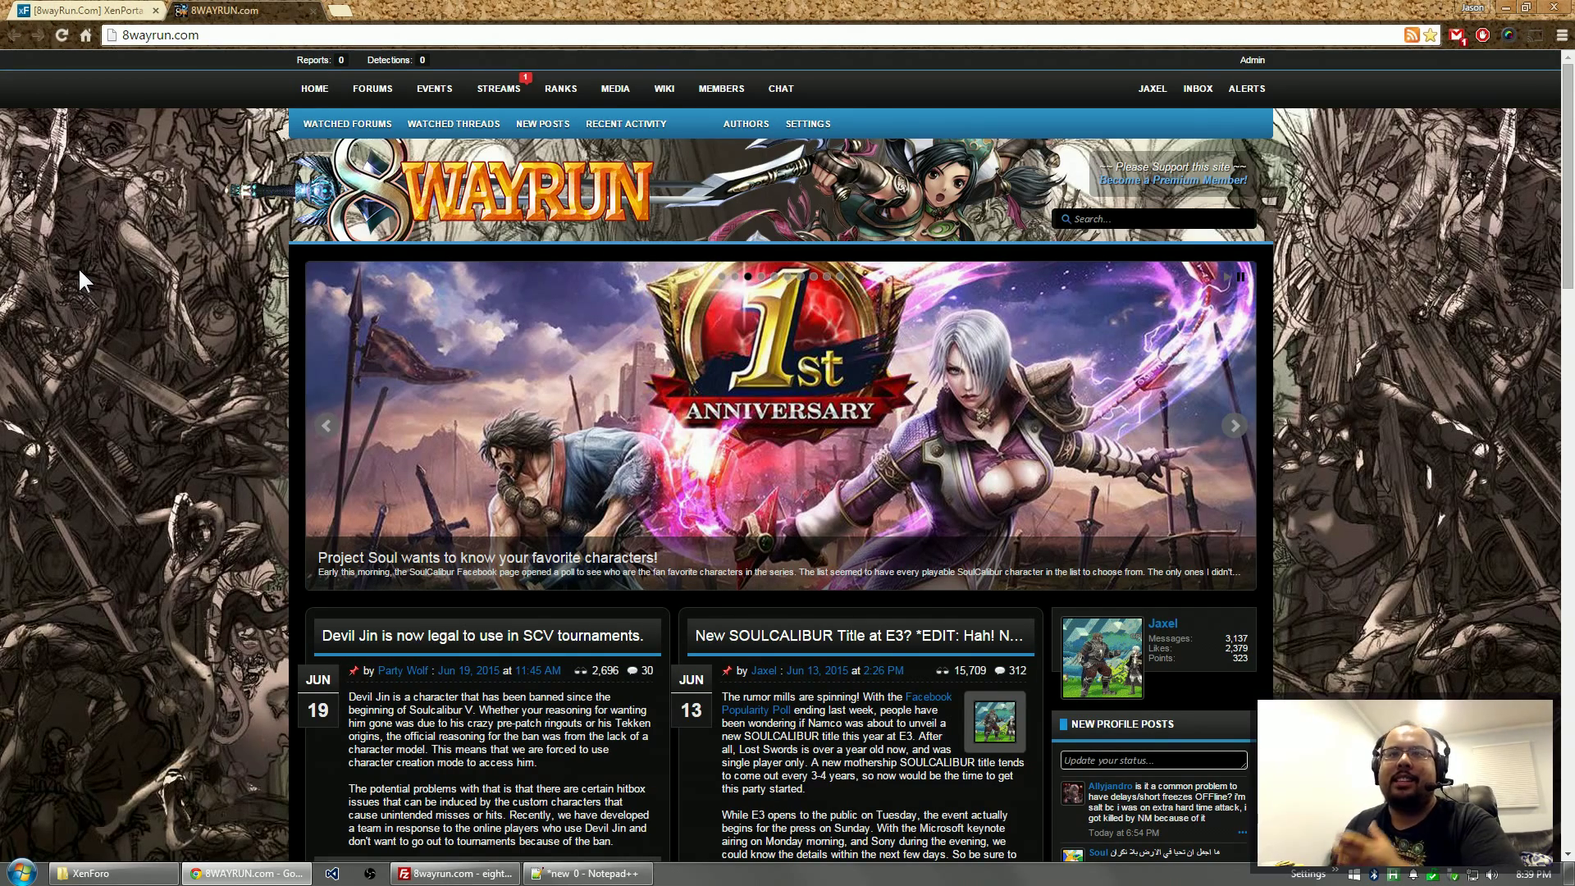
mouse_move(1424, 402)
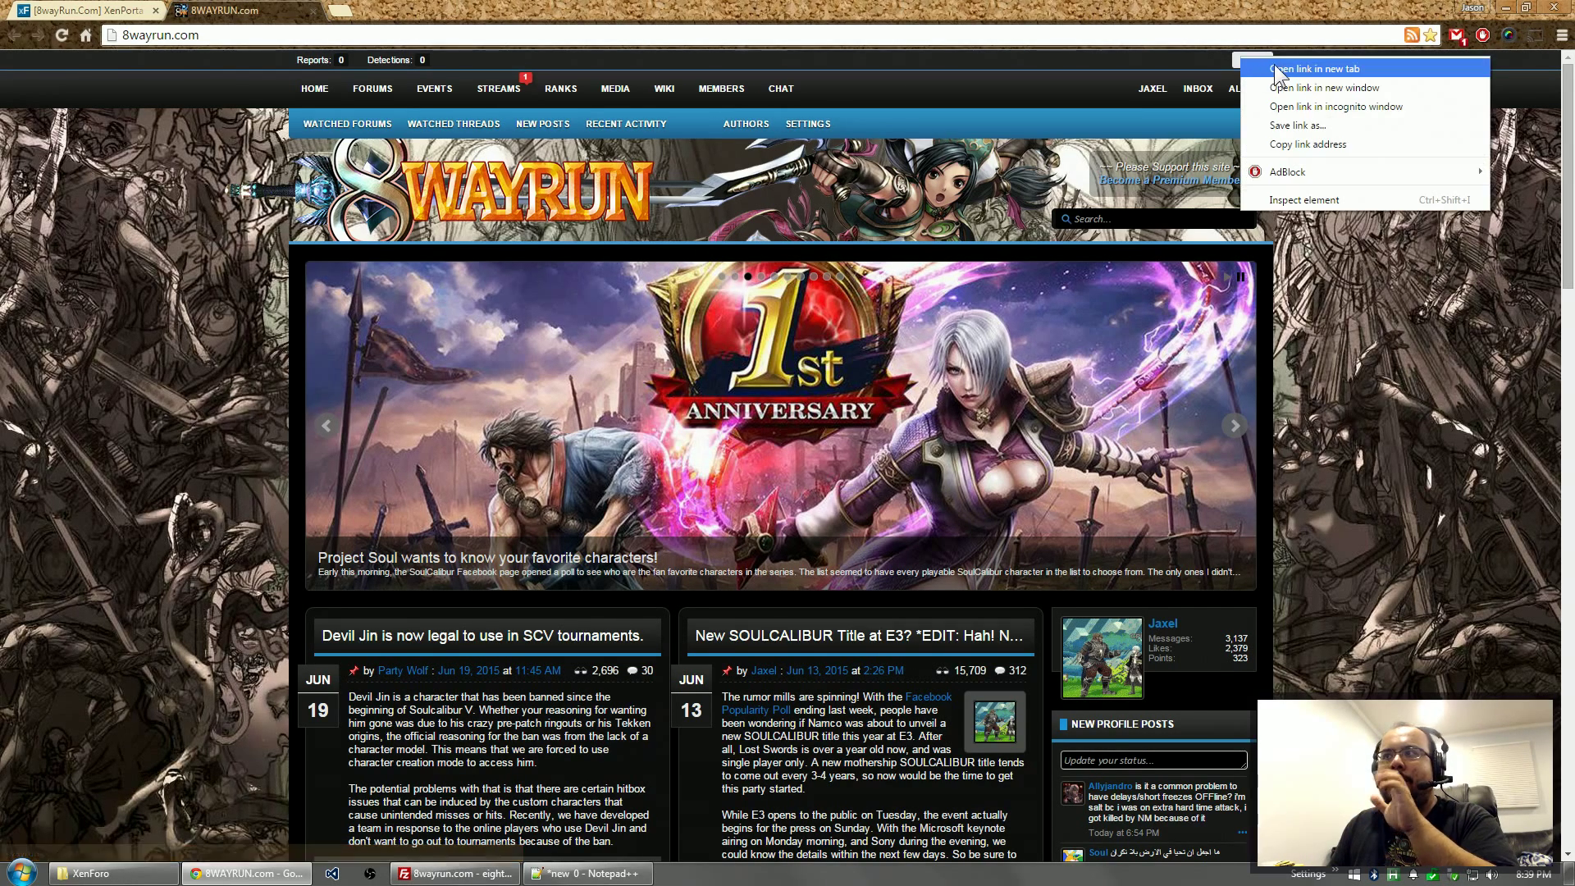
- Open the forum's Admin Control Panel in a new tab and switch to it
click(1311, 69)
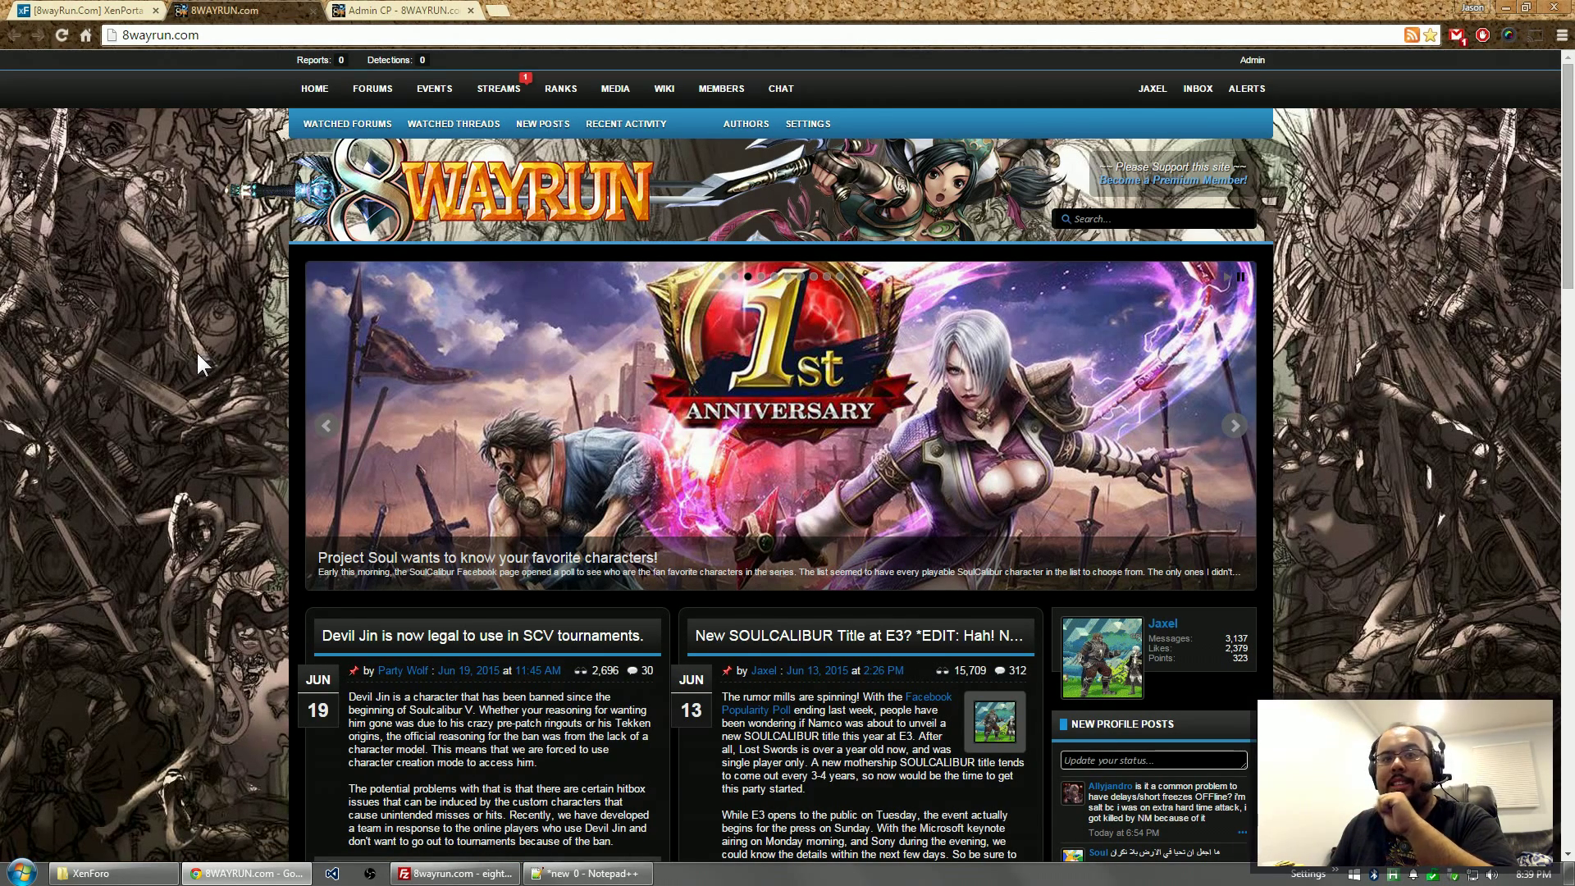
mouse_move(339, 80)
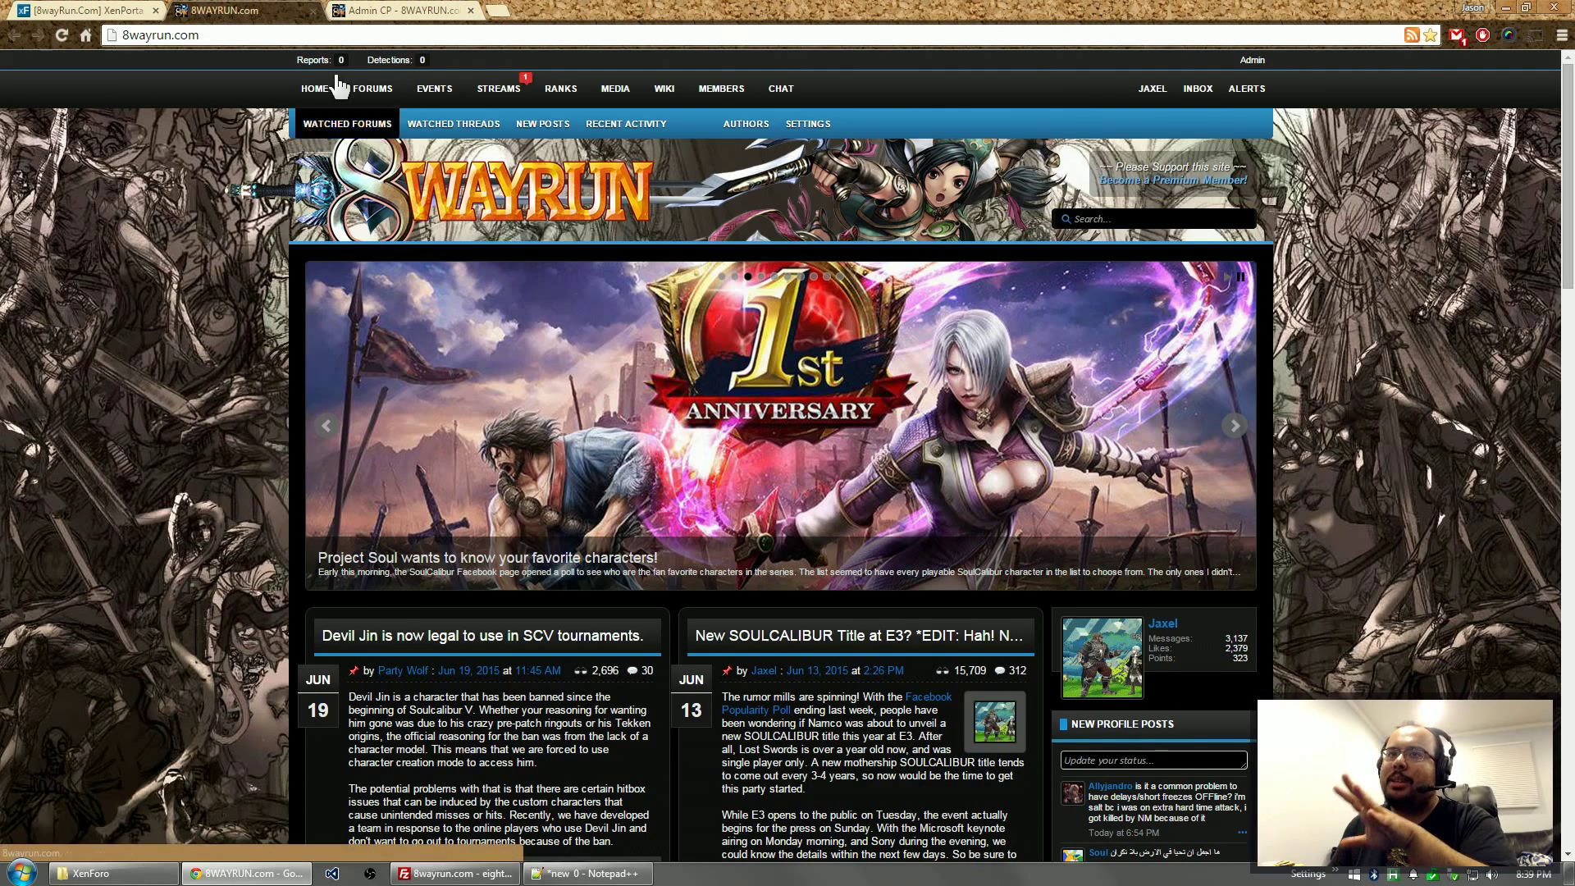
click(393, 10)
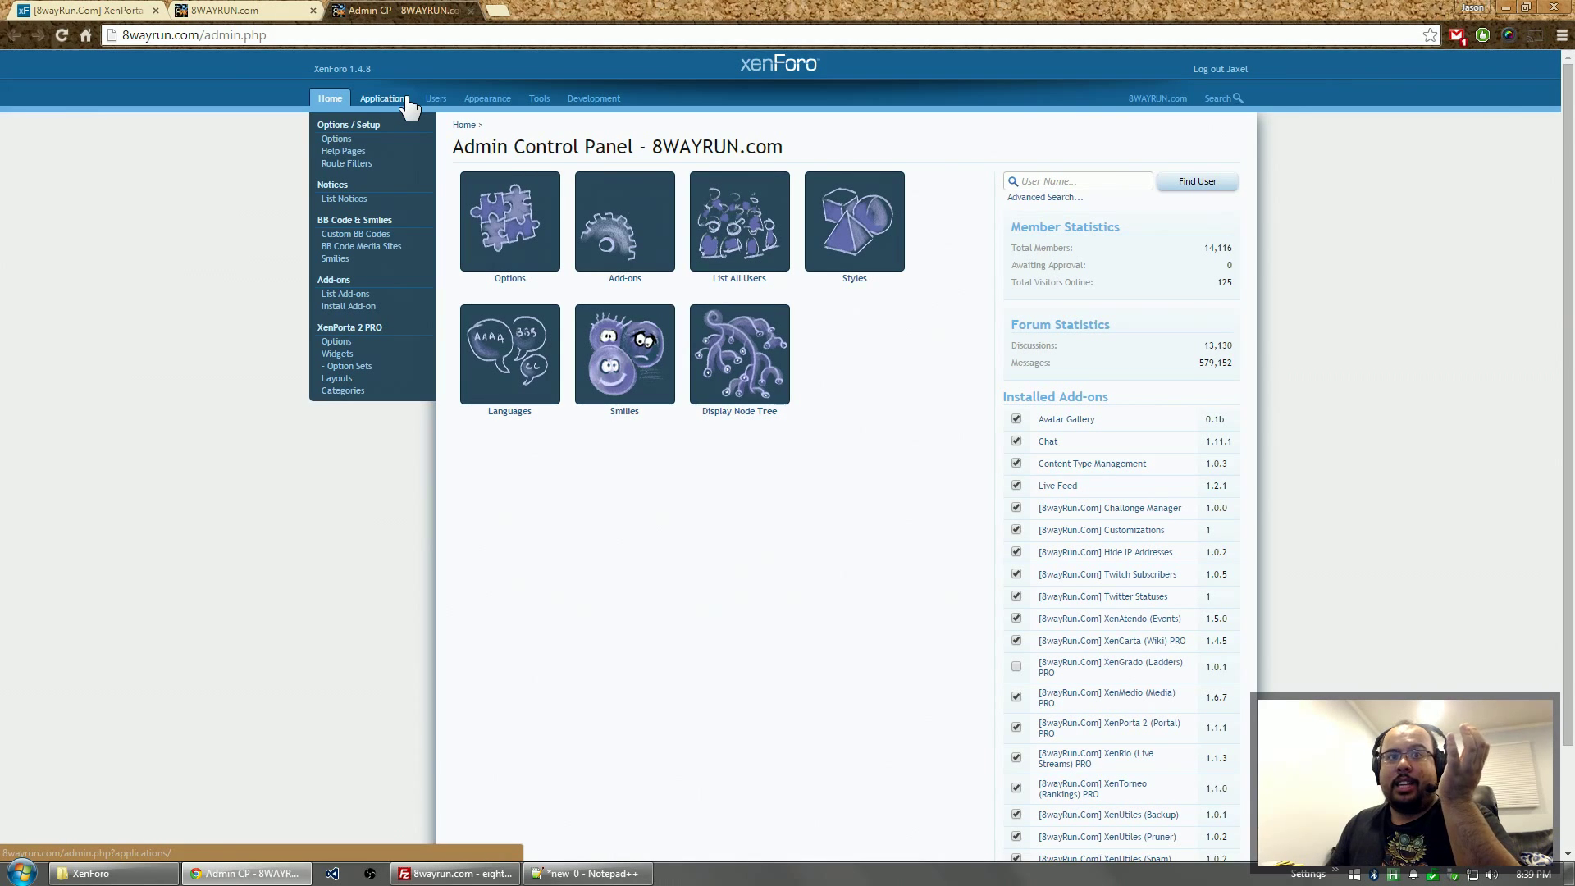
- Go to Applications and start Create New Page from the Node Tree sidebar
click(383, 98)
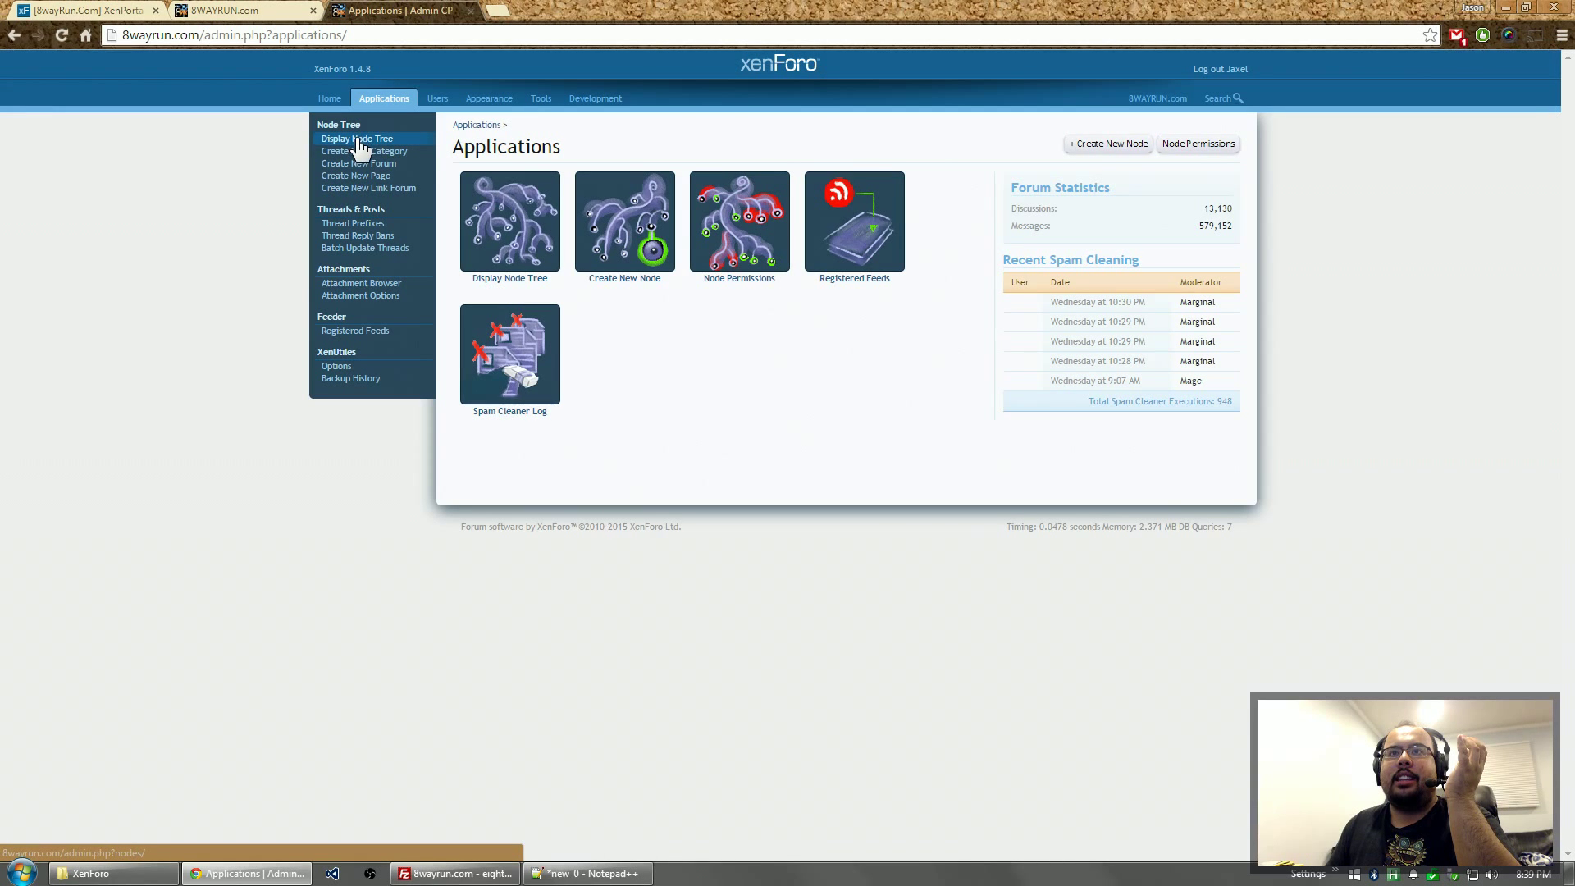
mouse_move(355, 175)
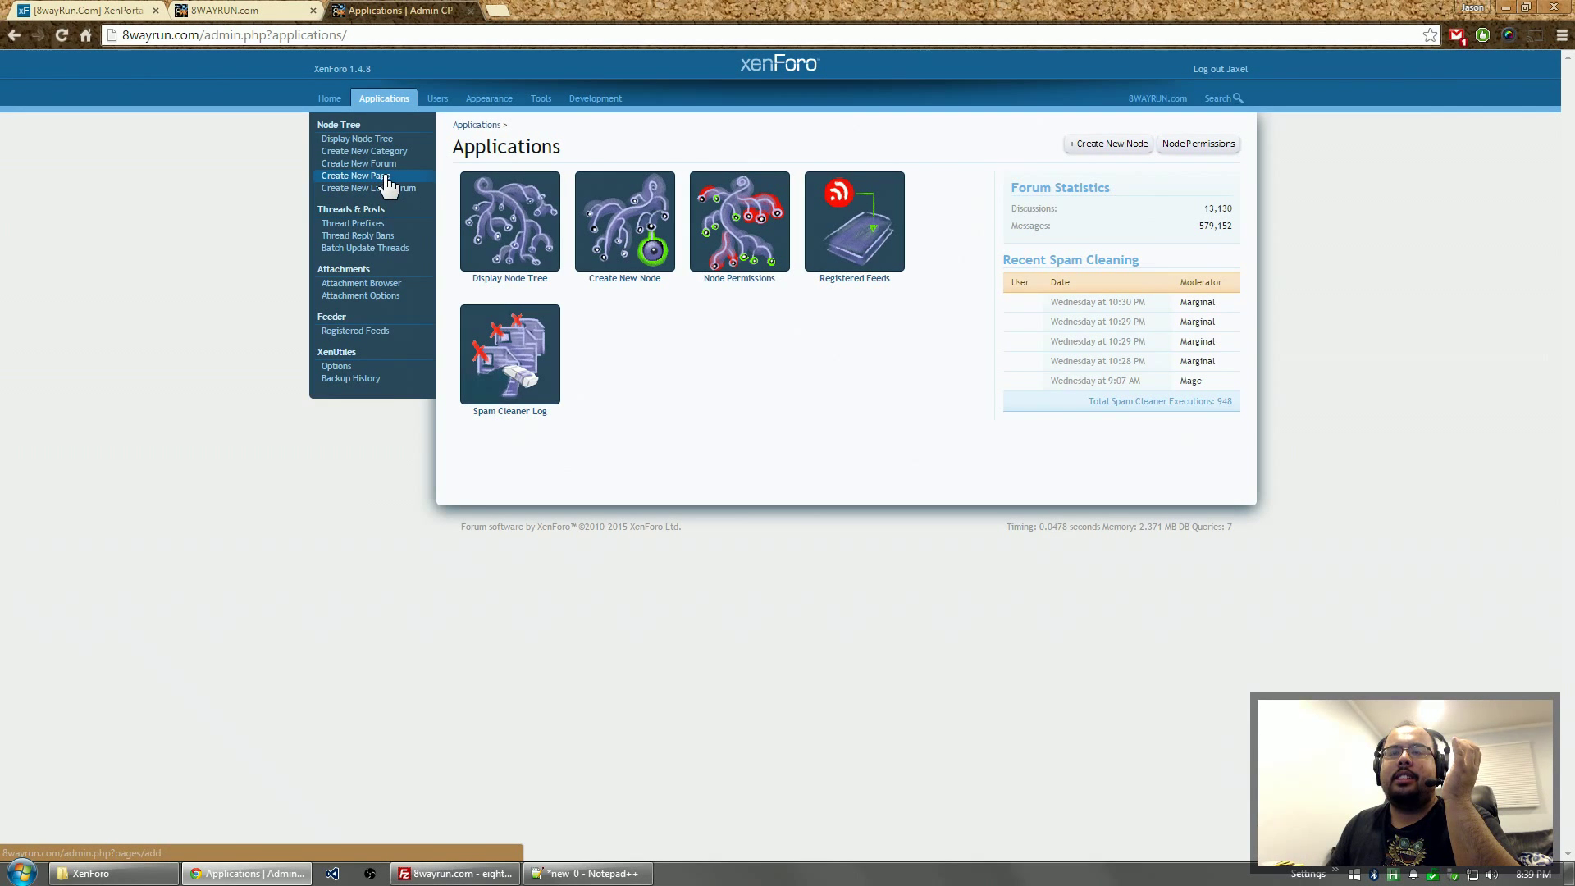
mouse_move(359, 189)
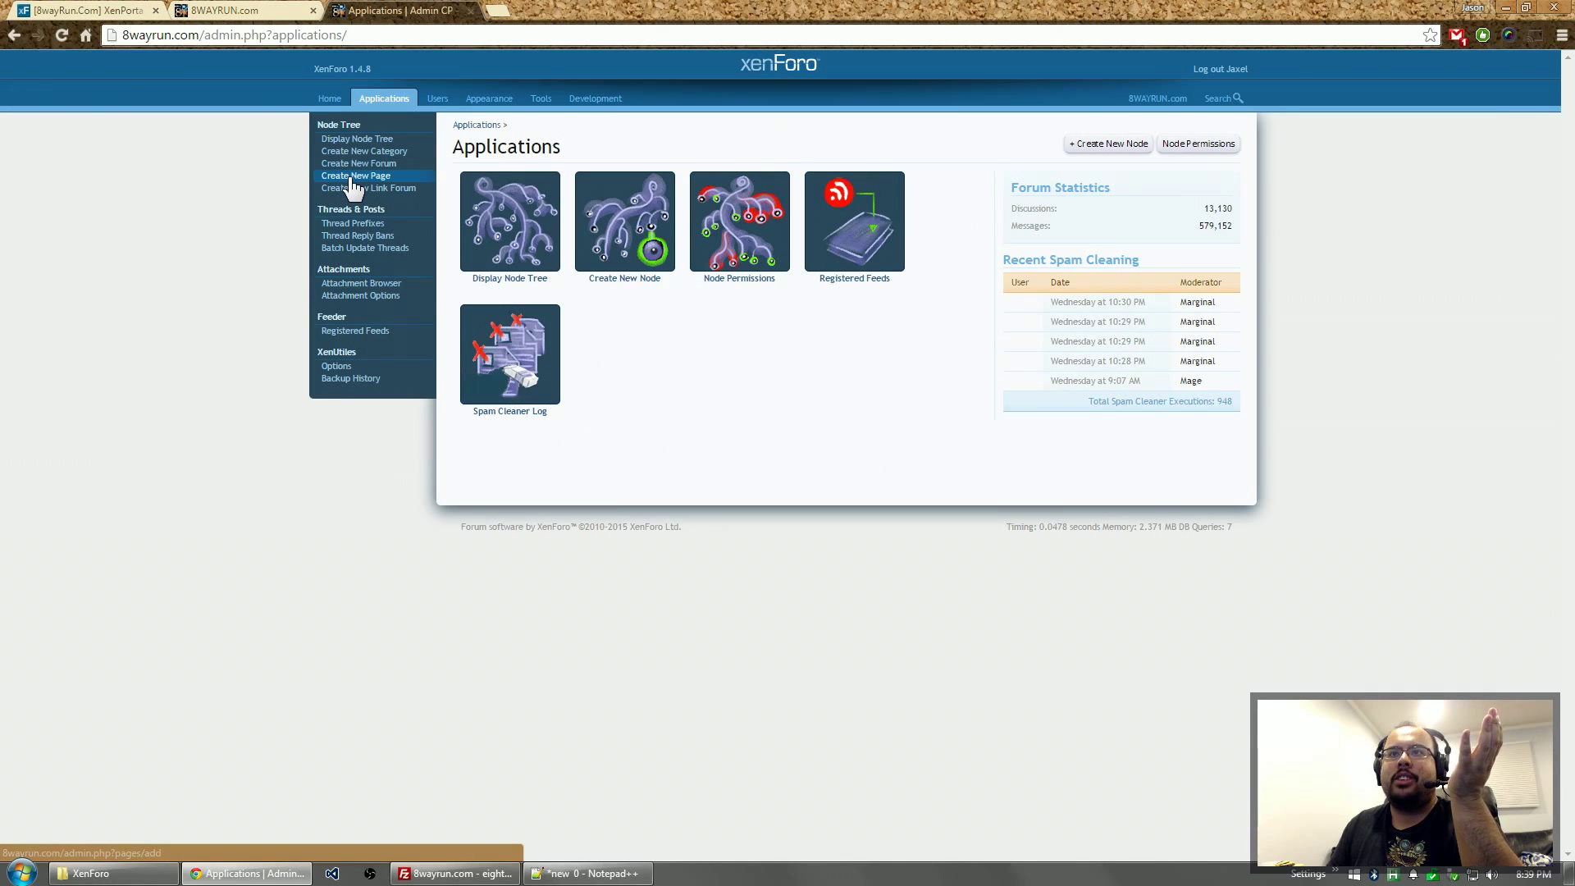
click(355, 175)
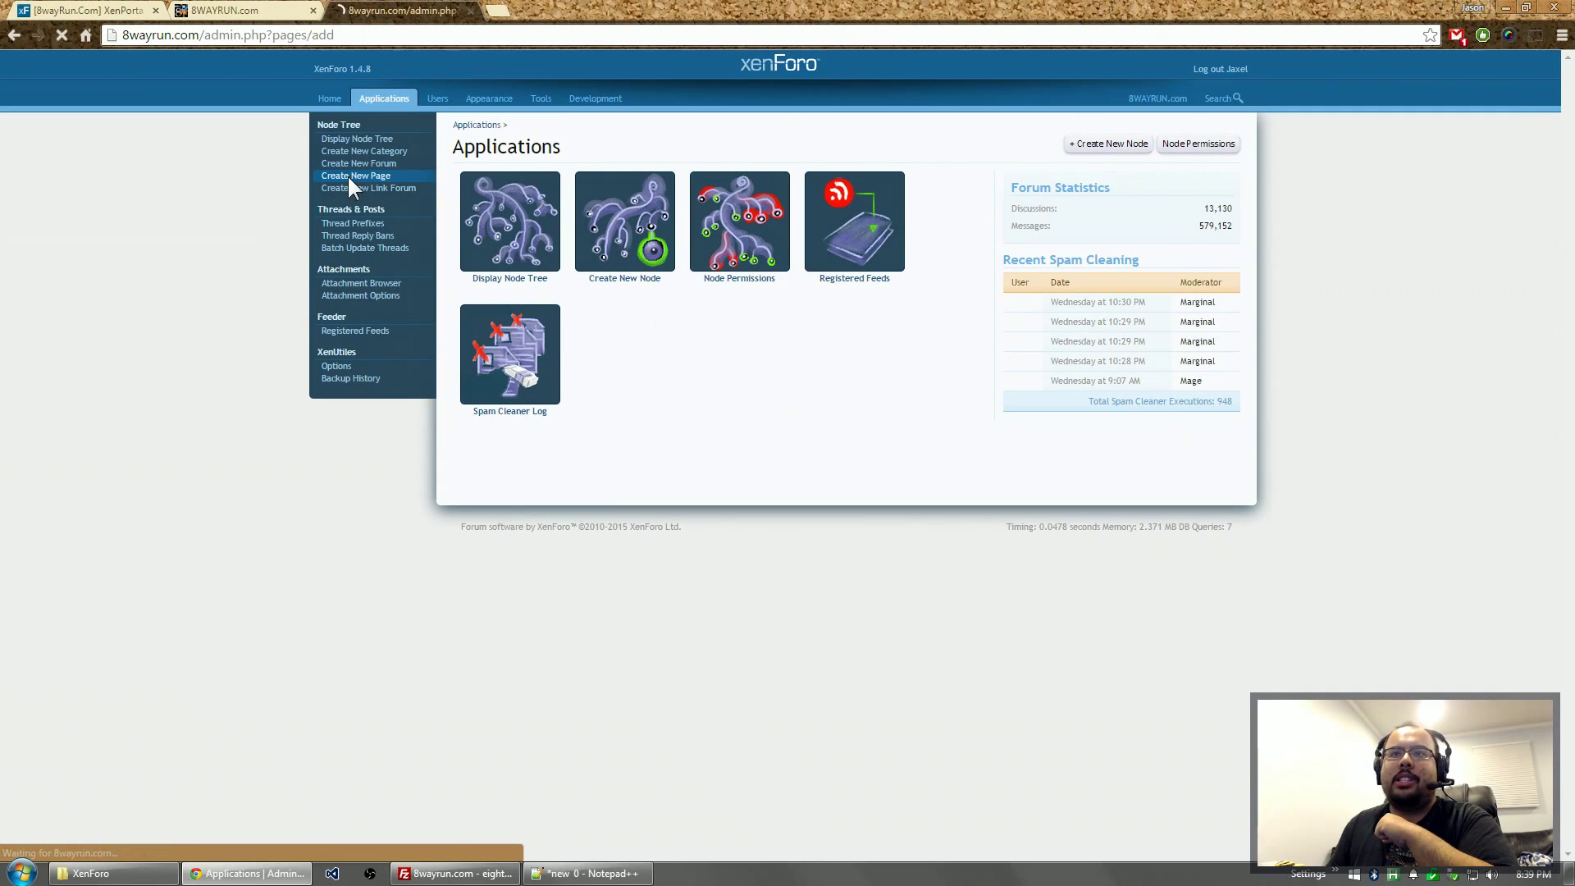
- Set URL lipsum, title Lorem Ipsum, Dolor sit Amet!, description 'This is a test page', hidden from node list
click(354, 175)
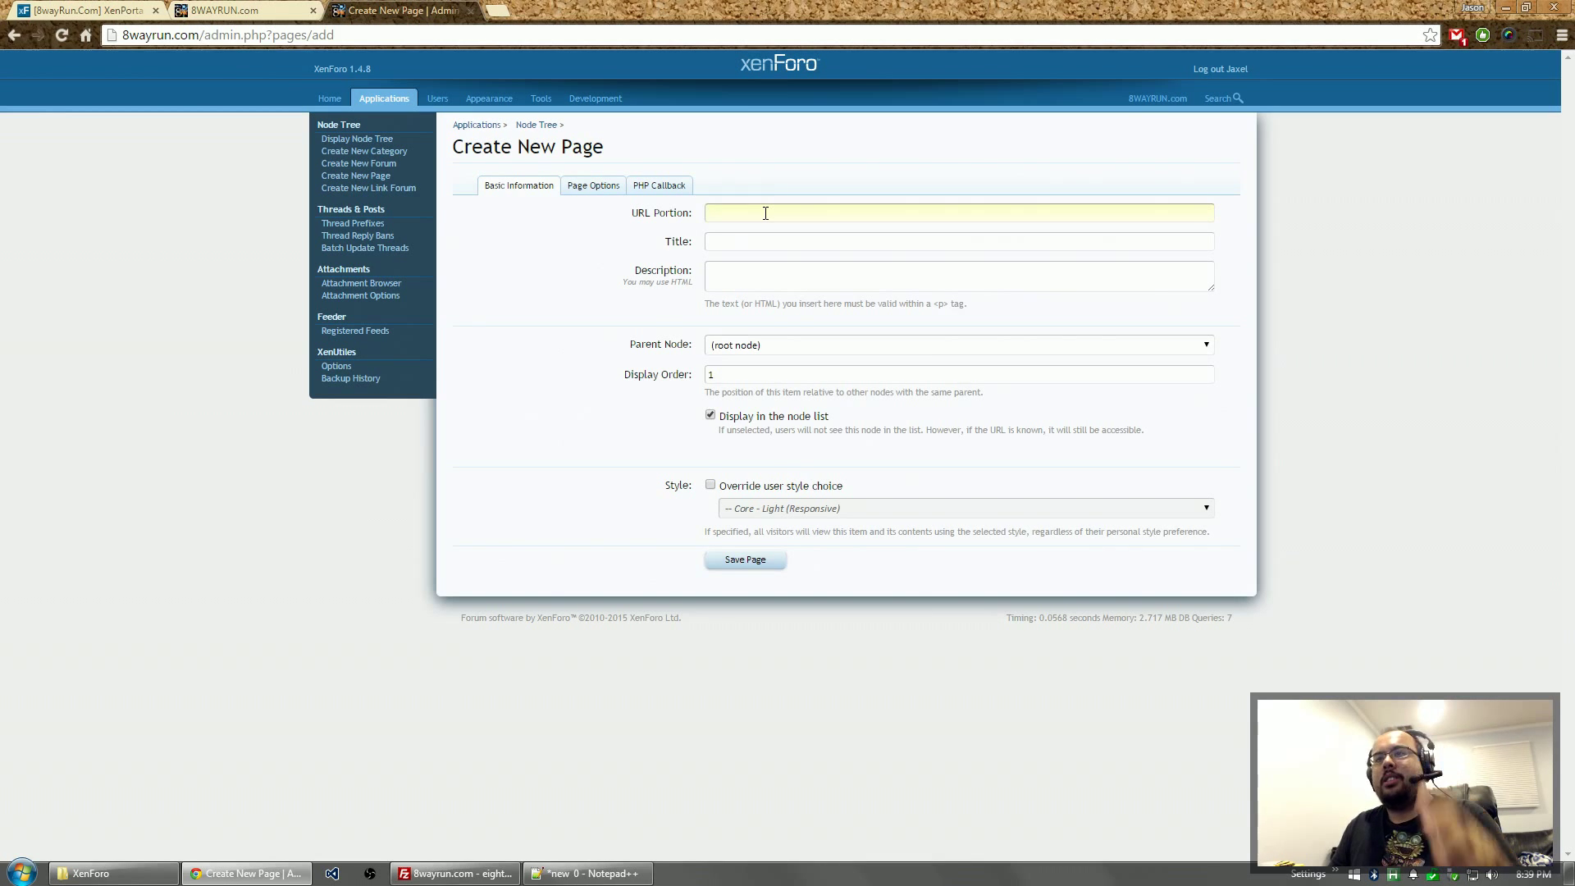
text(lipsum)
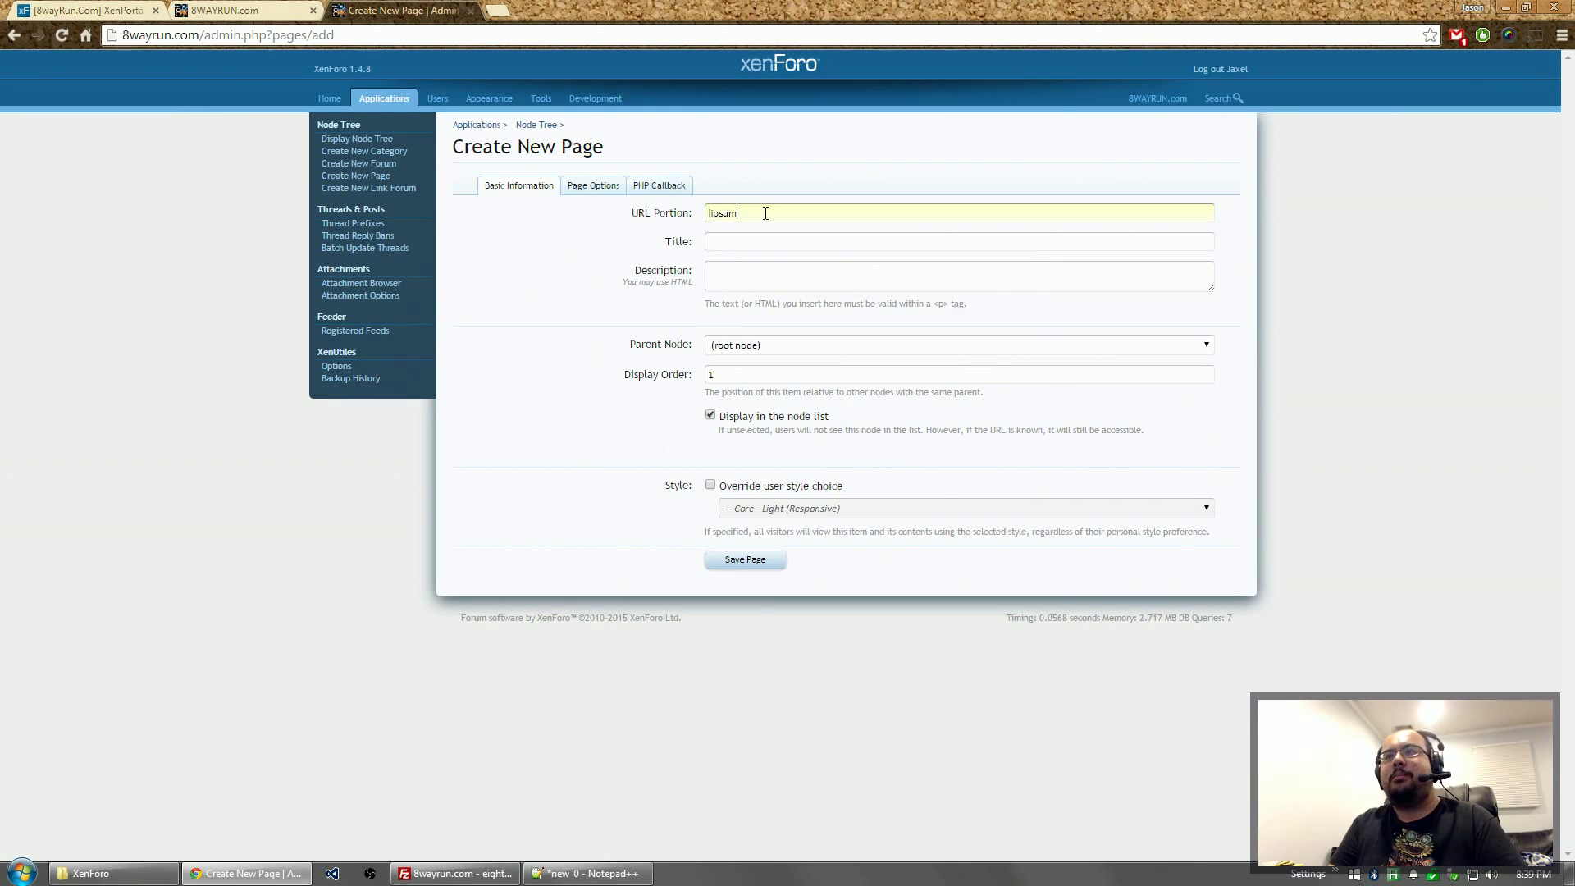
text(Lorem Ipsum, Dolor sit Amet!)
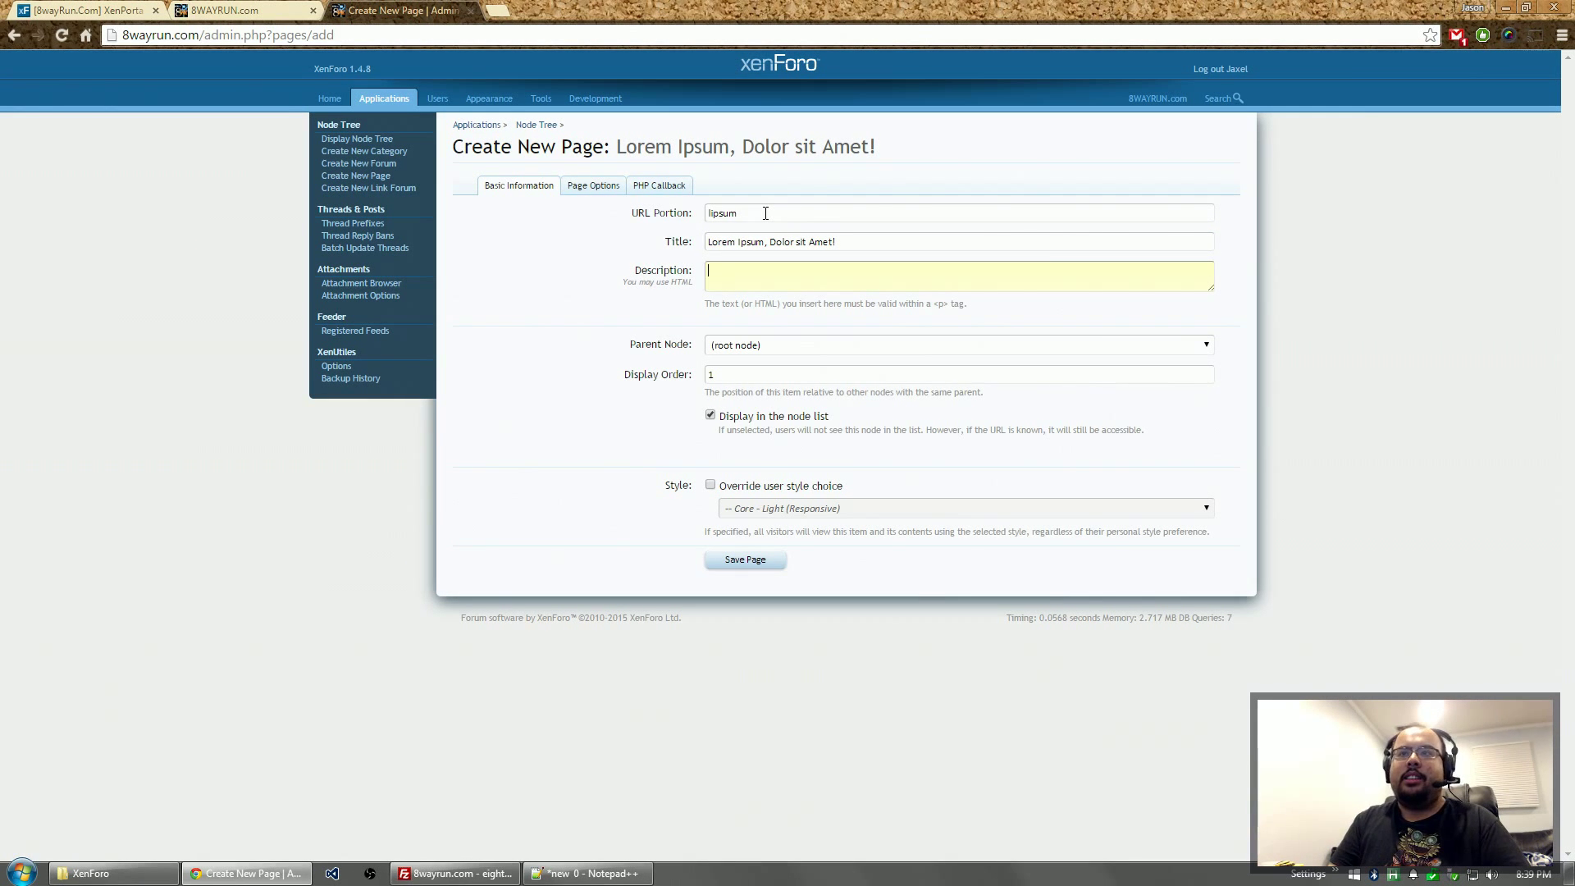
text(This is a)
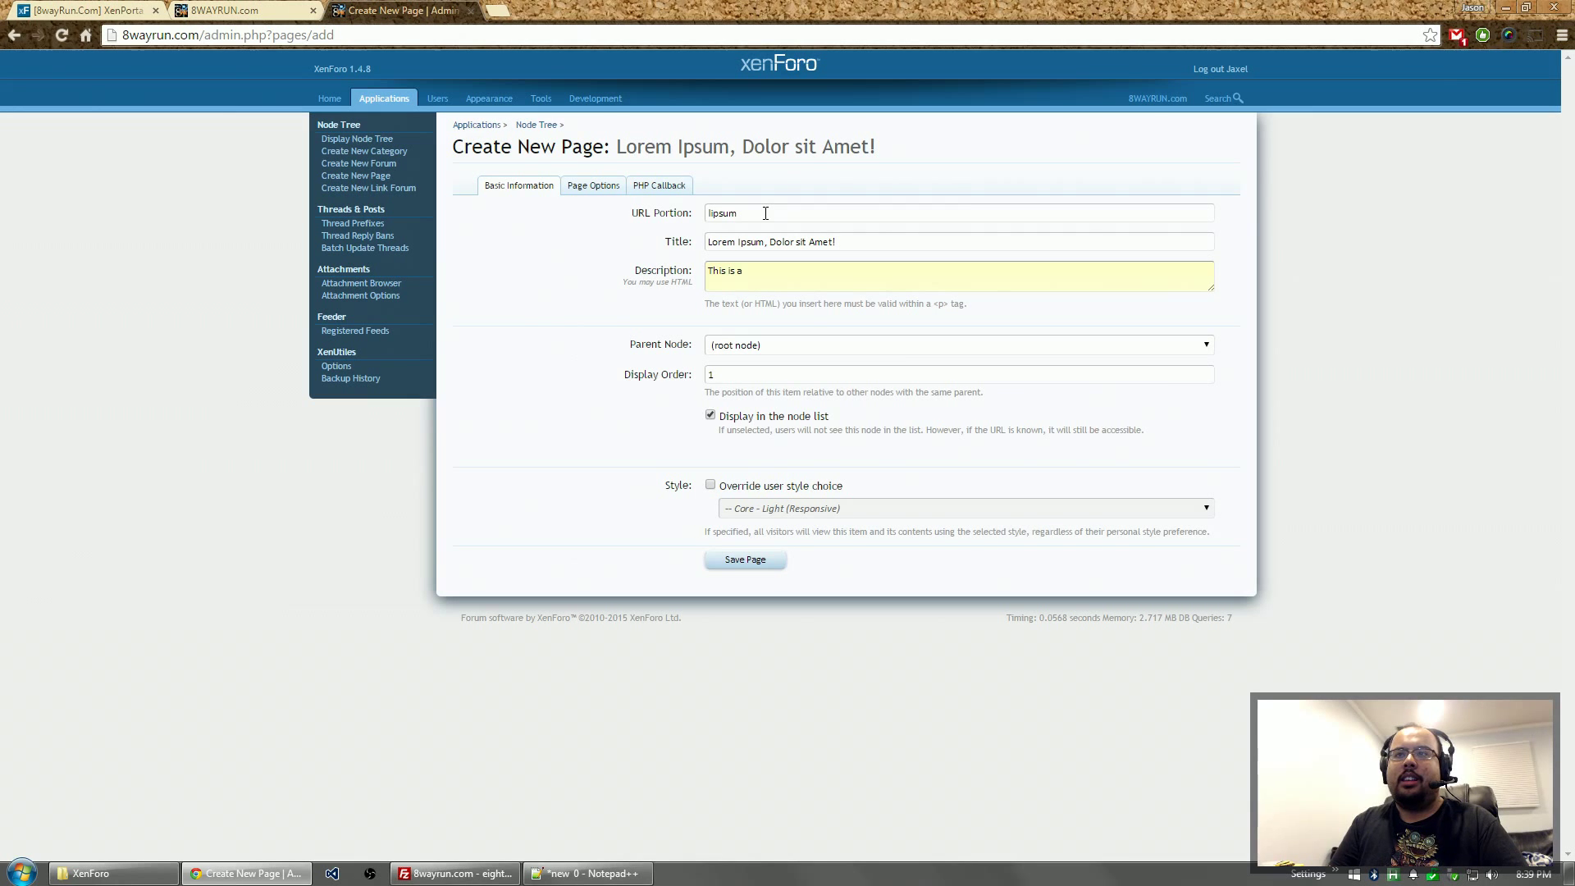
text(test page)
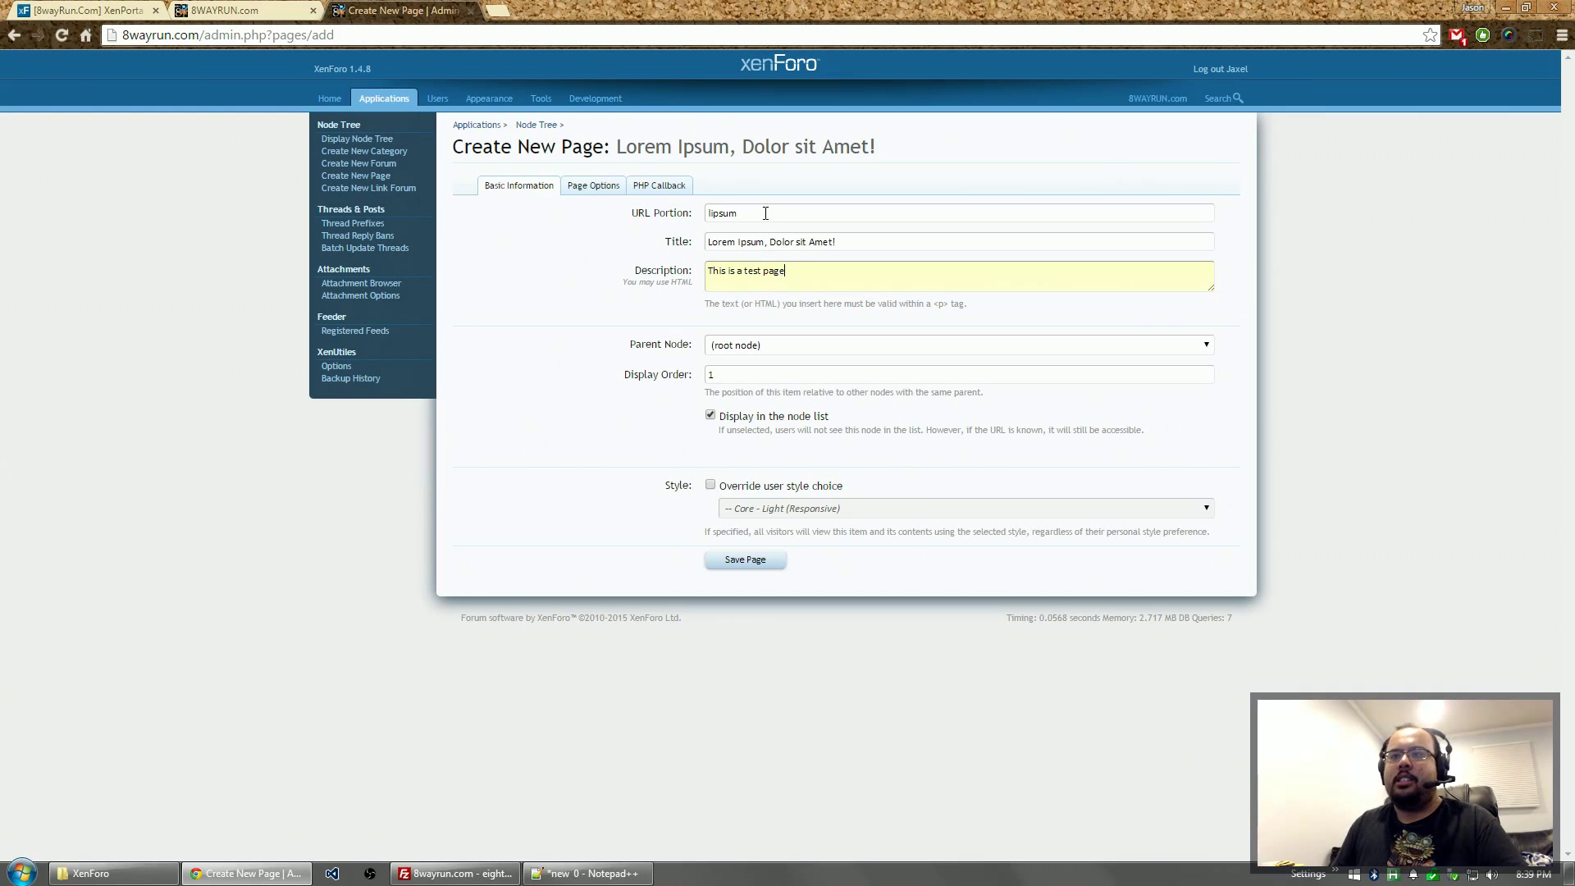
click(711, 415)
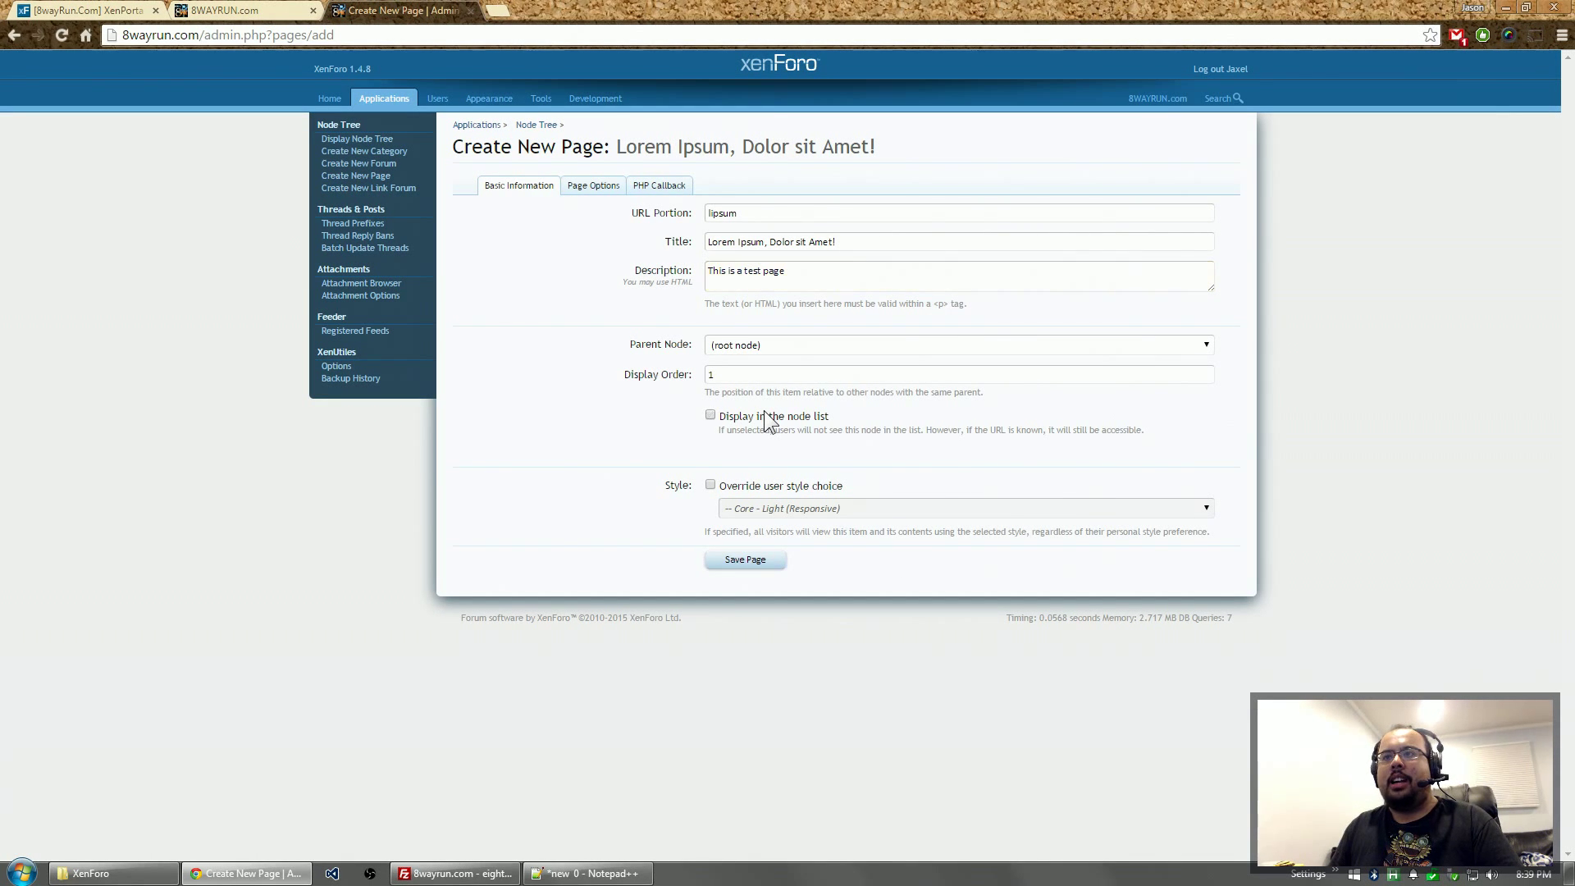
- Review the Page Options and PHP Callback settings, returning to Page Options
click(592, 185)
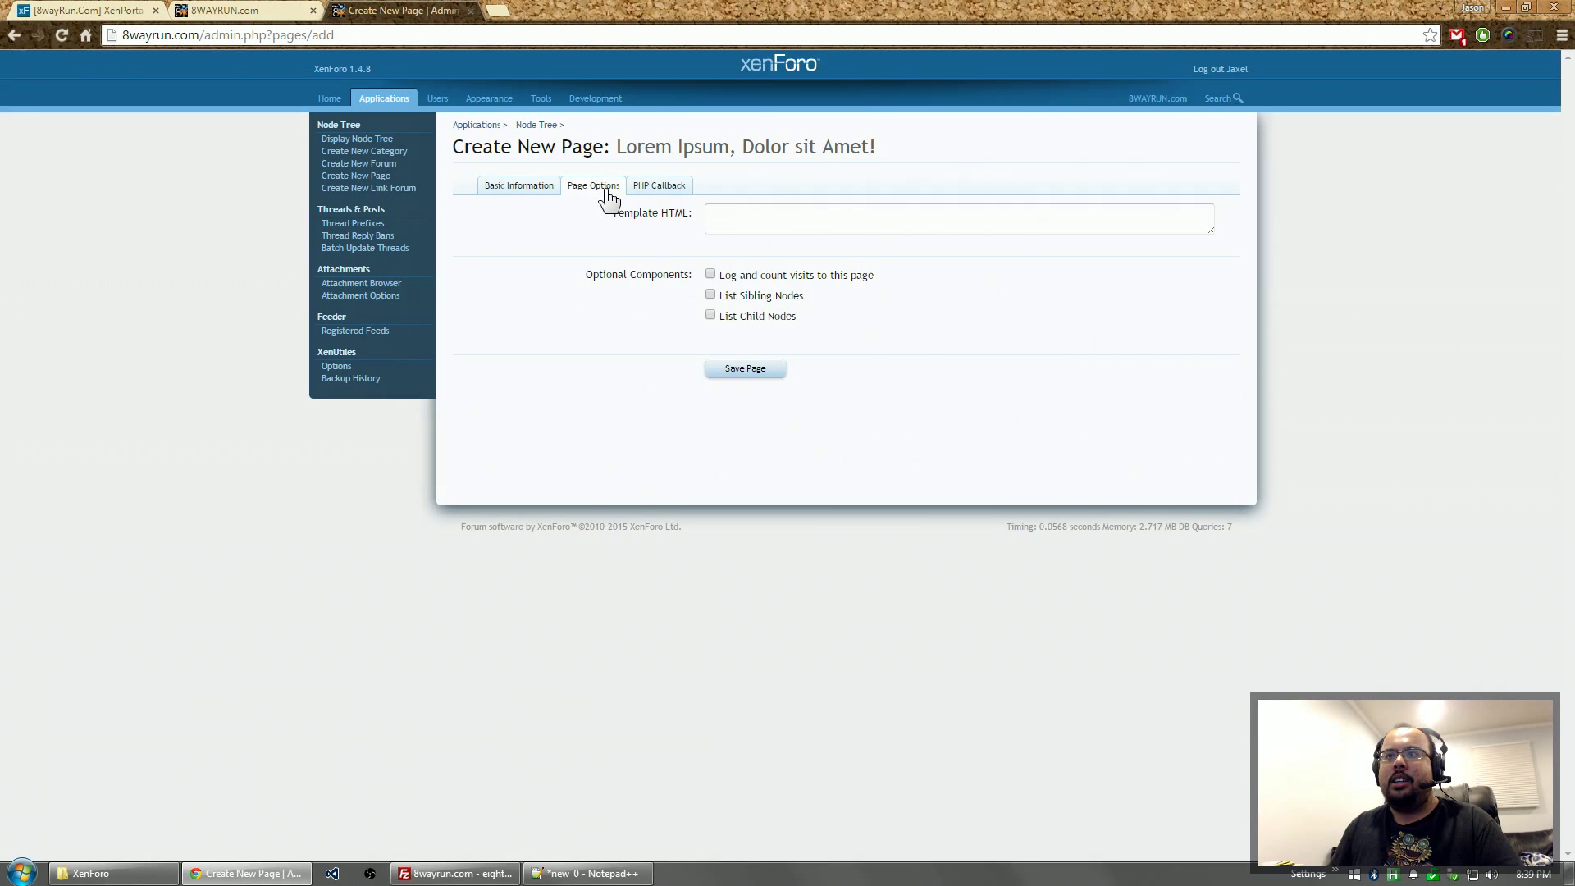
click(659, 185)
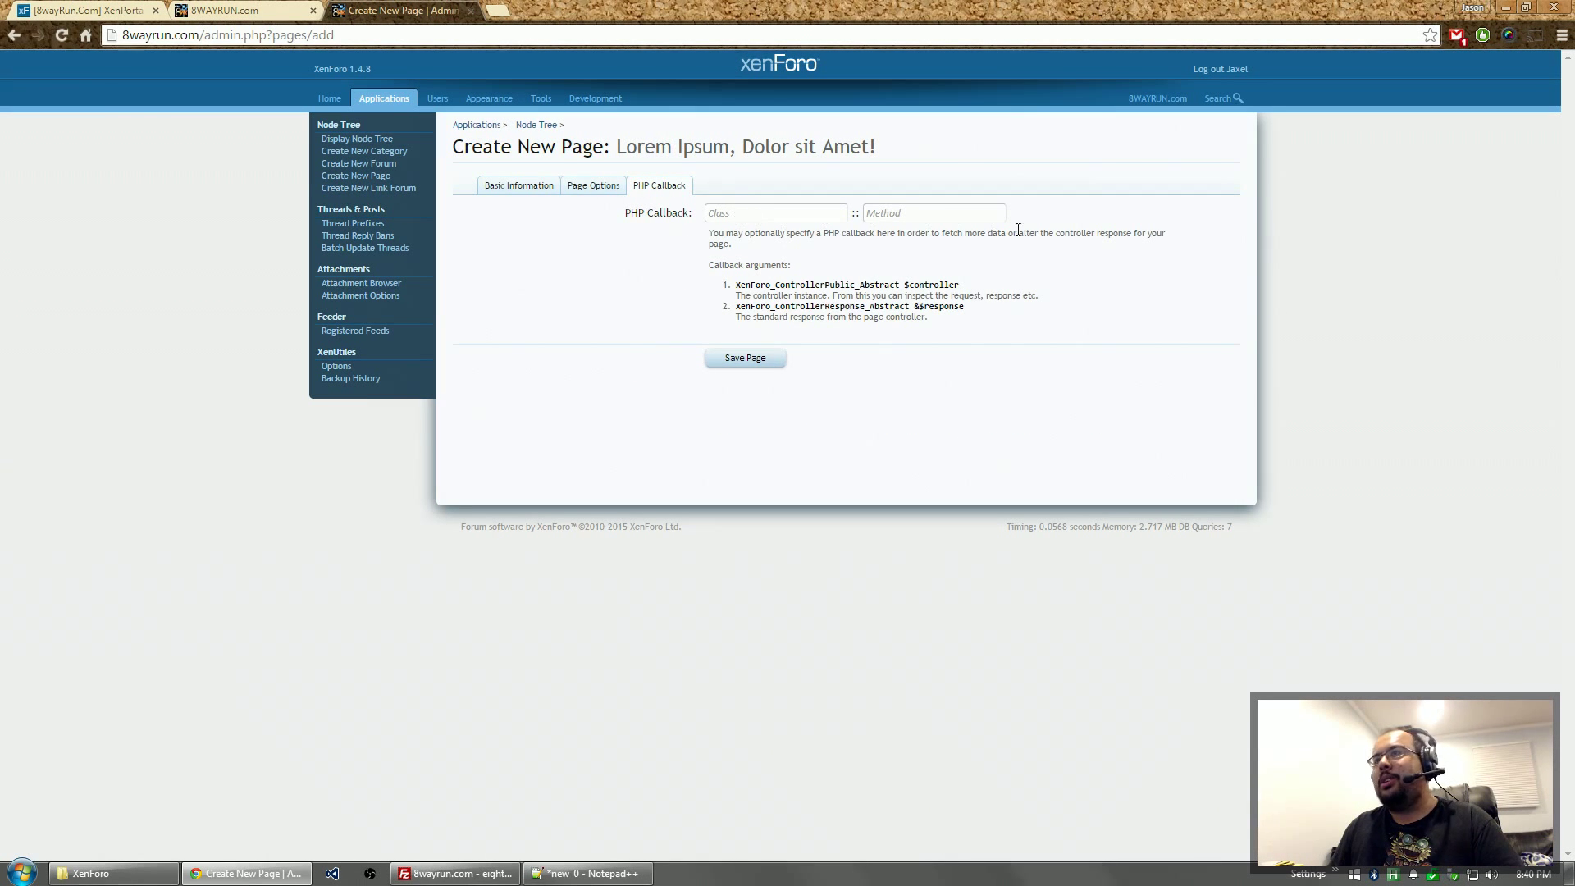
click(592, 185)
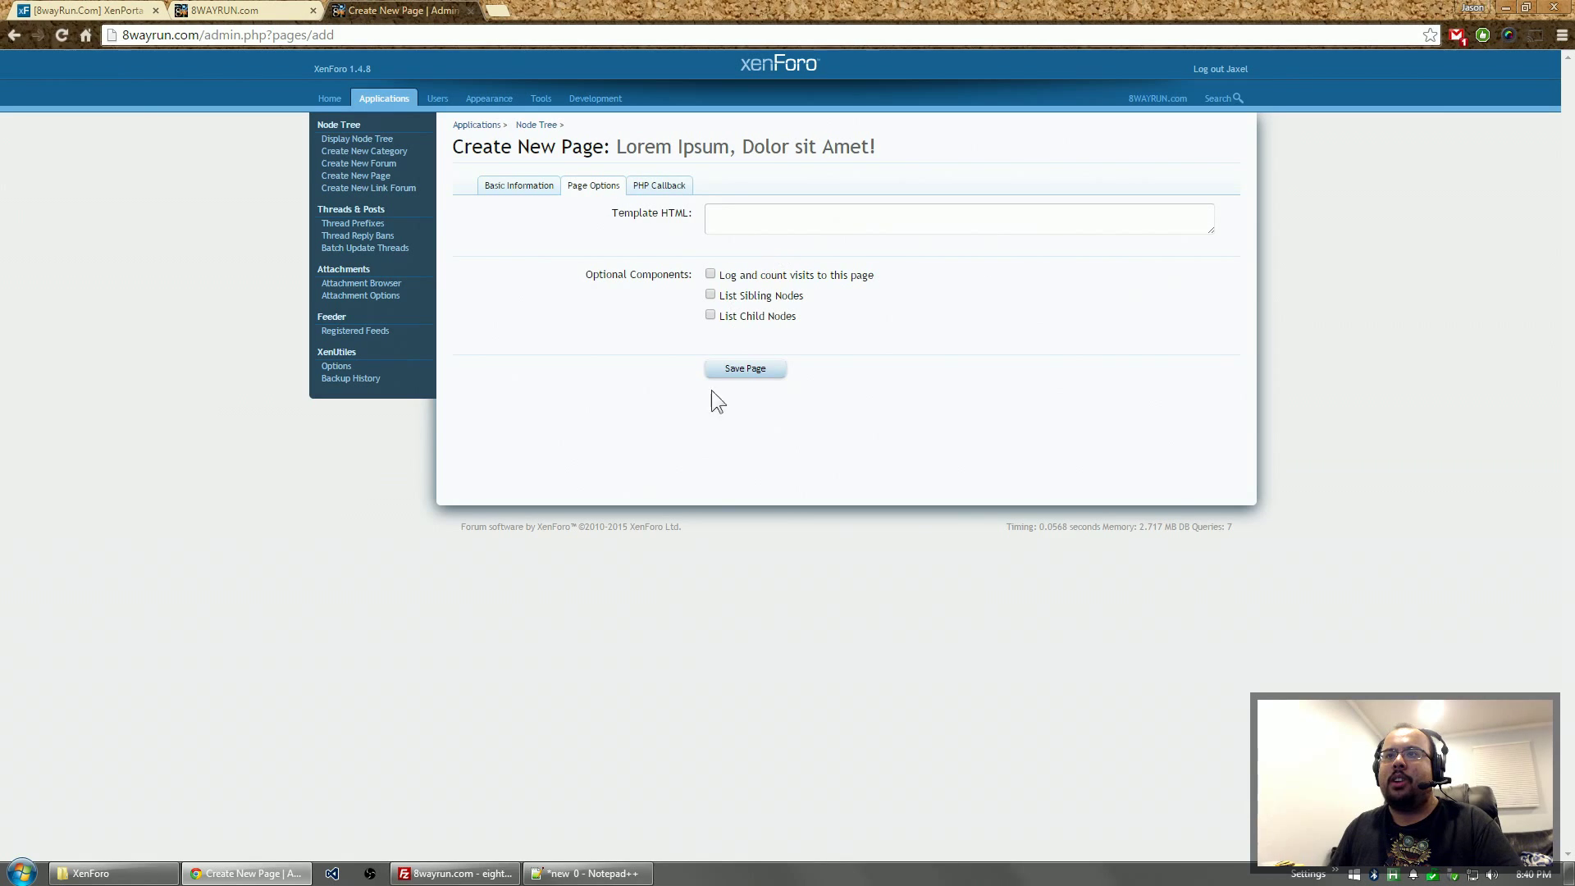
- Paste the lorem ipsum HTML into Template HTML and save the lipsum page
click(583, 872)
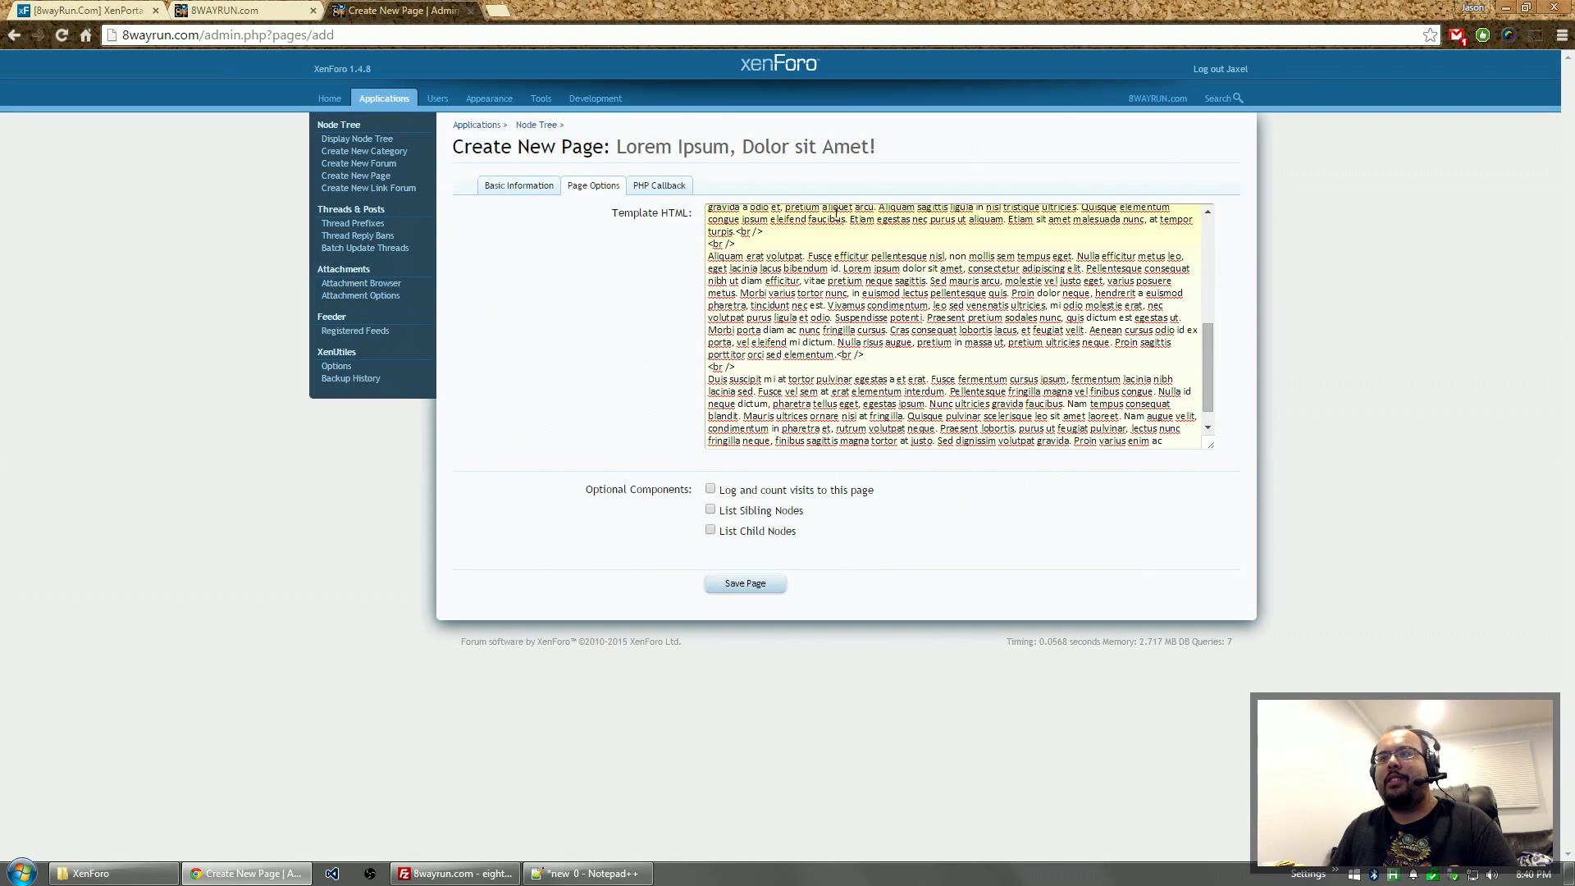
scroll(down, 3)
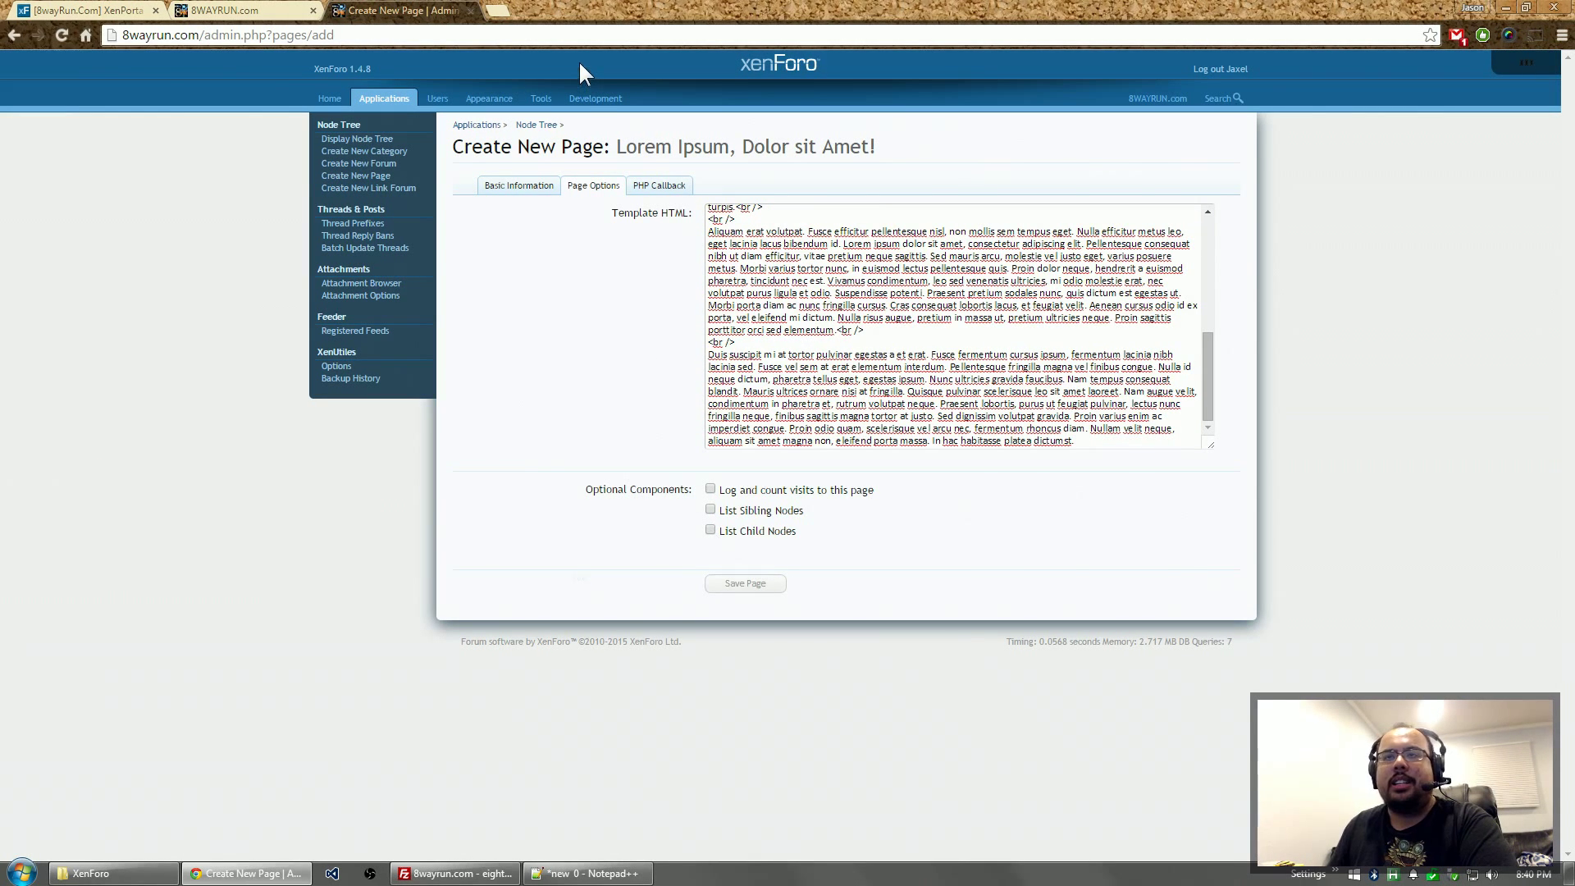
mouse_move(520, 30)
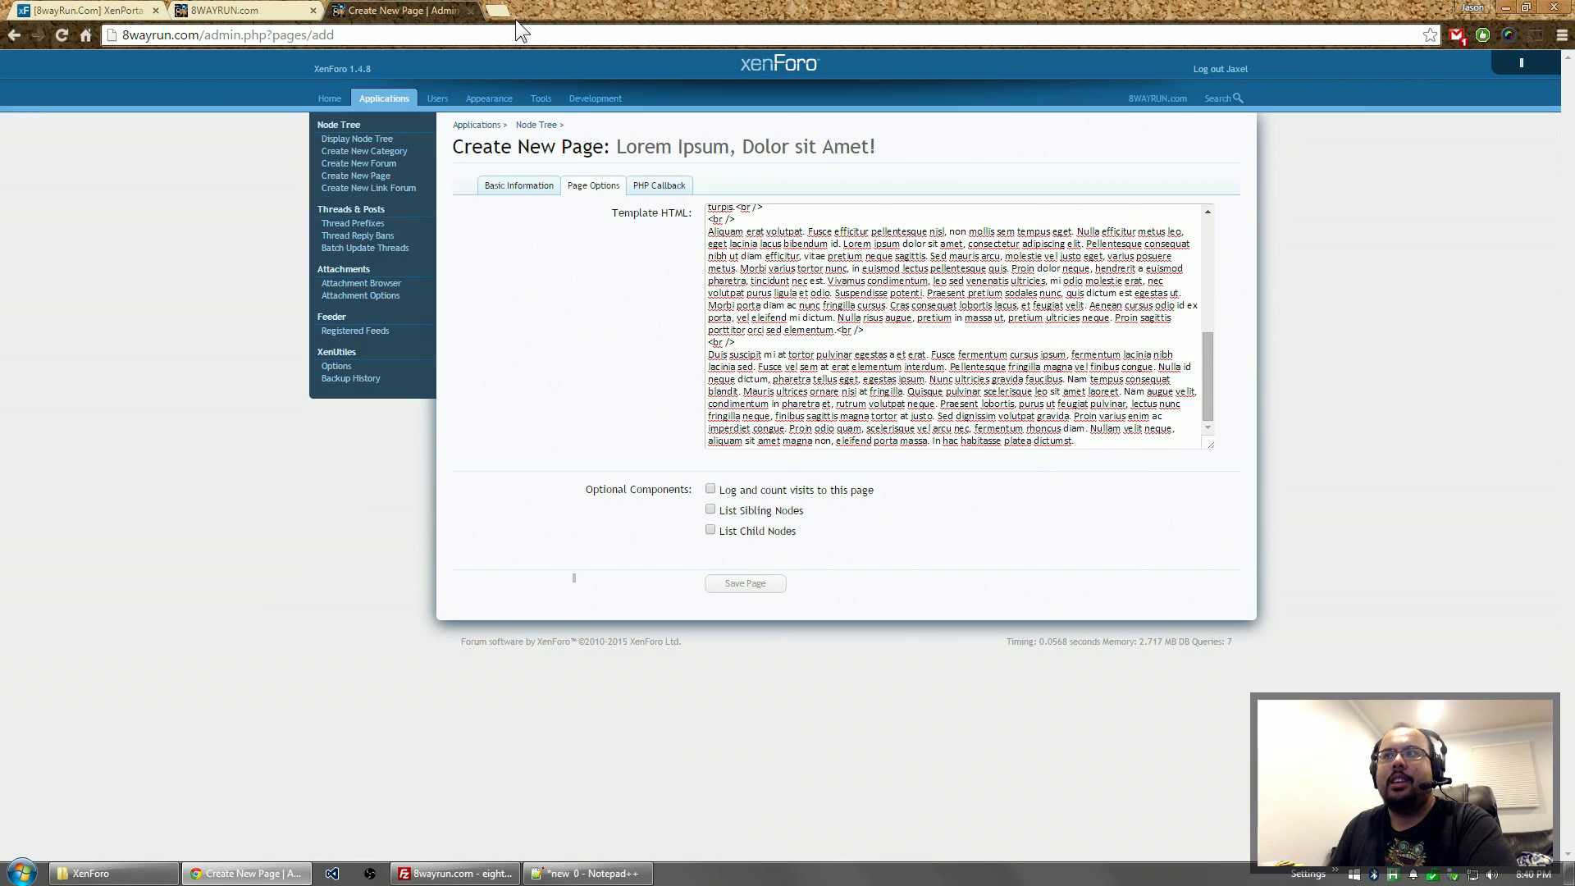
mouse_move(494, 14)
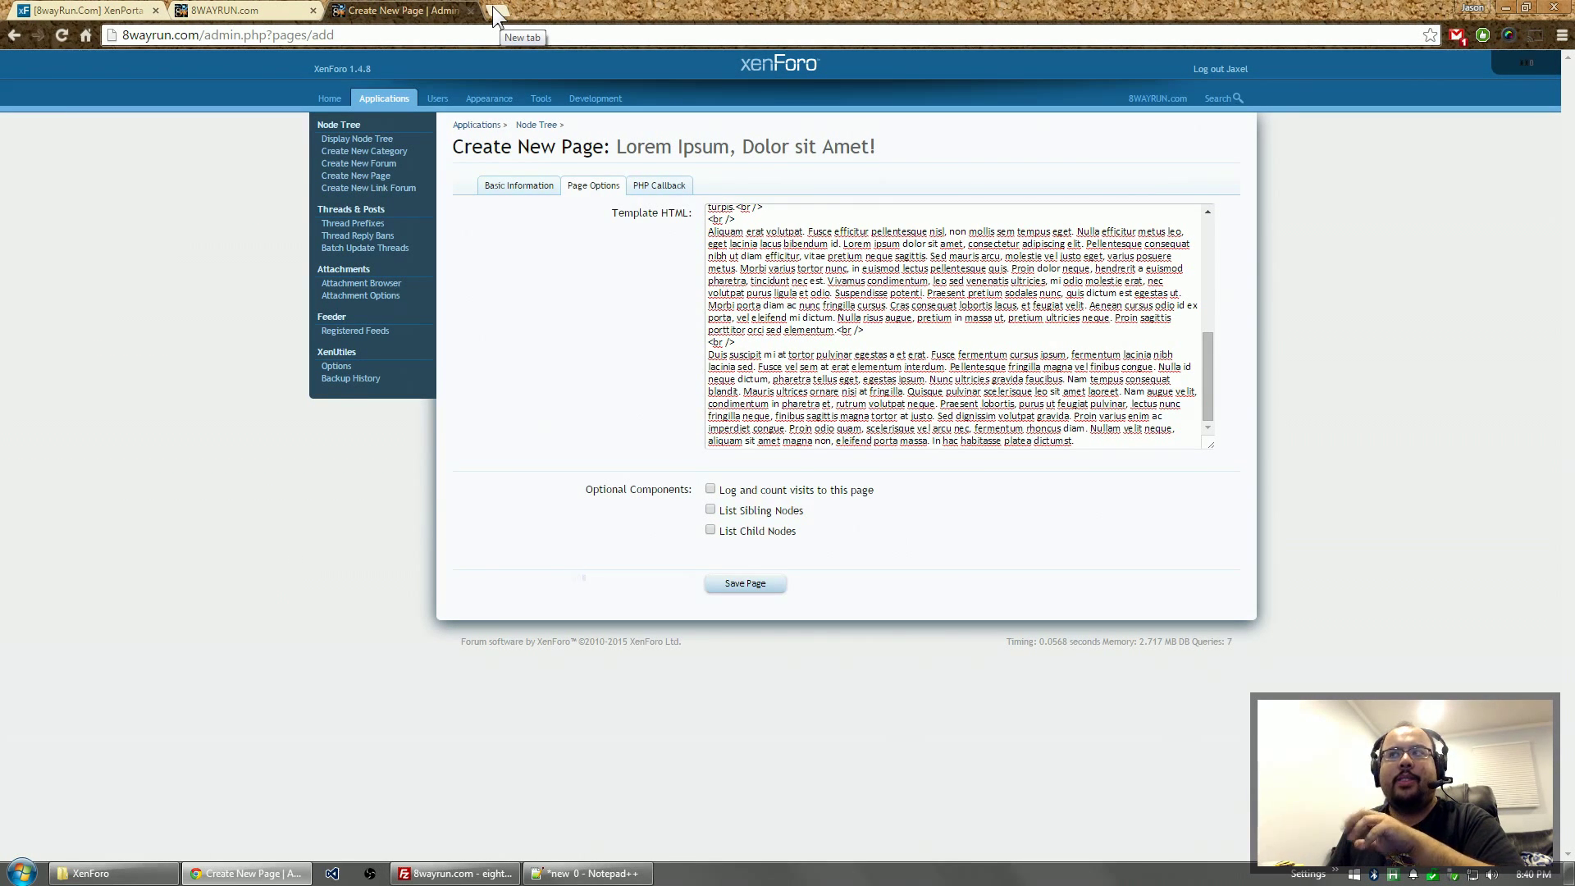
click(744, 582)
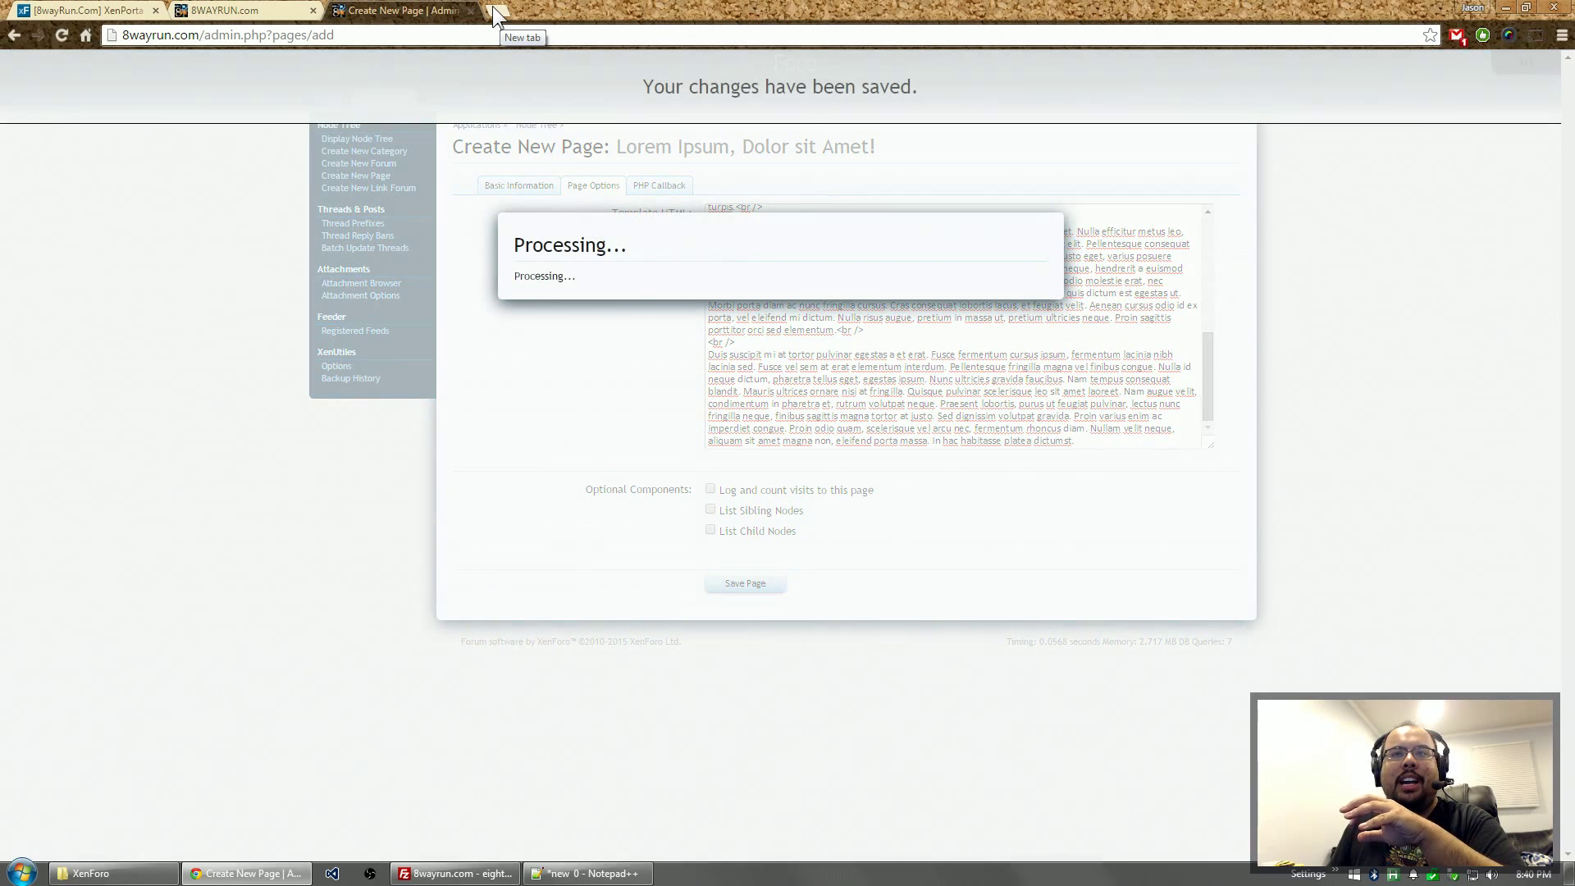
- Load 8wayrun.com/pages/lipsum in a fresh browser tab to view the new page live
click(494, 11)
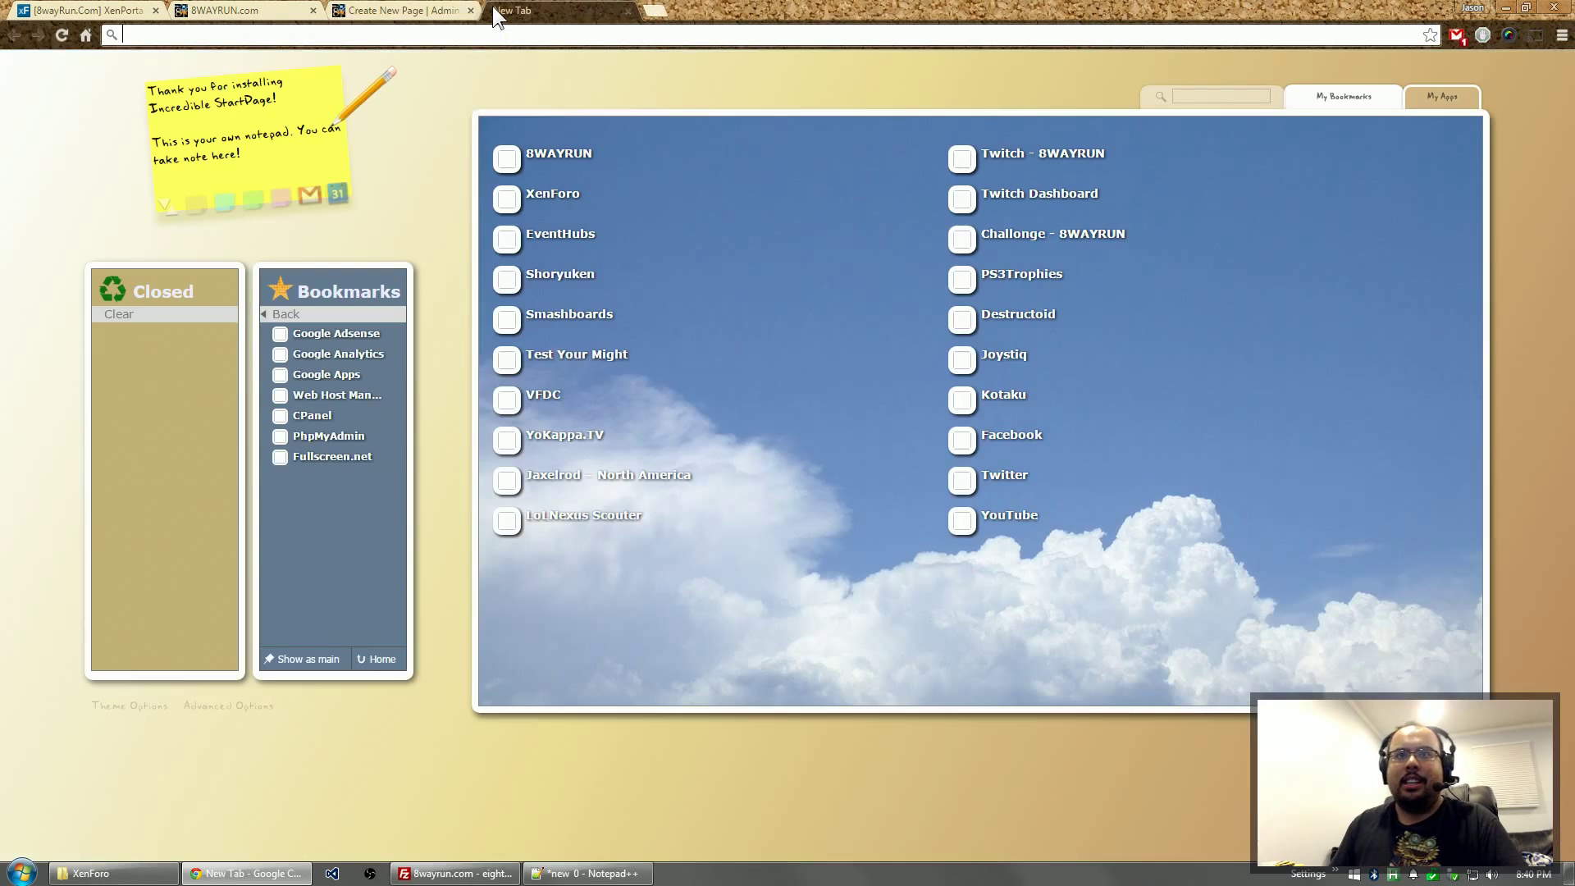
text(8wayrun.com/test)
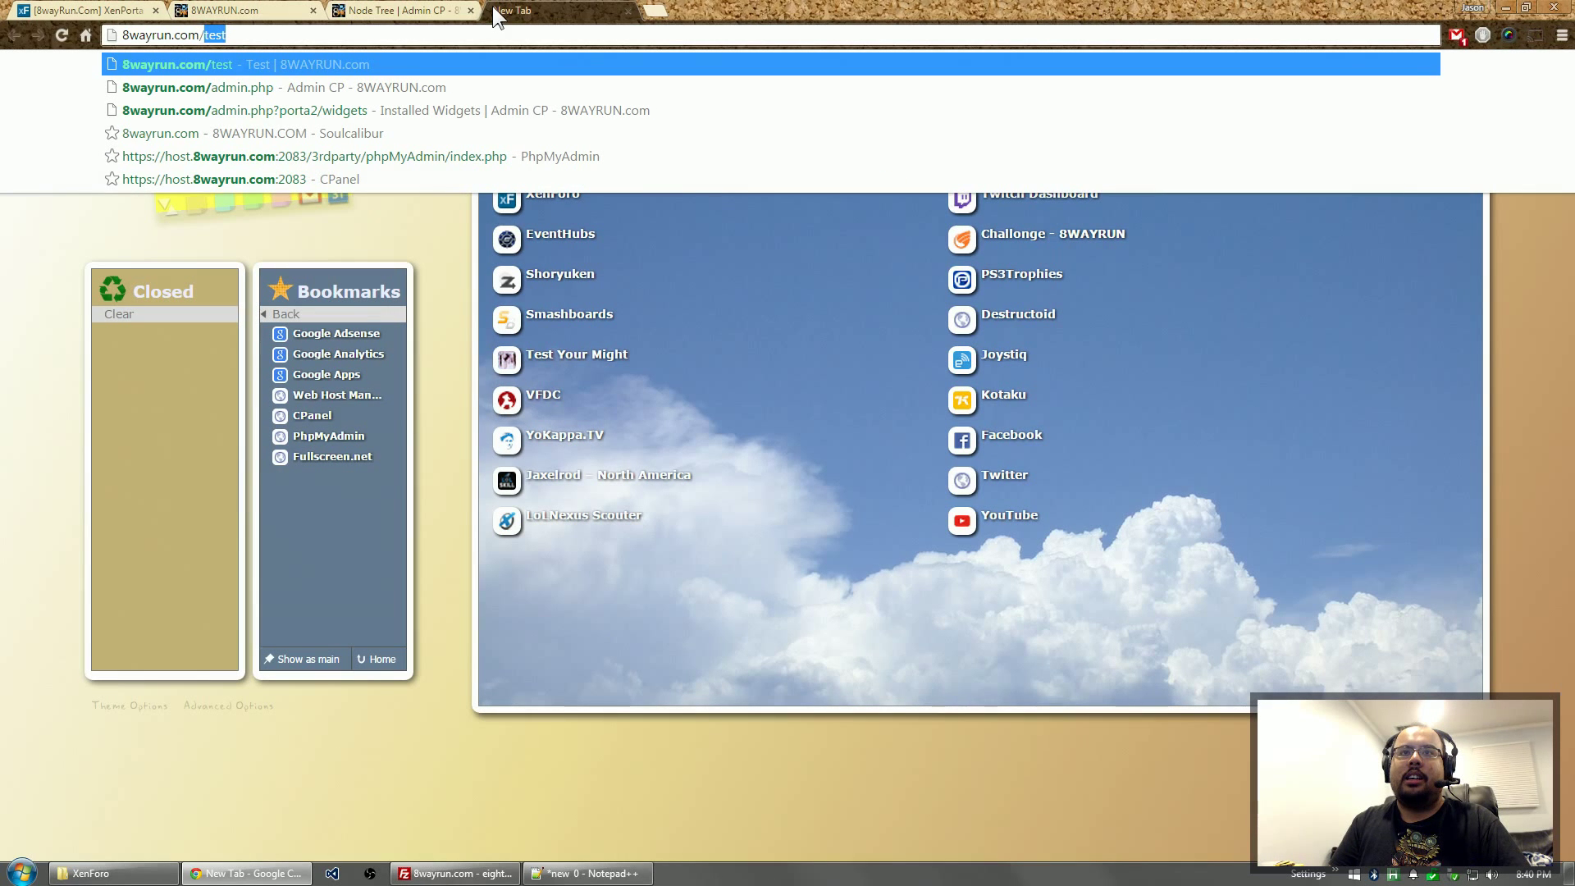
text(8wayrun.com/pages/lipsum/)
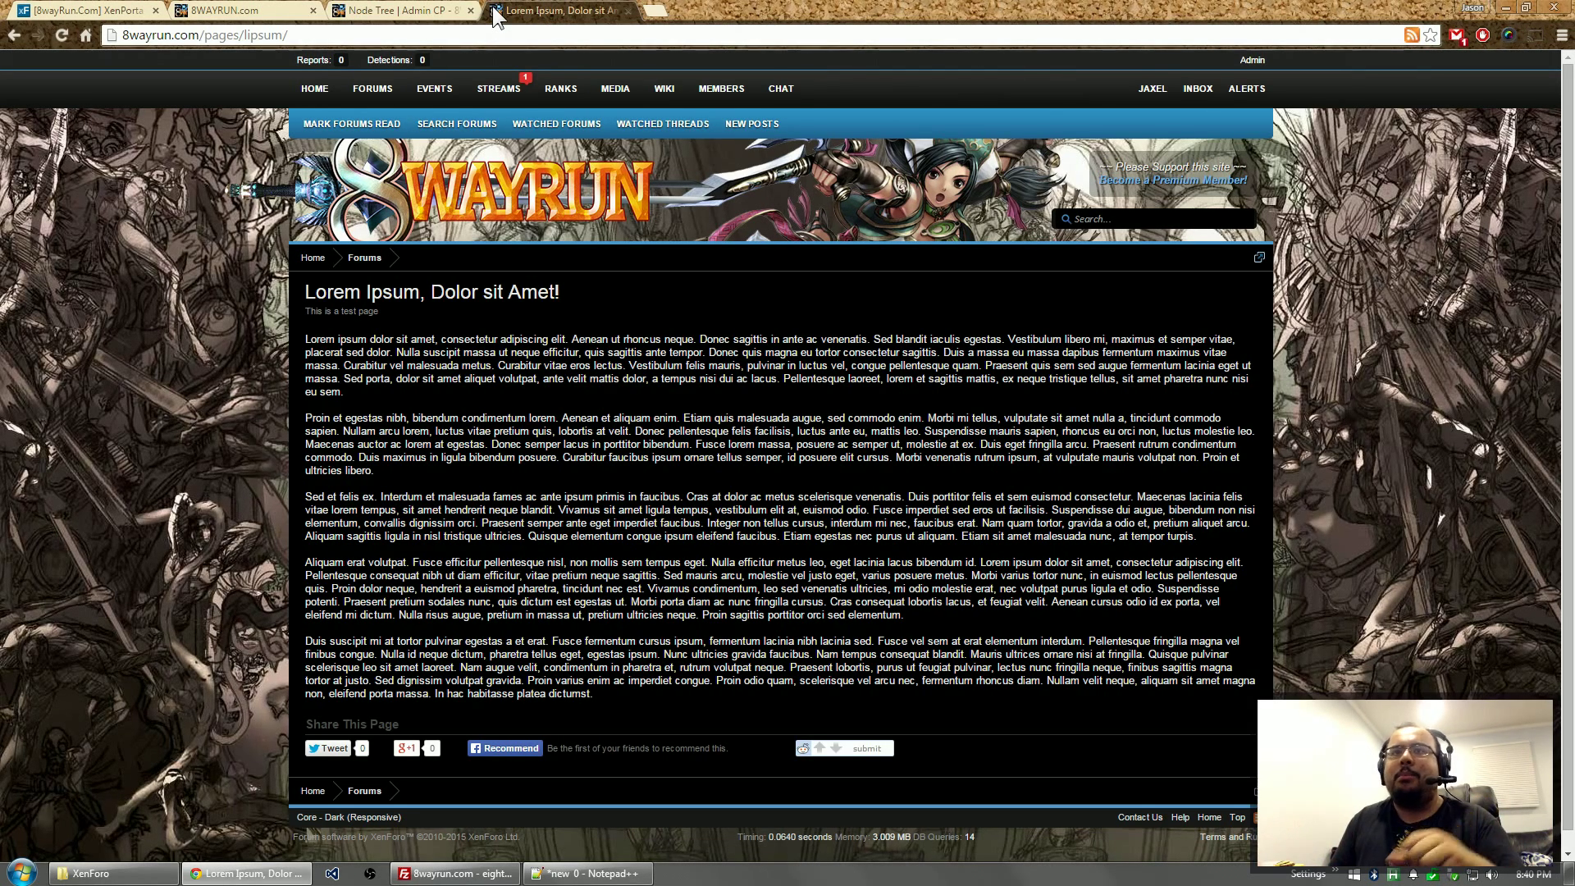
- Return to the Admin CP tab and bring up the Create Route Filter form
click(402, 10)
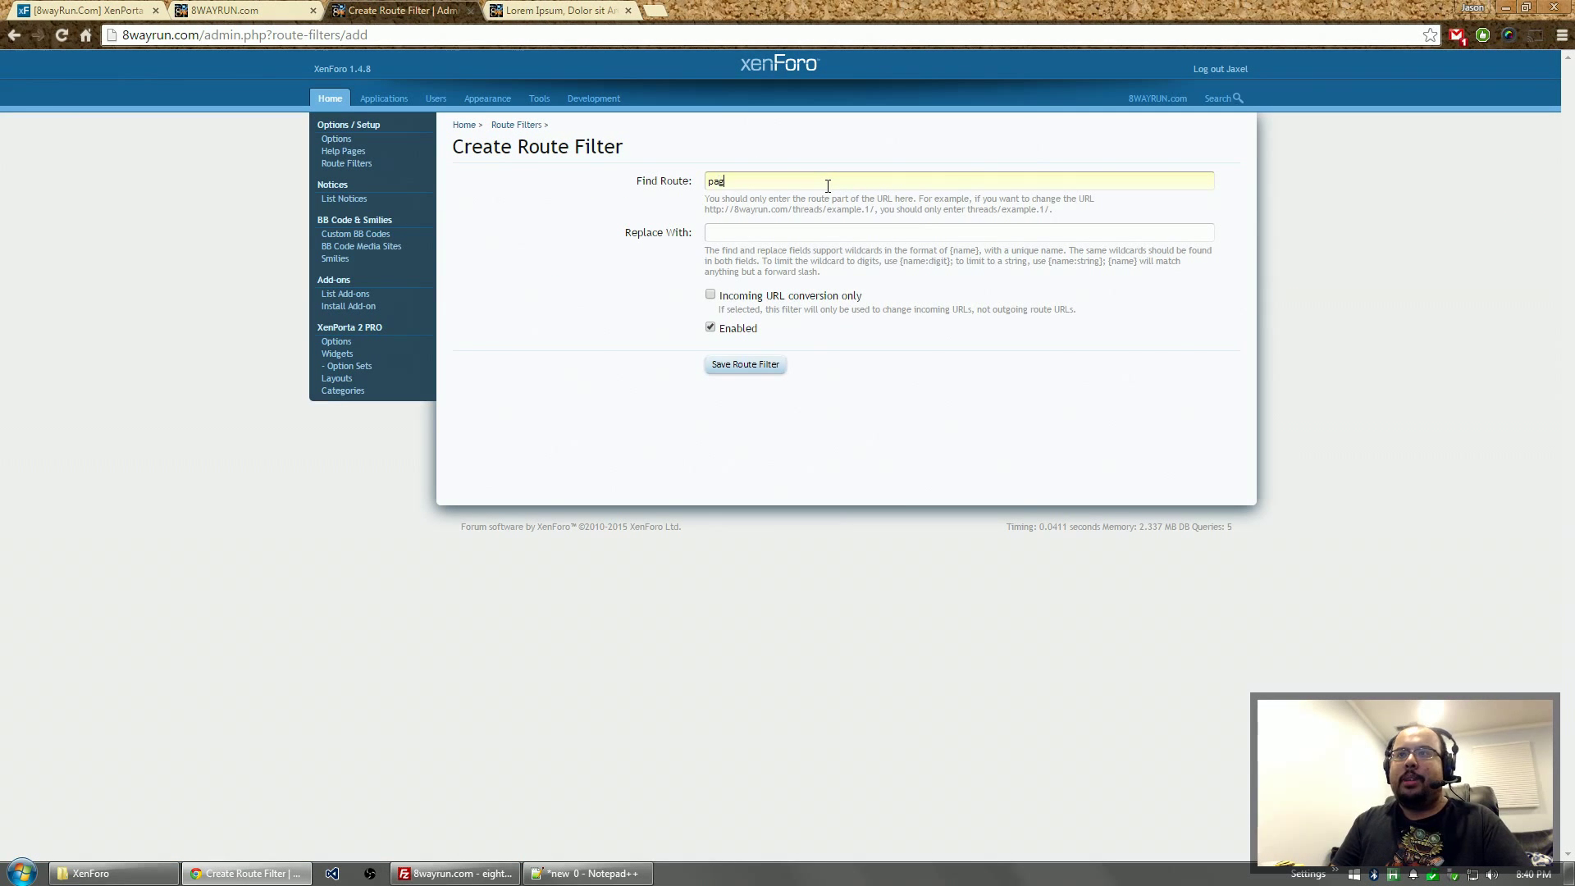
- Save a route filter rewriting pages/lipsum/ to lipsum/
text(es/lipsum/)
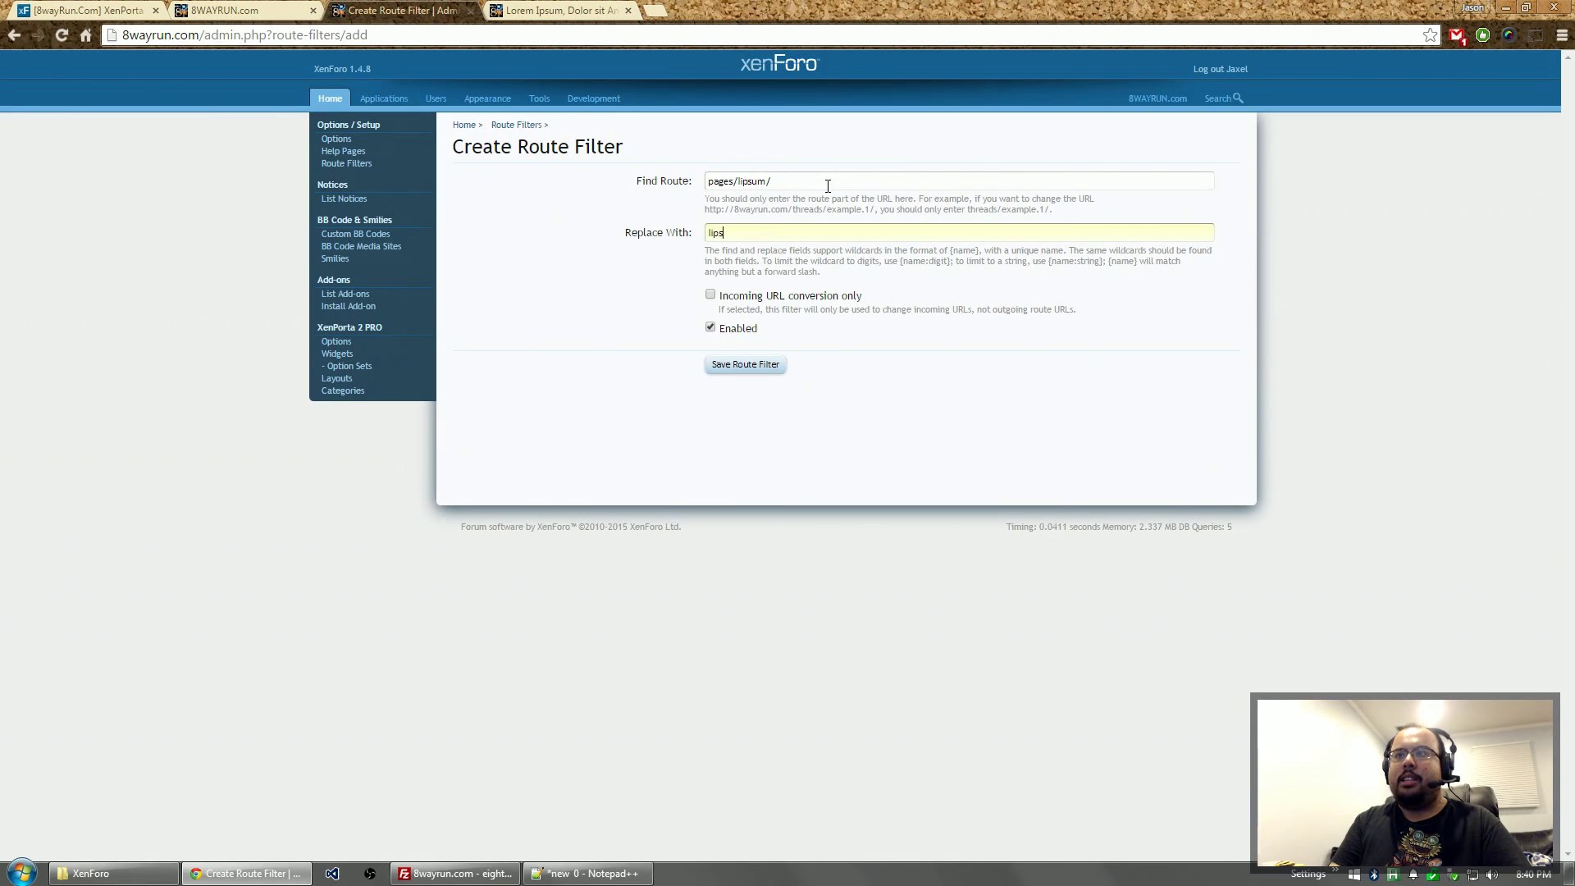
click(744, 363)
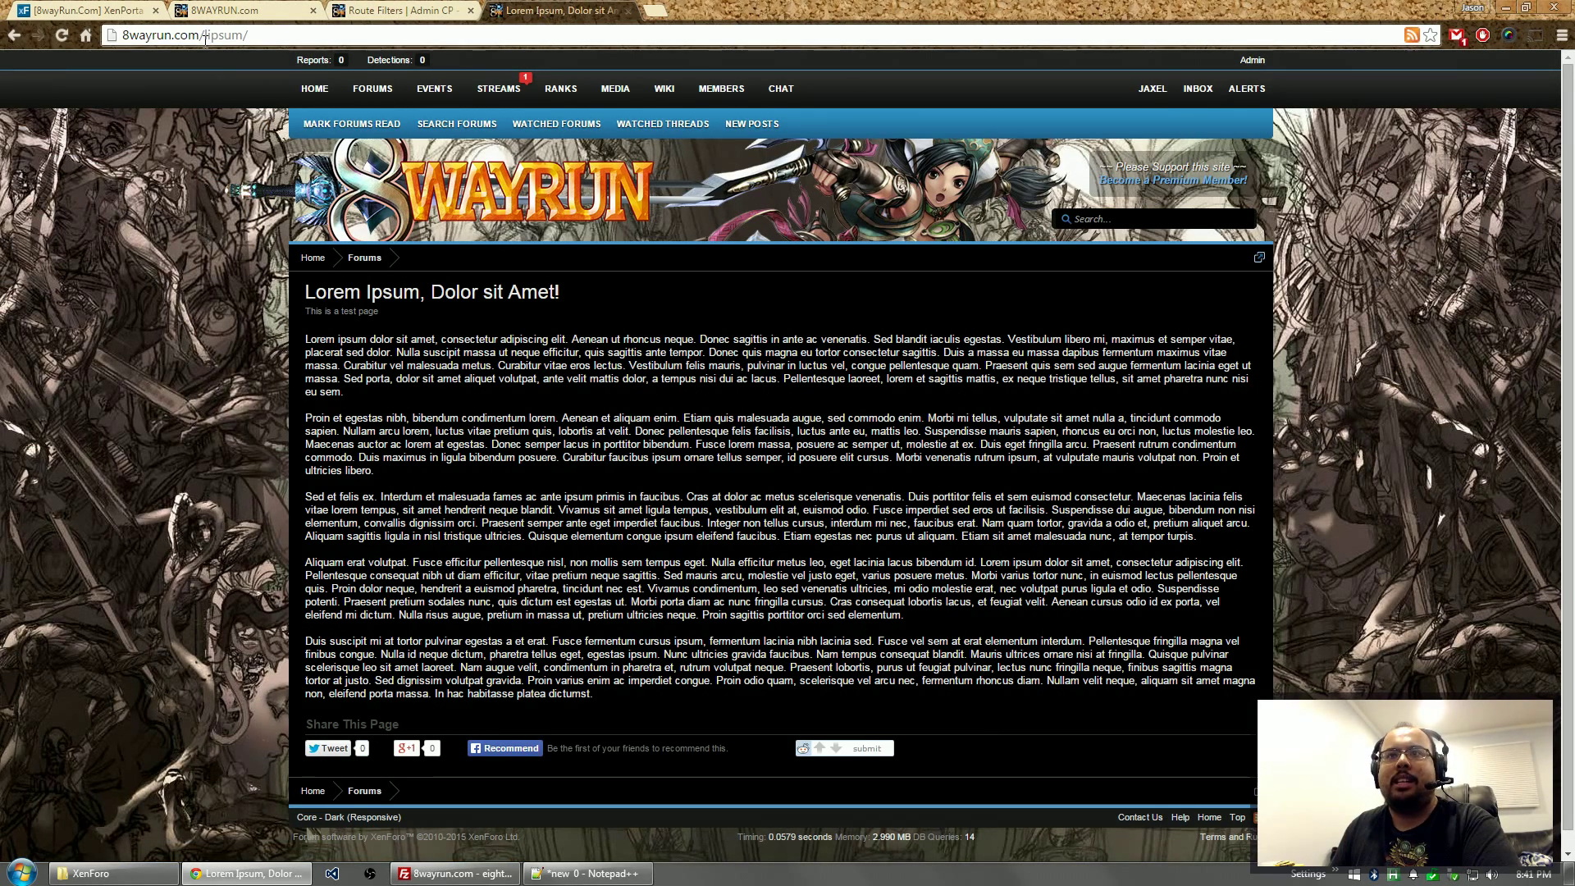
mouse_move(400, 11)
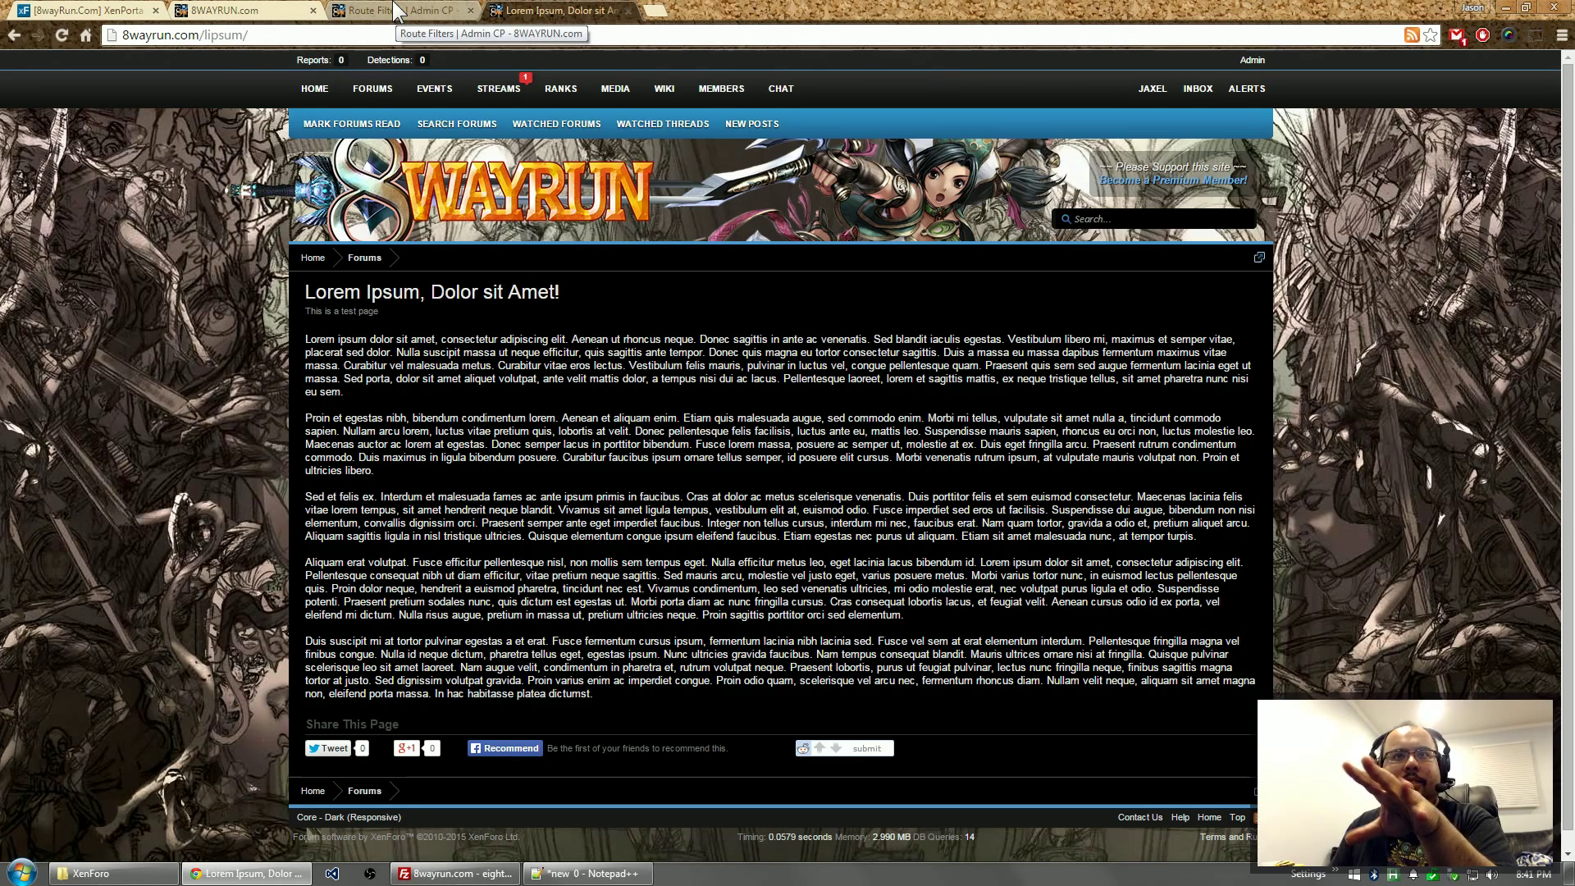
- In XenPorta 2 PRO Options, enable the widget framework for Page View
click(402, 10)
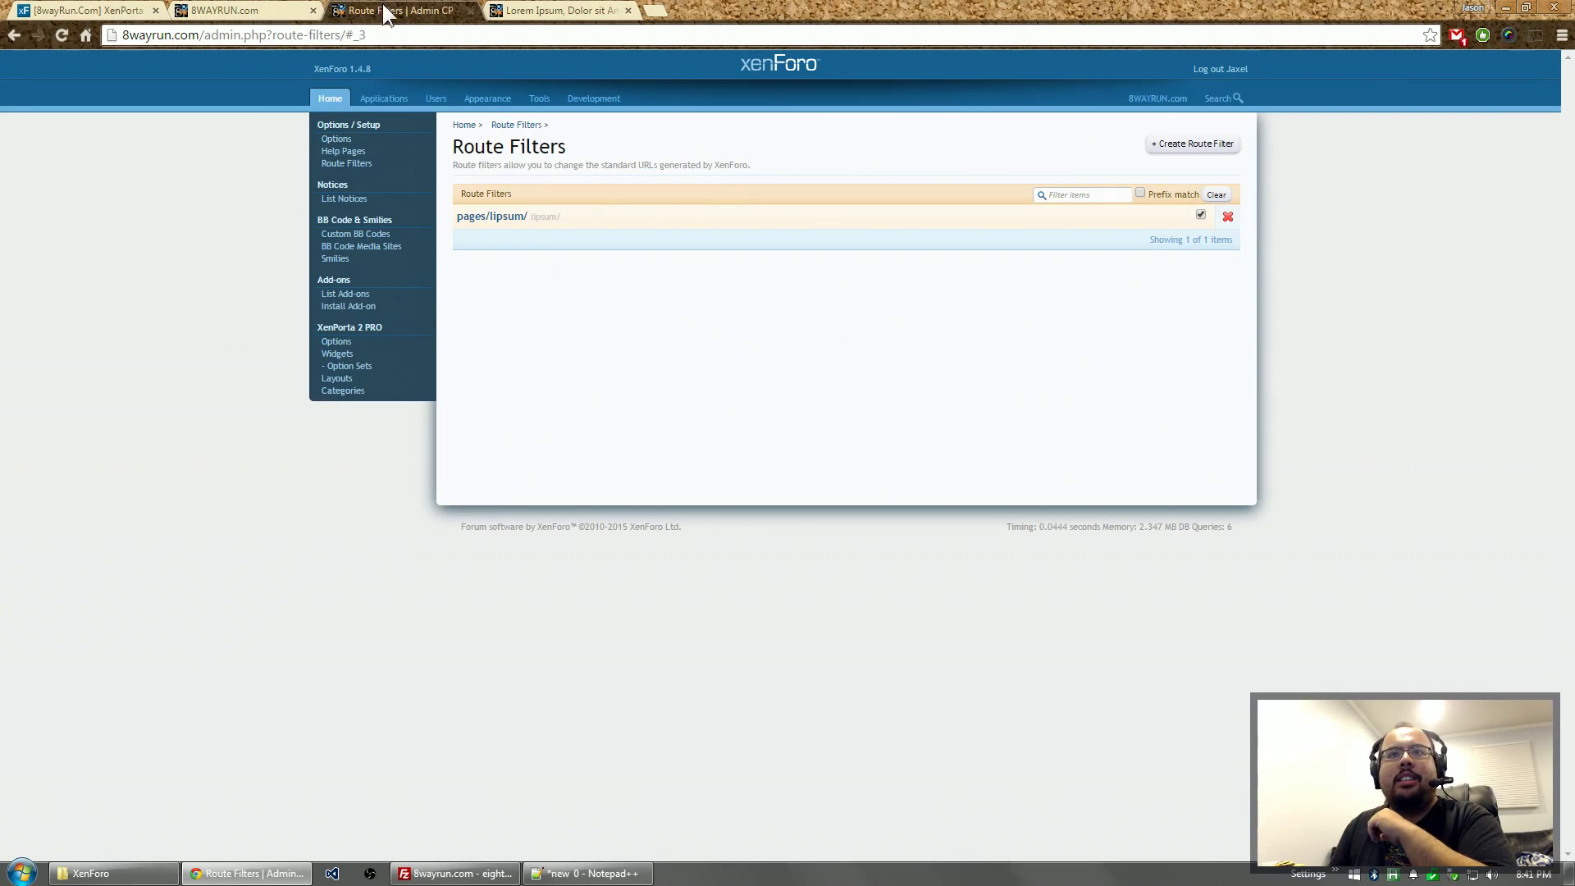
click(336, 340)
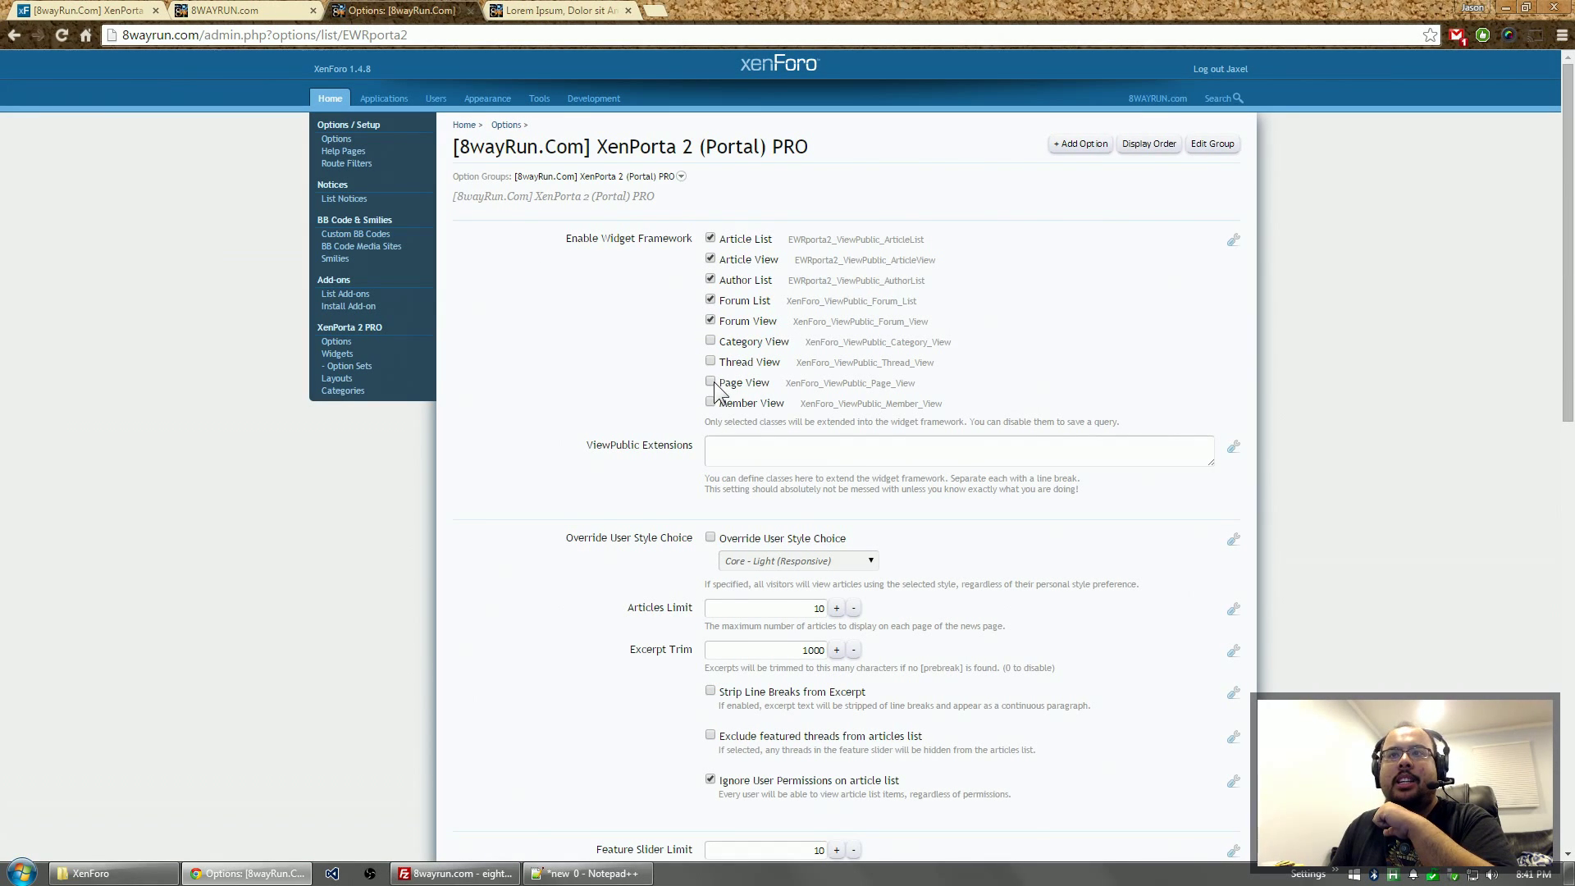
click(712, 383)
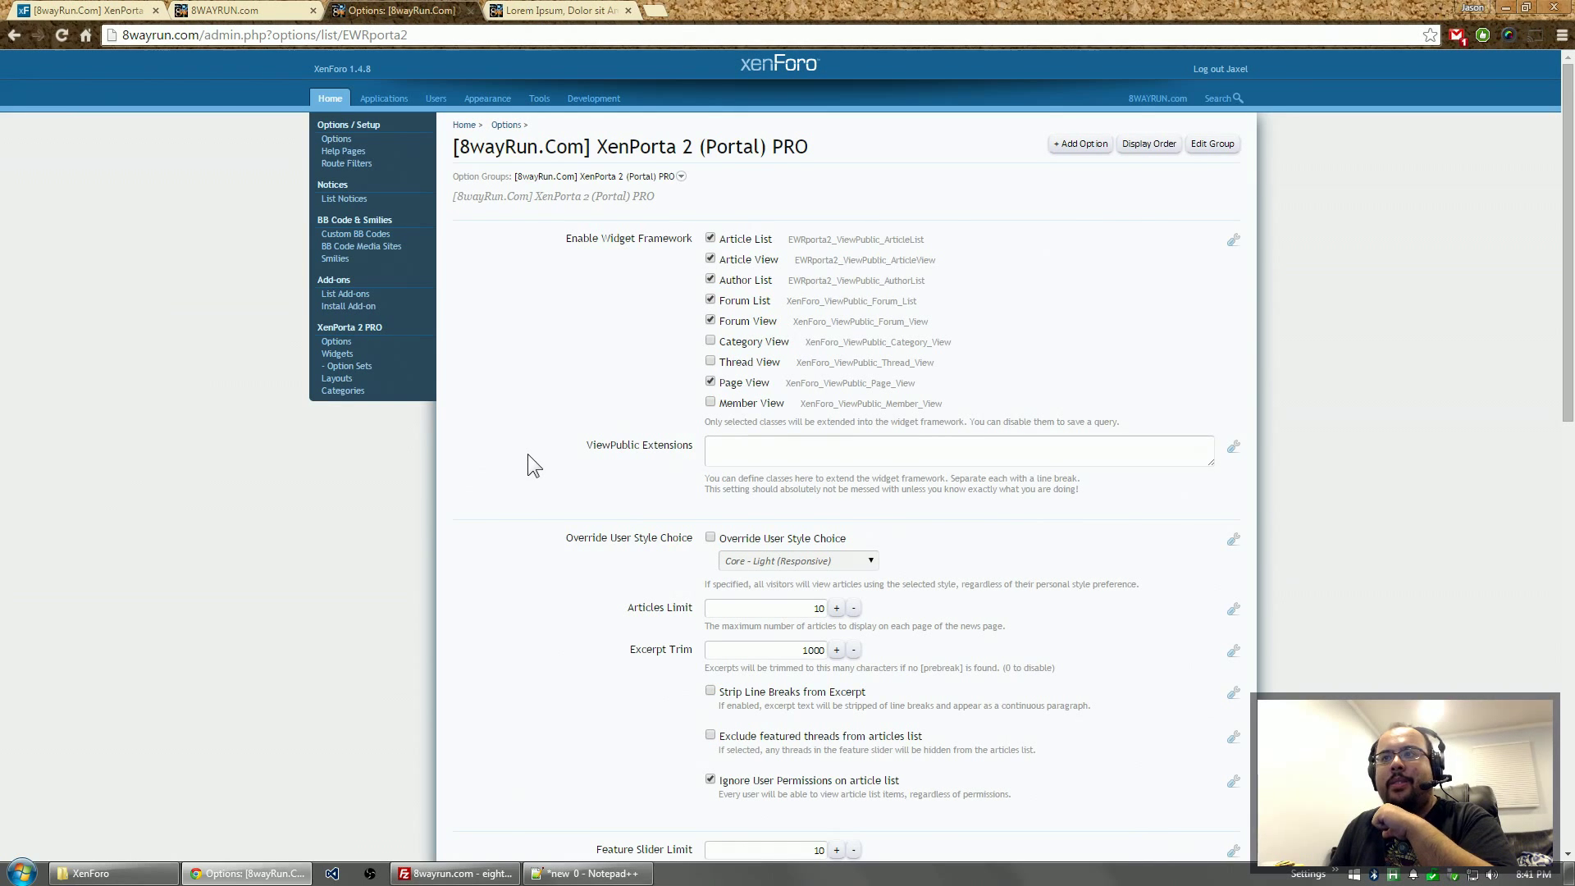
scroll(down, 3)
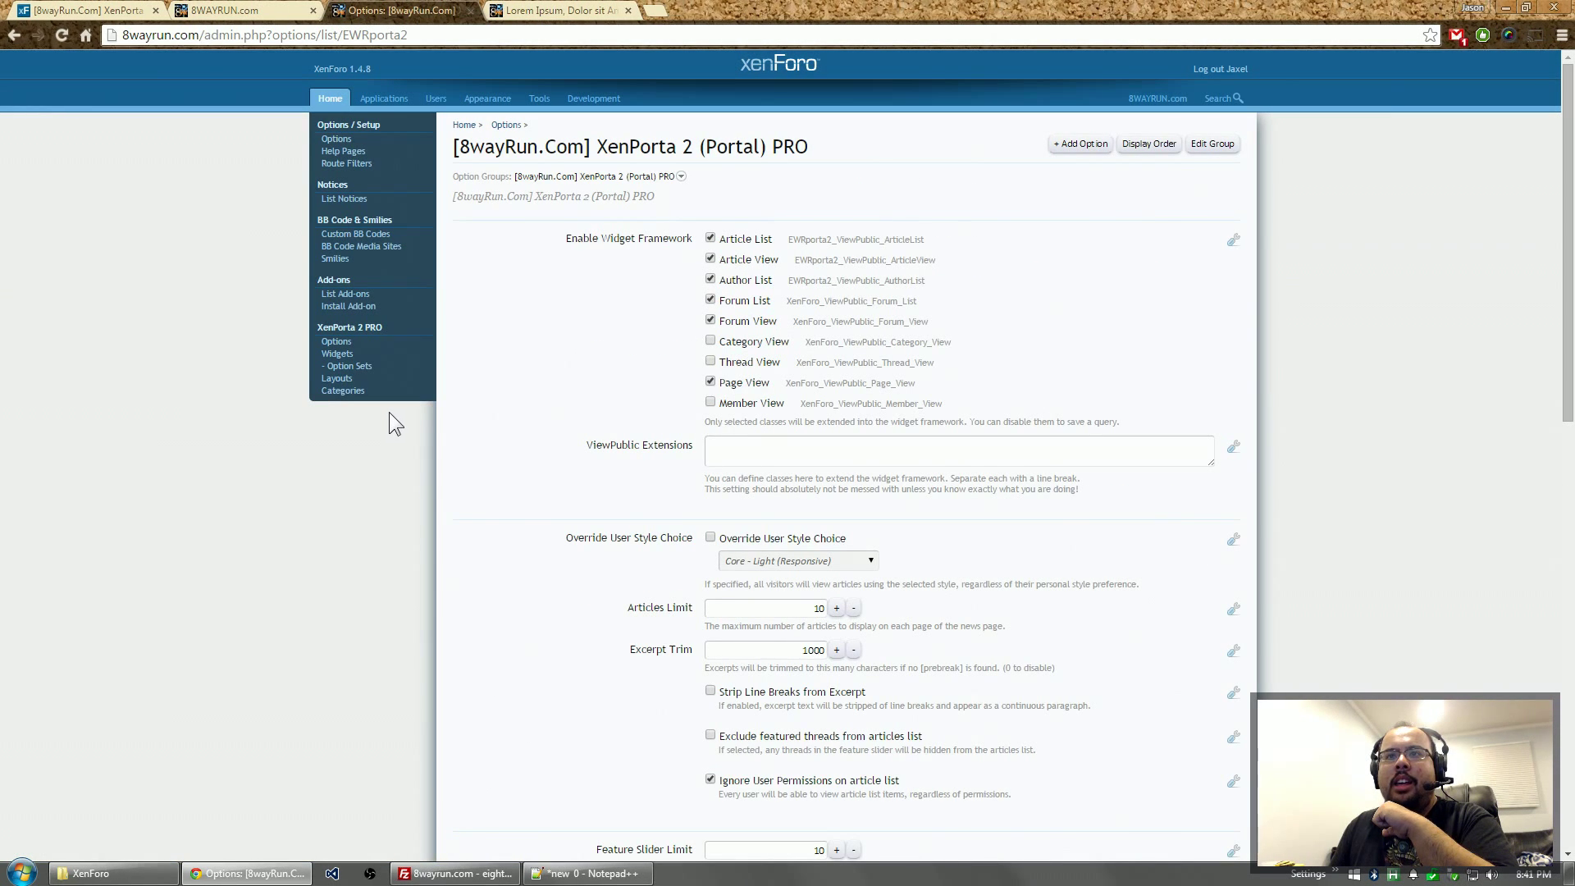
- Create a XenPorta layout with ID lipsum, title Lorem Ipsum and template pagenode_container
click(337, 377)
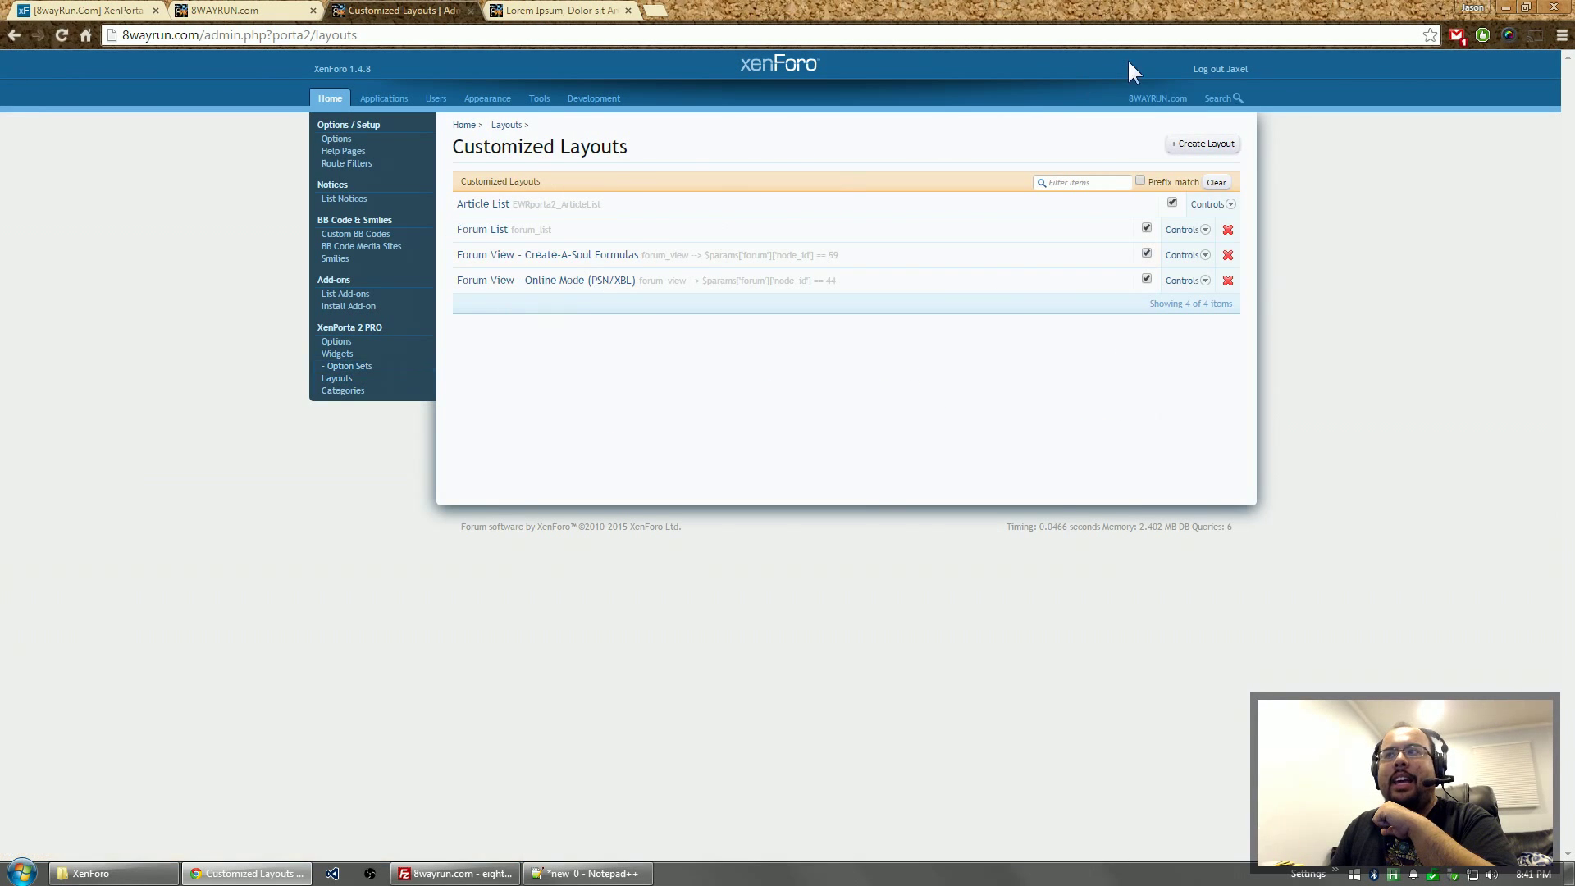
click(1202, 143)
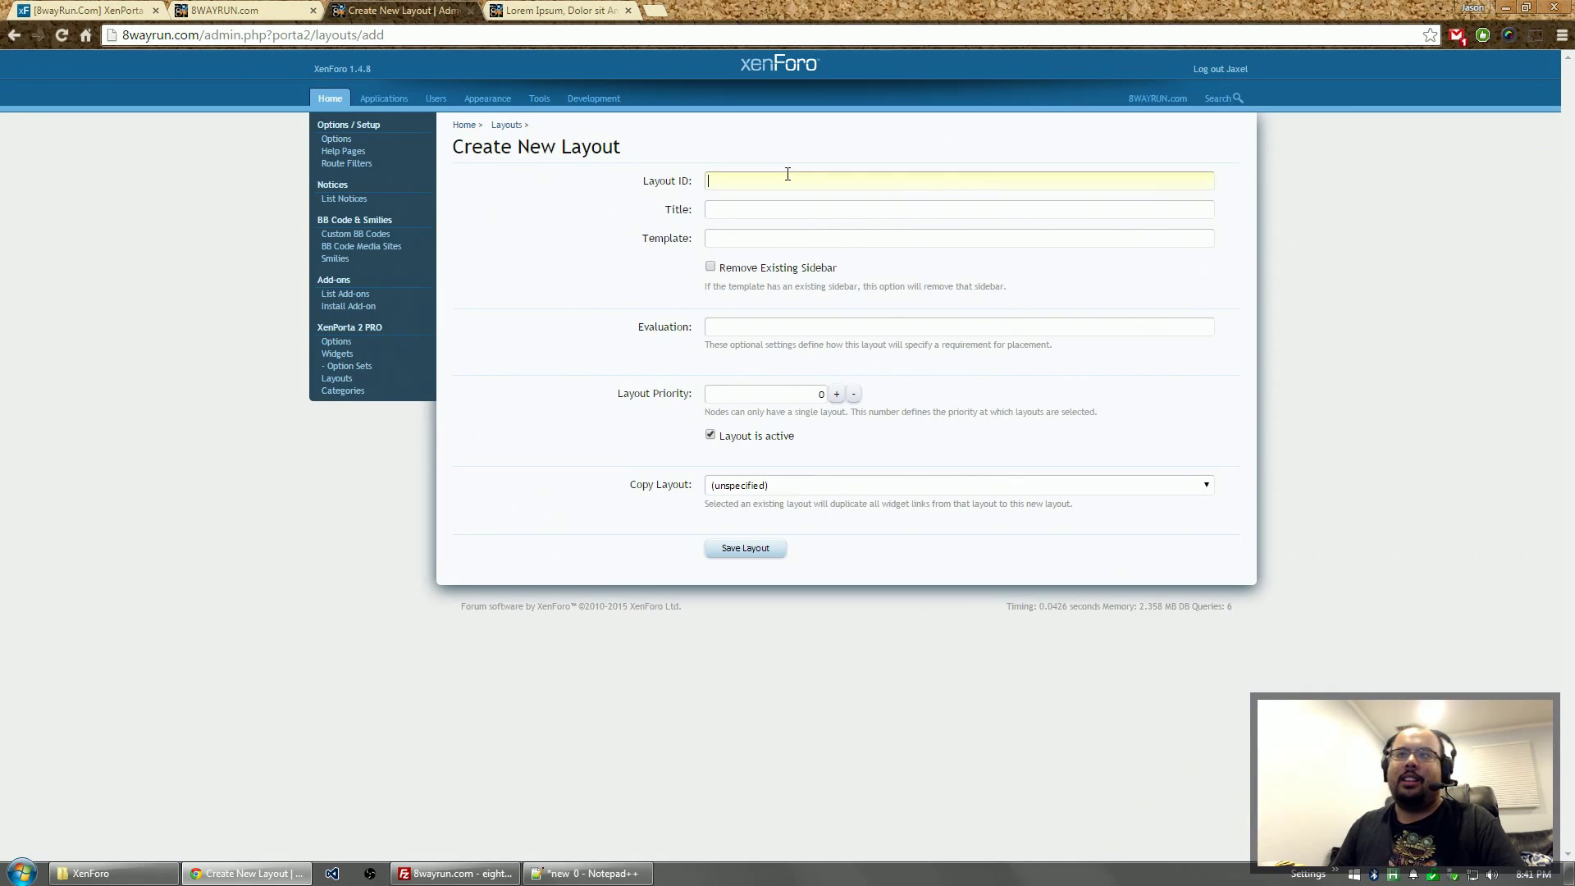
text(lipsum)
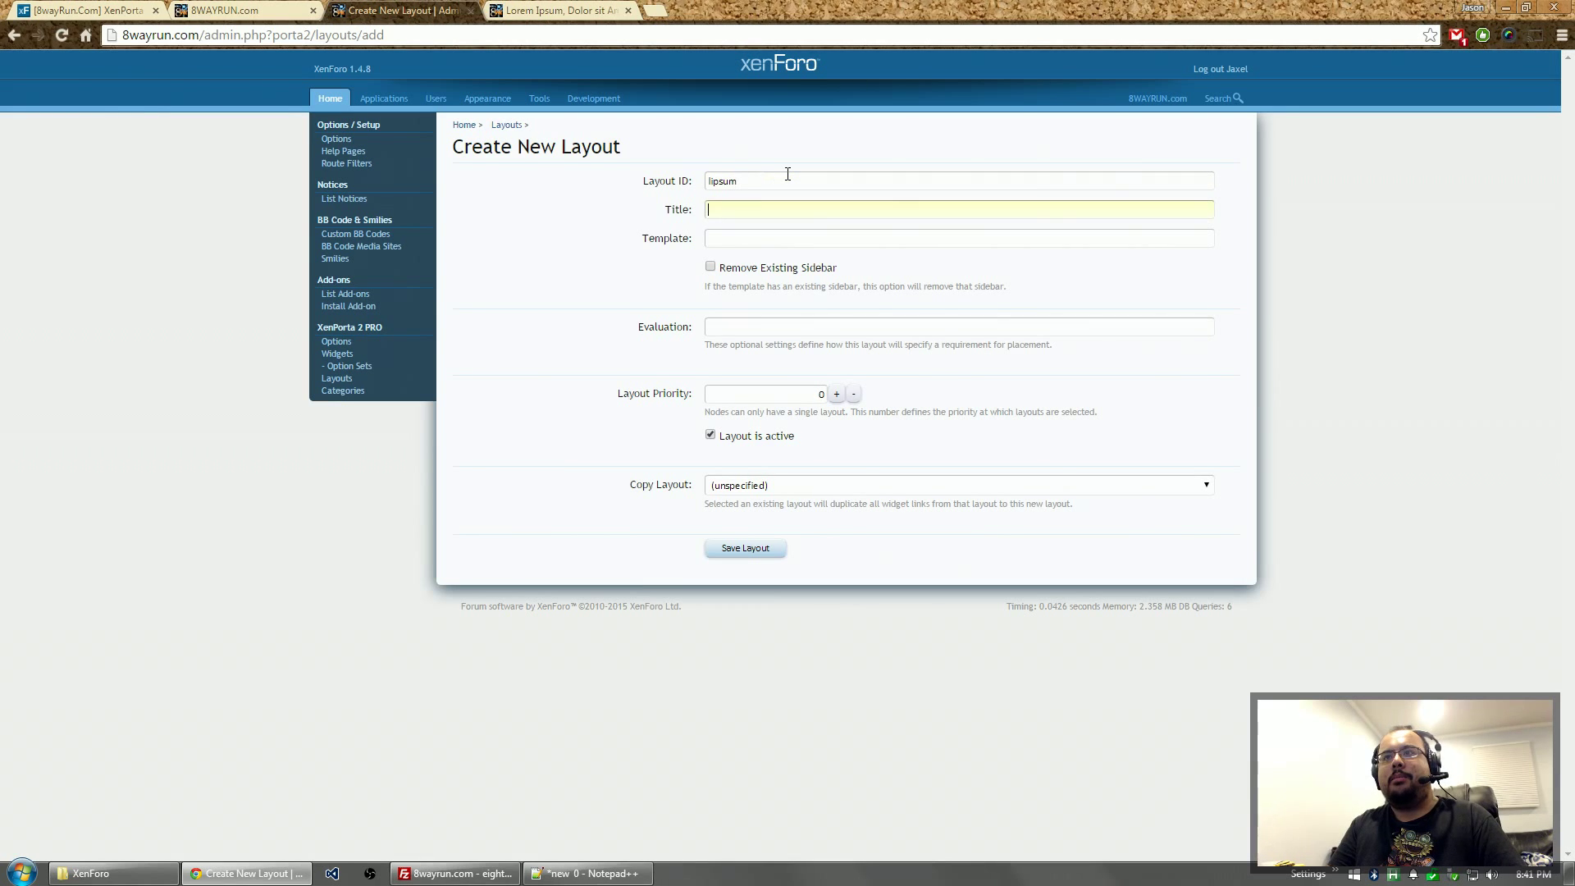
text(Lorem Ipsum)
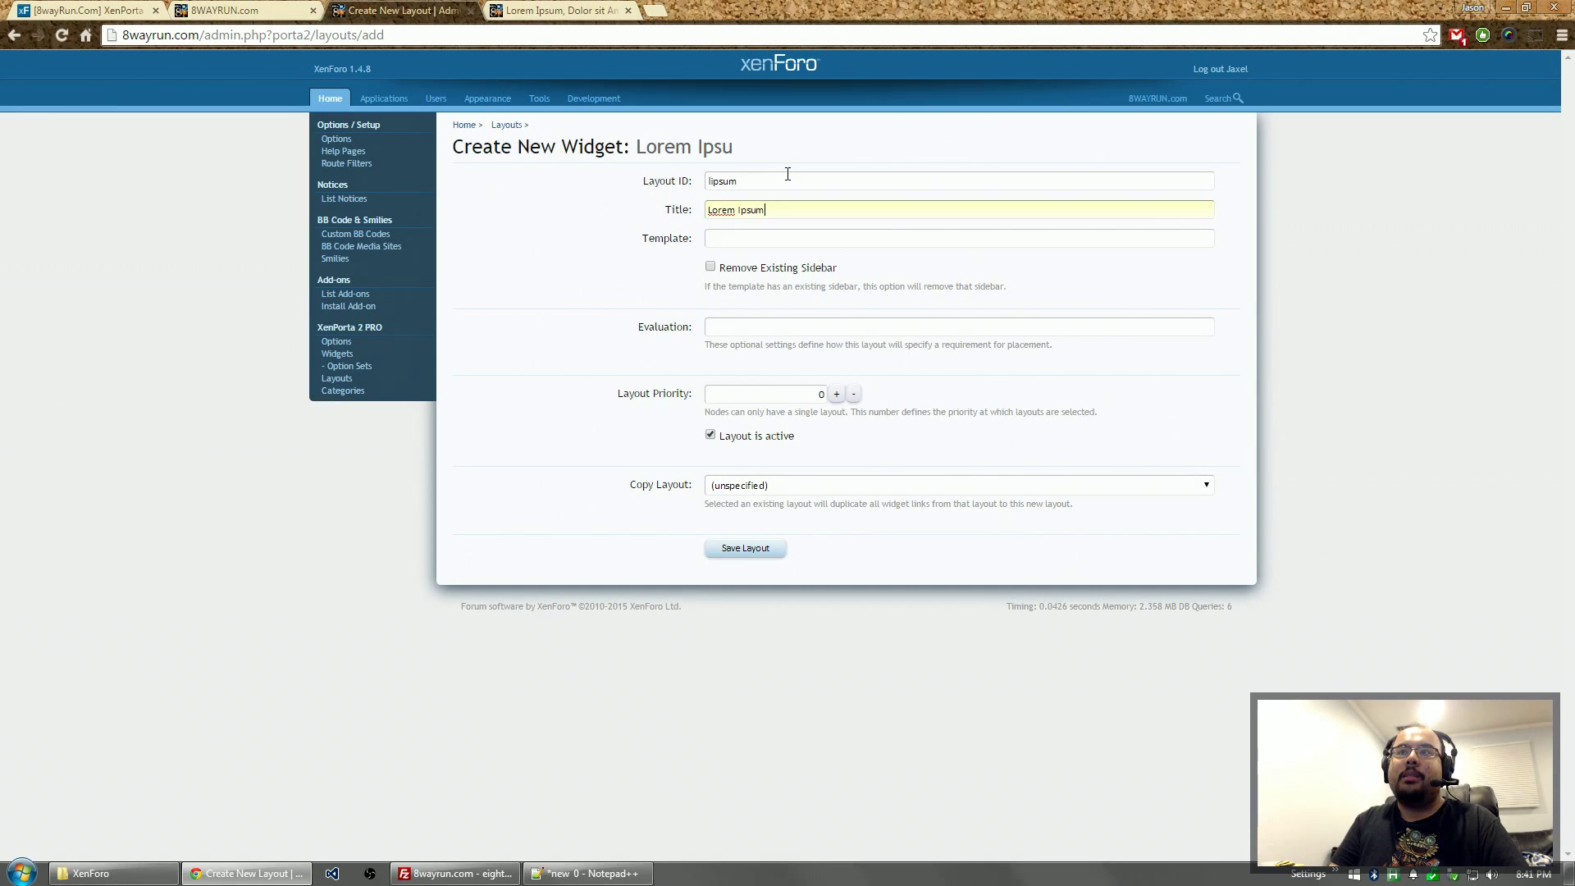
text(pagenode)
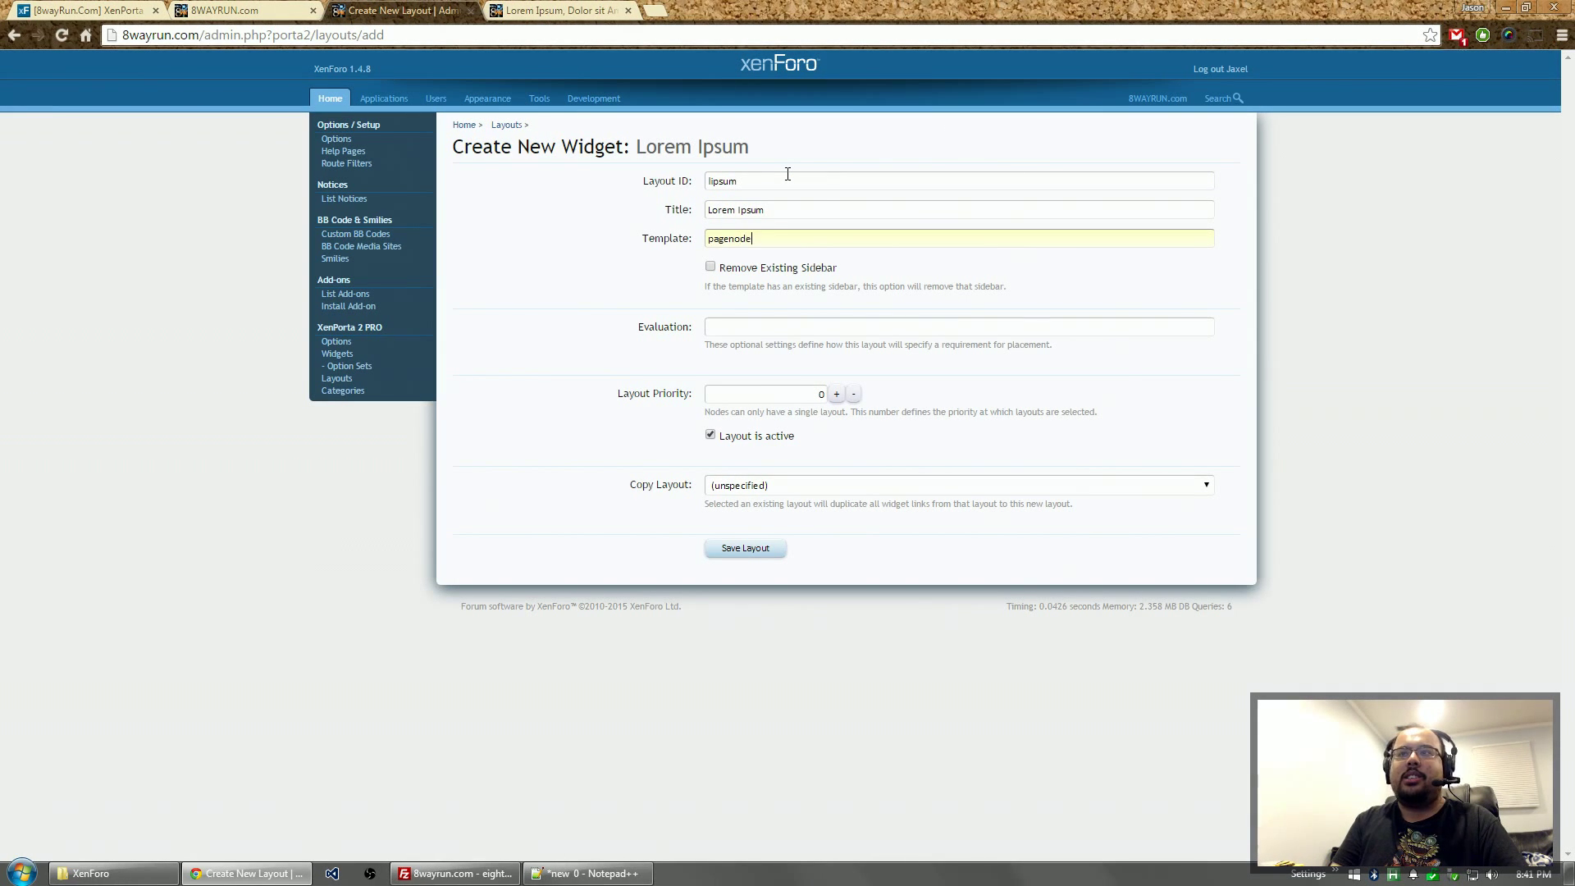
text(_container)
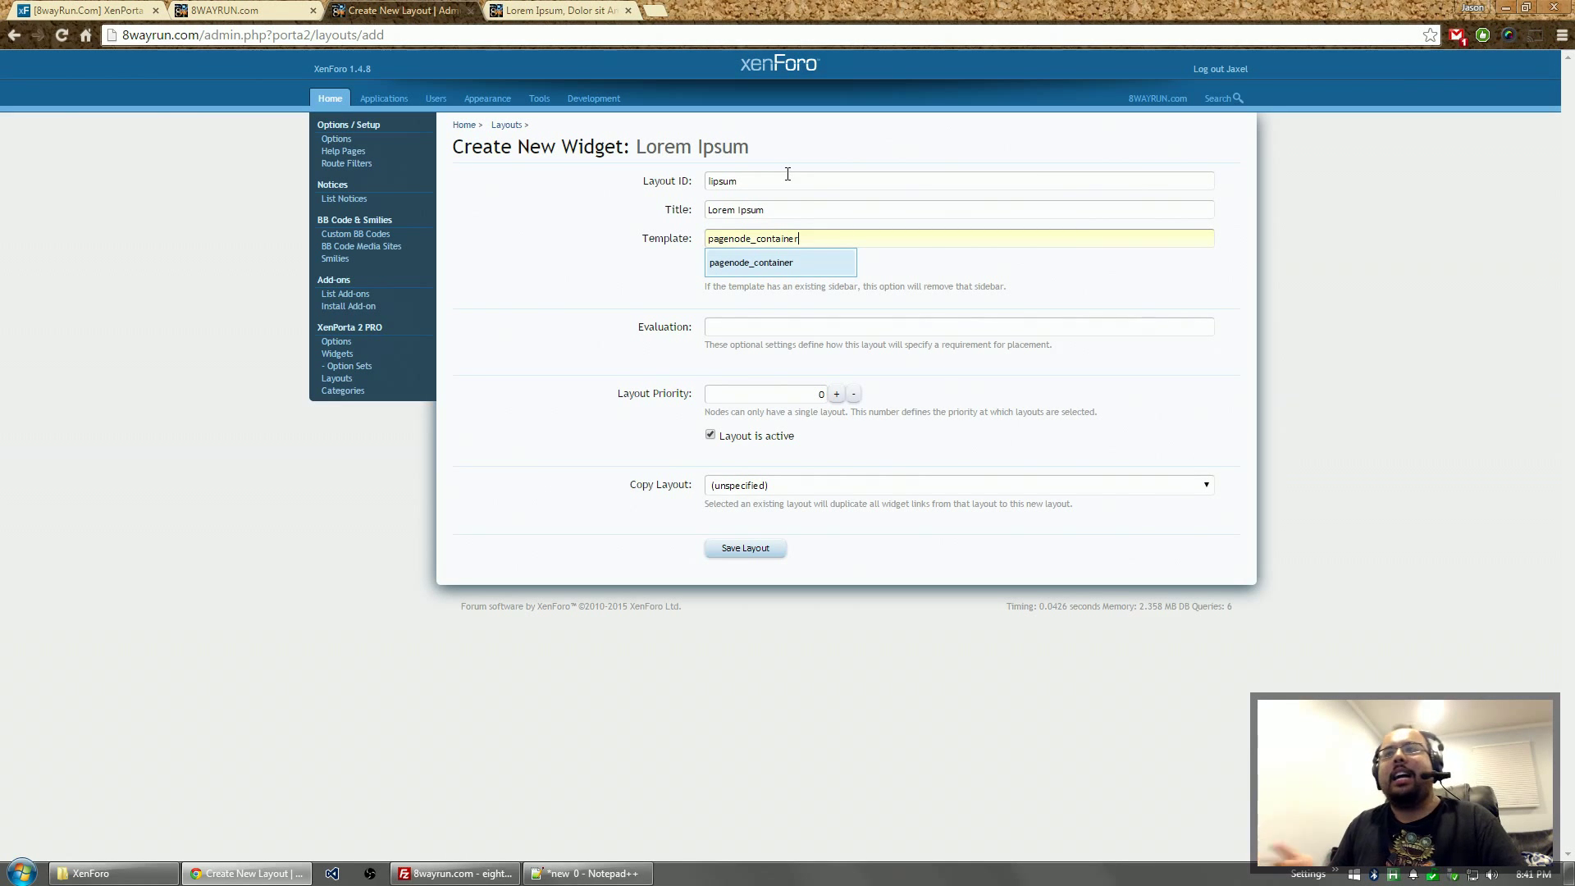
mouse_move(792, 273)
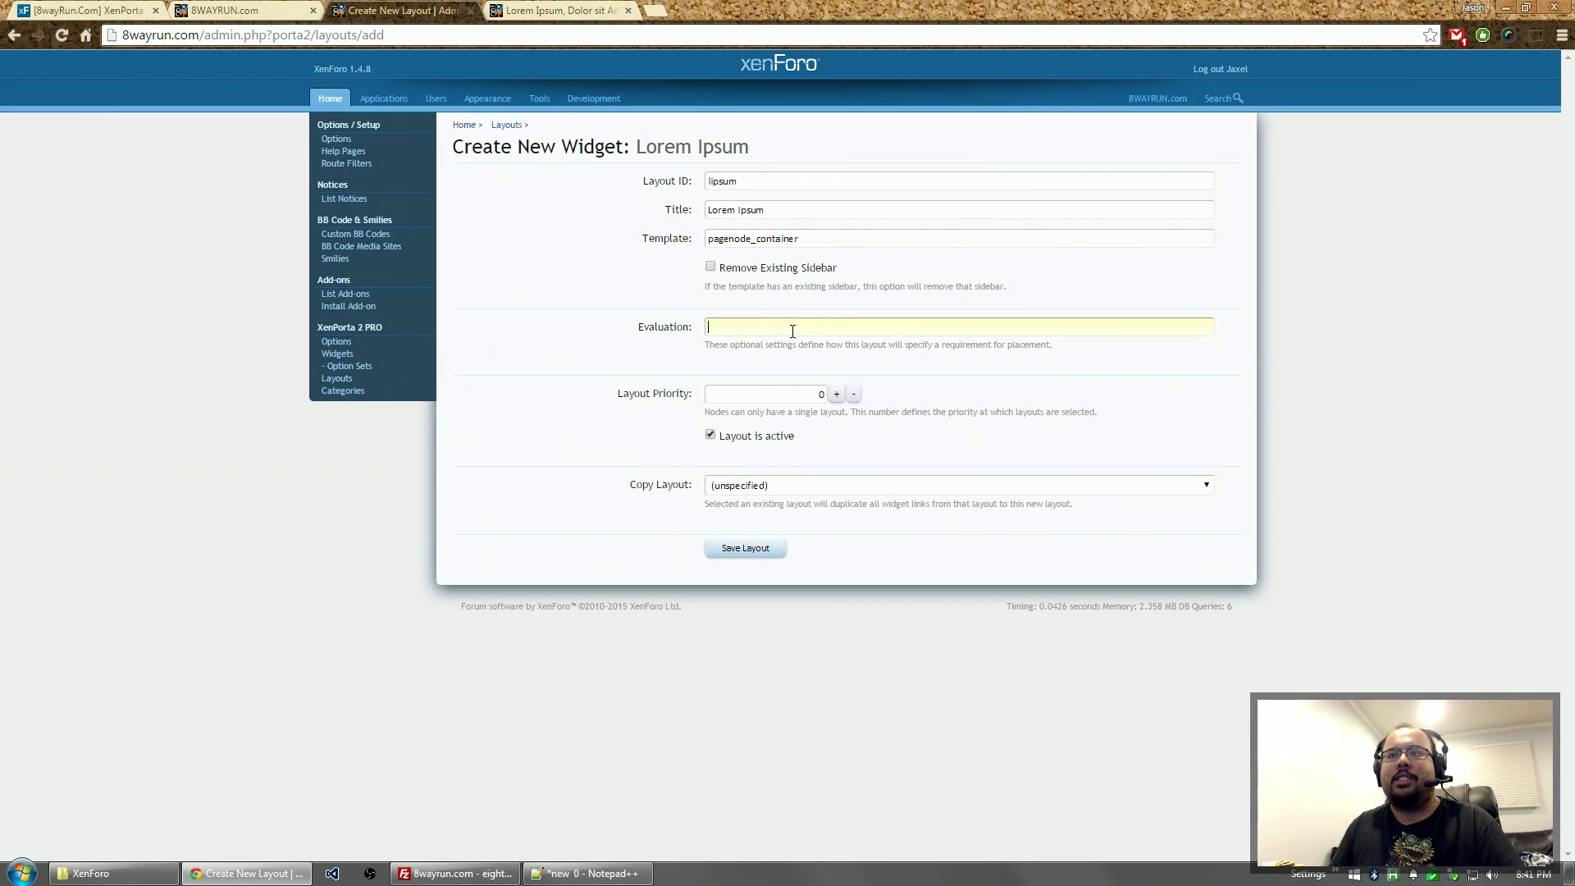
mouse_move(644, 229)
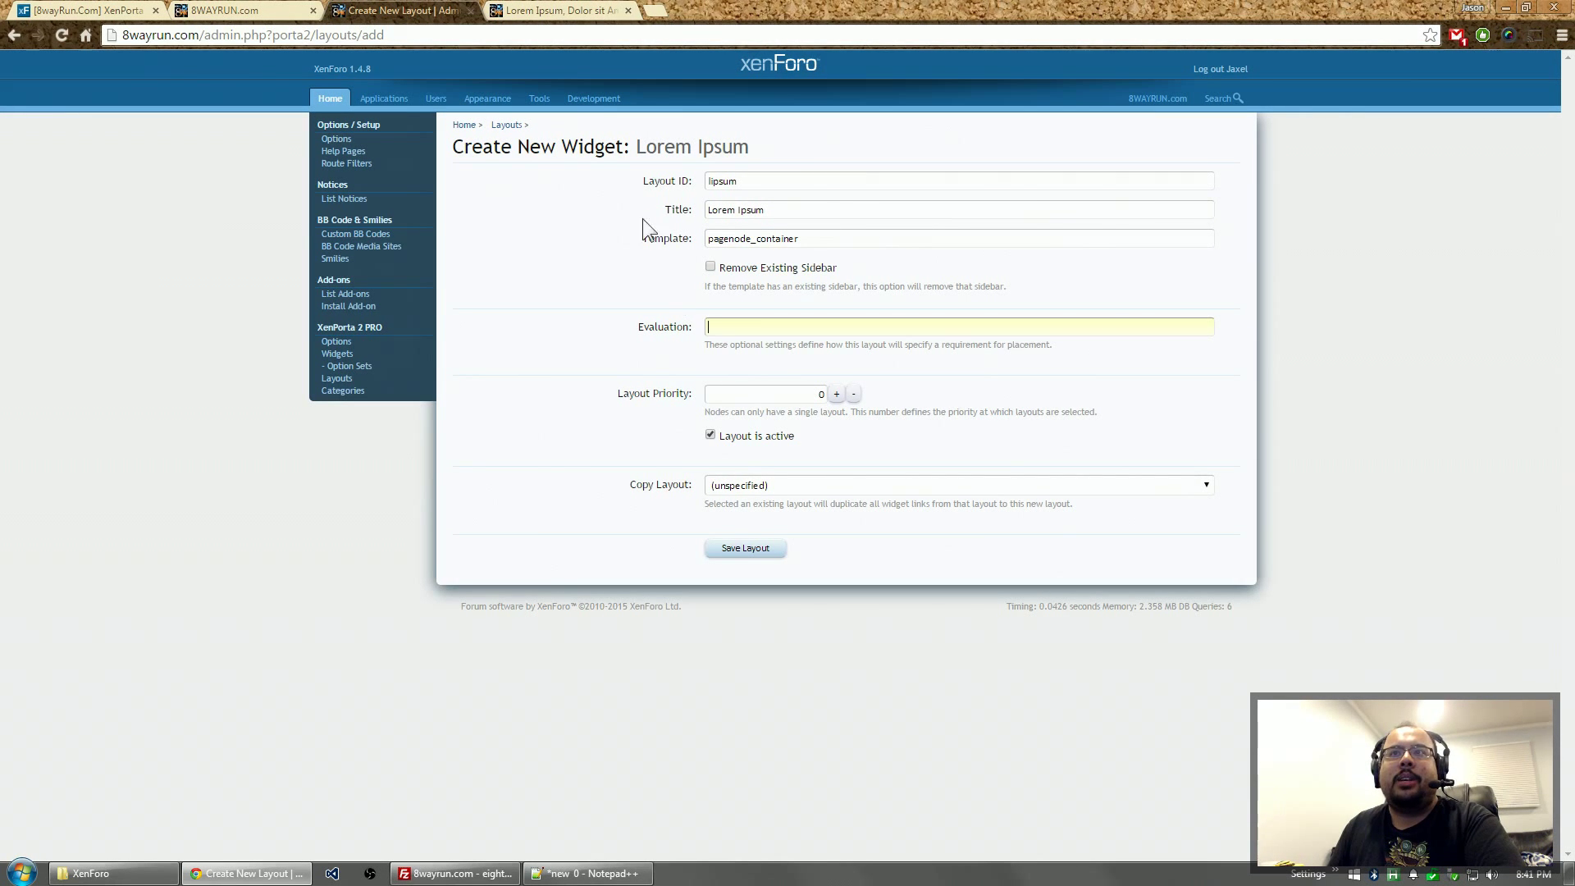
mouse_move(598, 122)
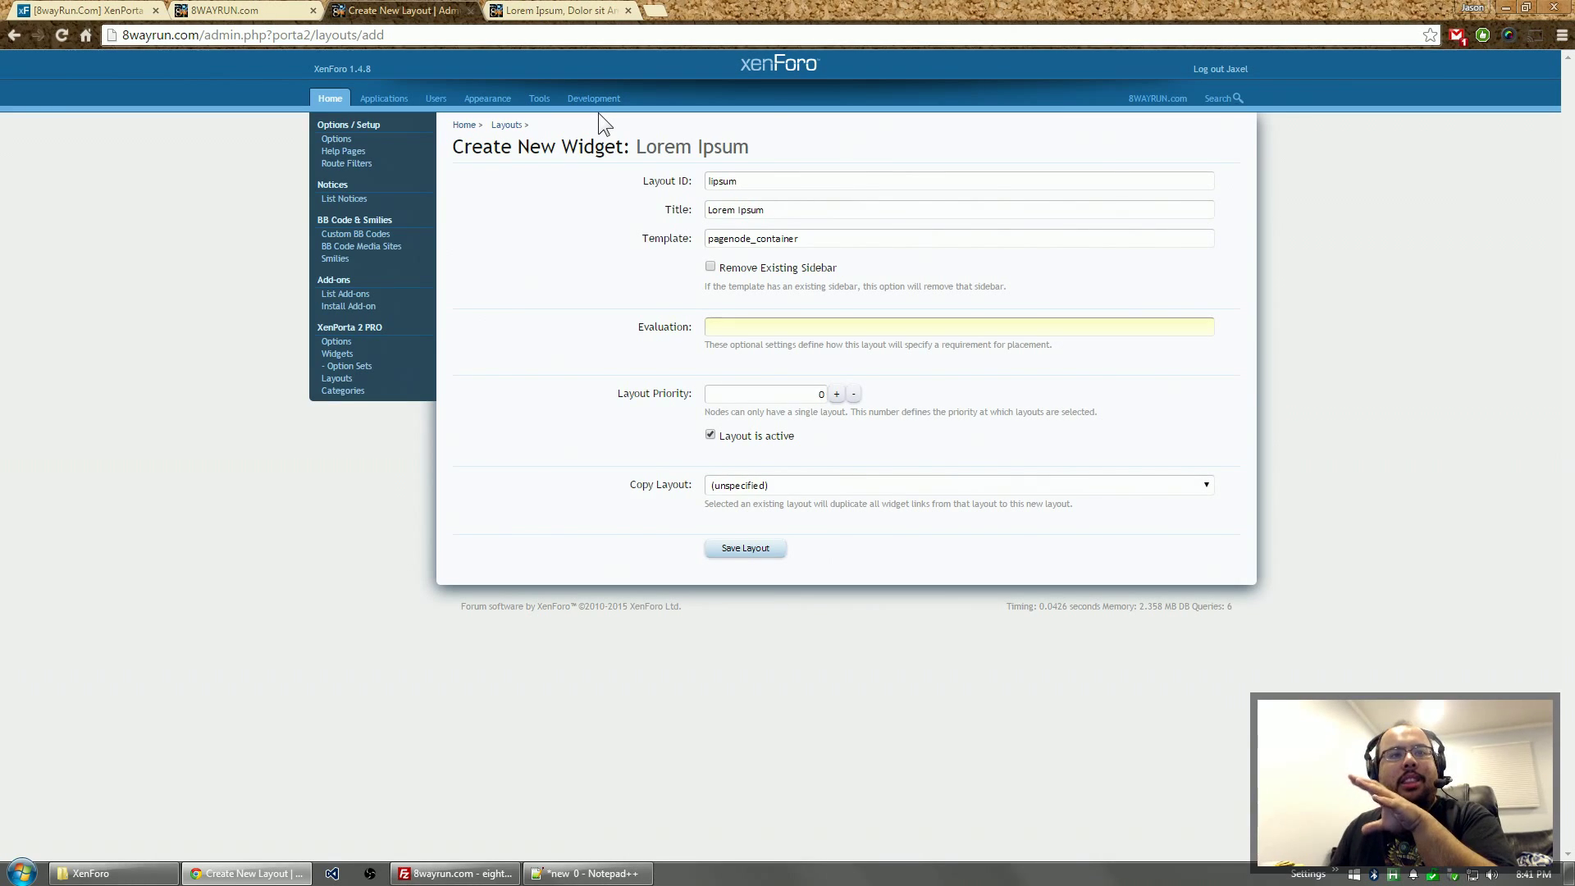
- Find the XenPorta FAQ's evaluation-check example for pagenode_container pages
click(551, 10)
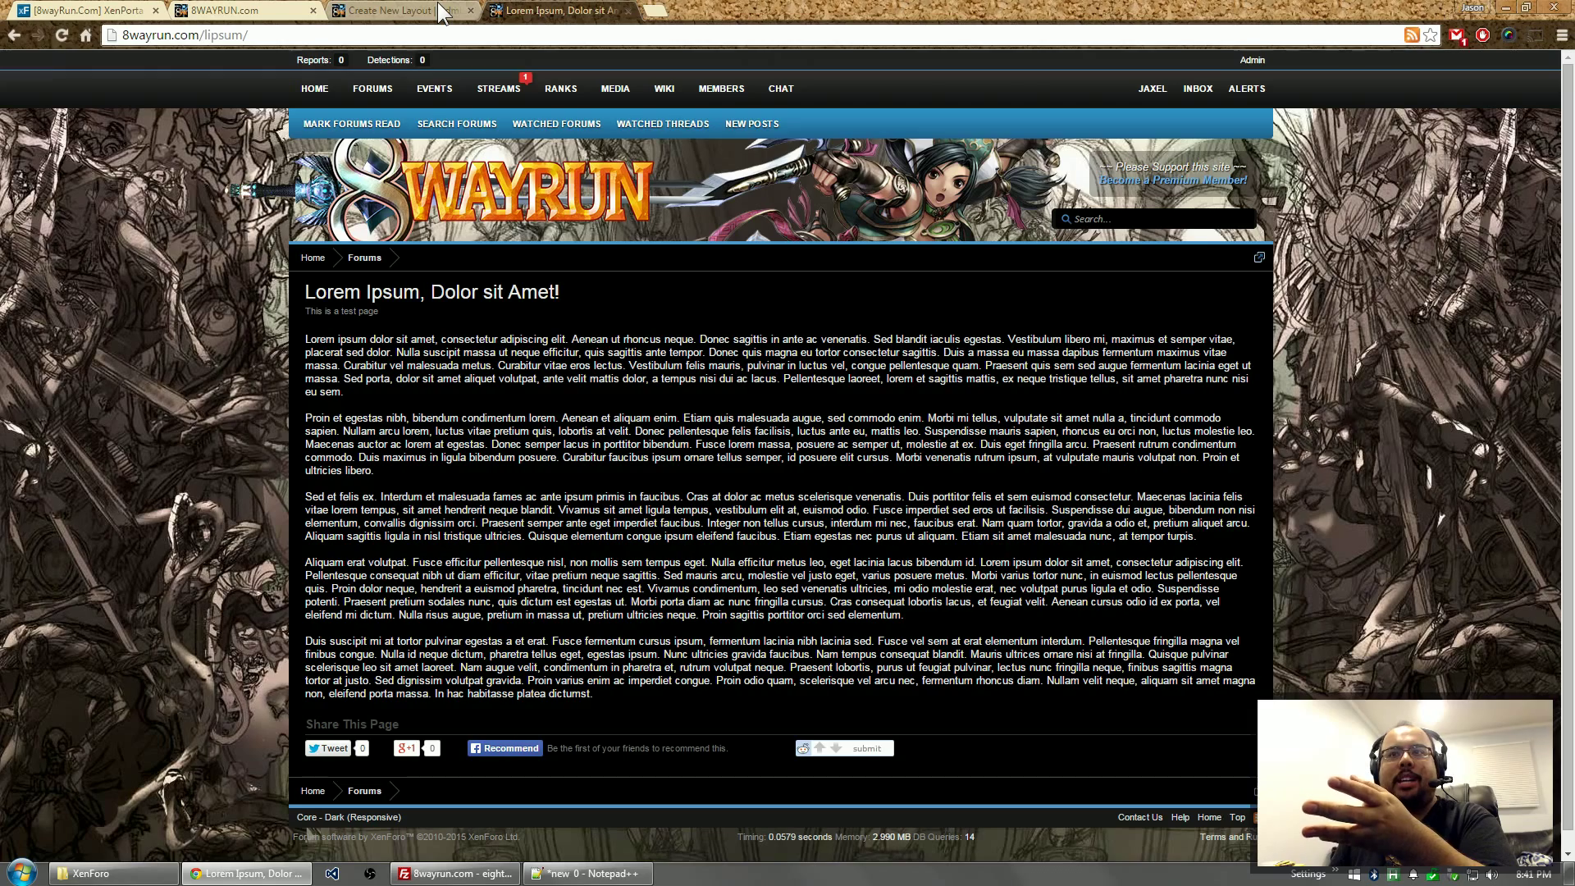
click(402, 10)
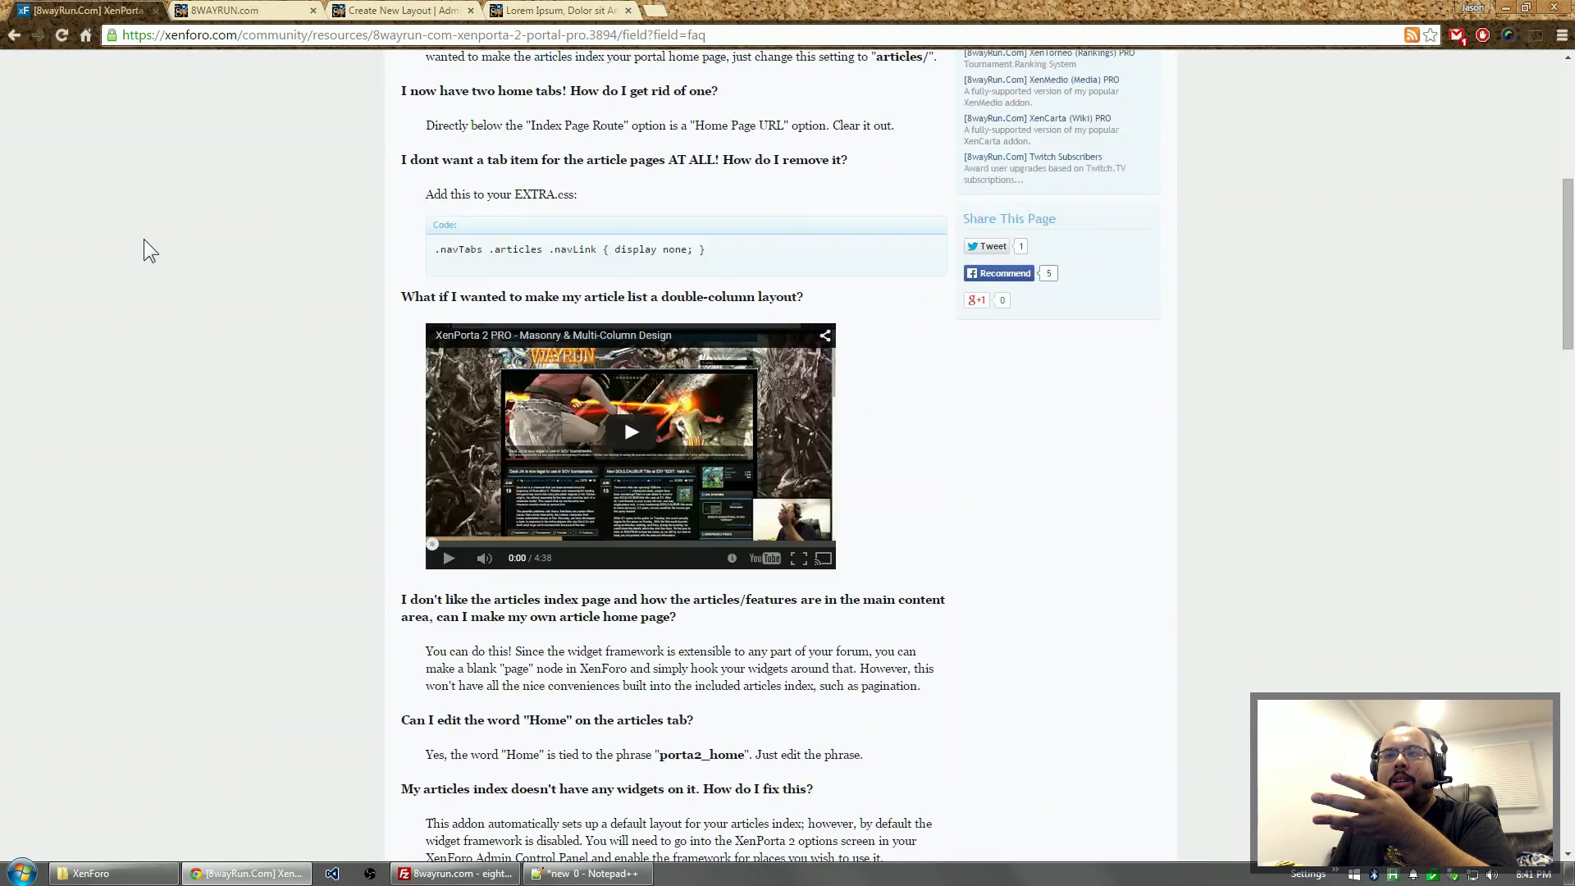
scroll(down, 3)
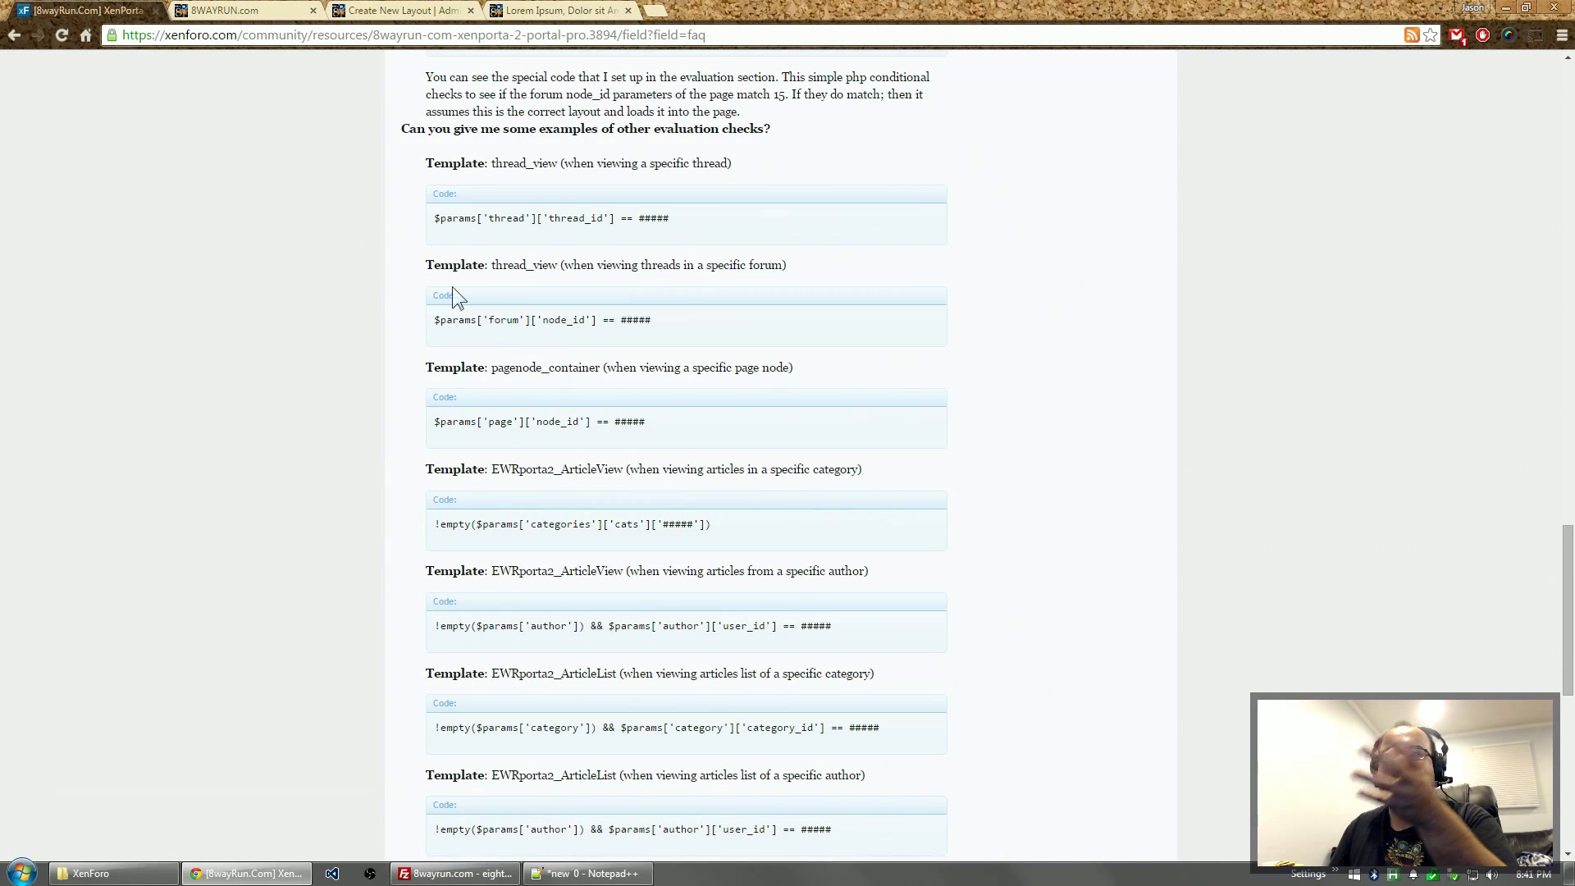
mouse_move(523, 521)
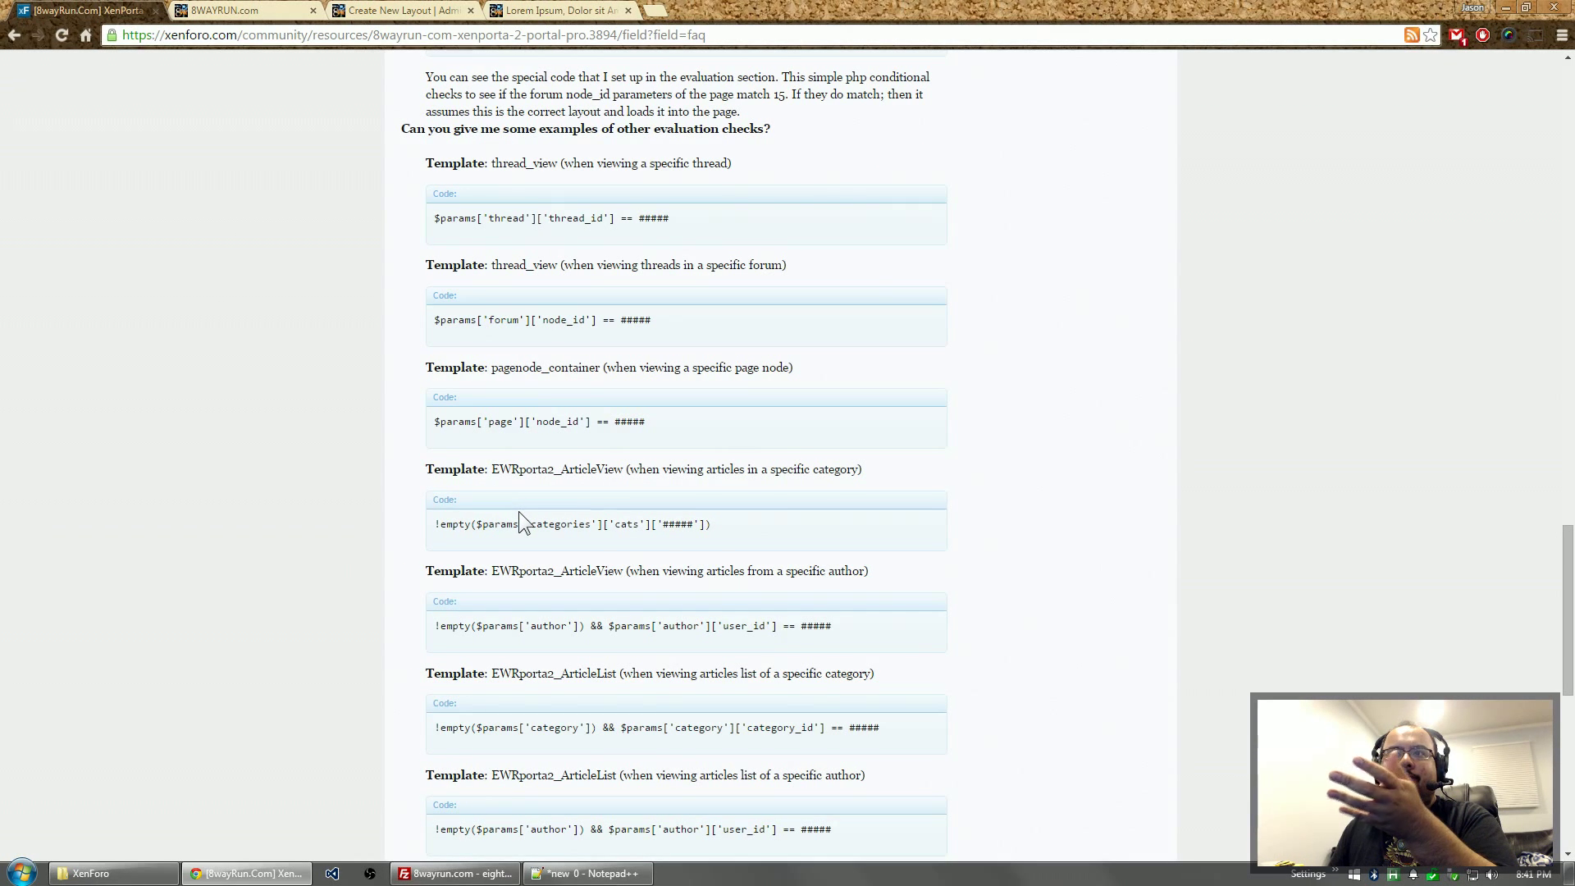
mouse_move(708, 563)
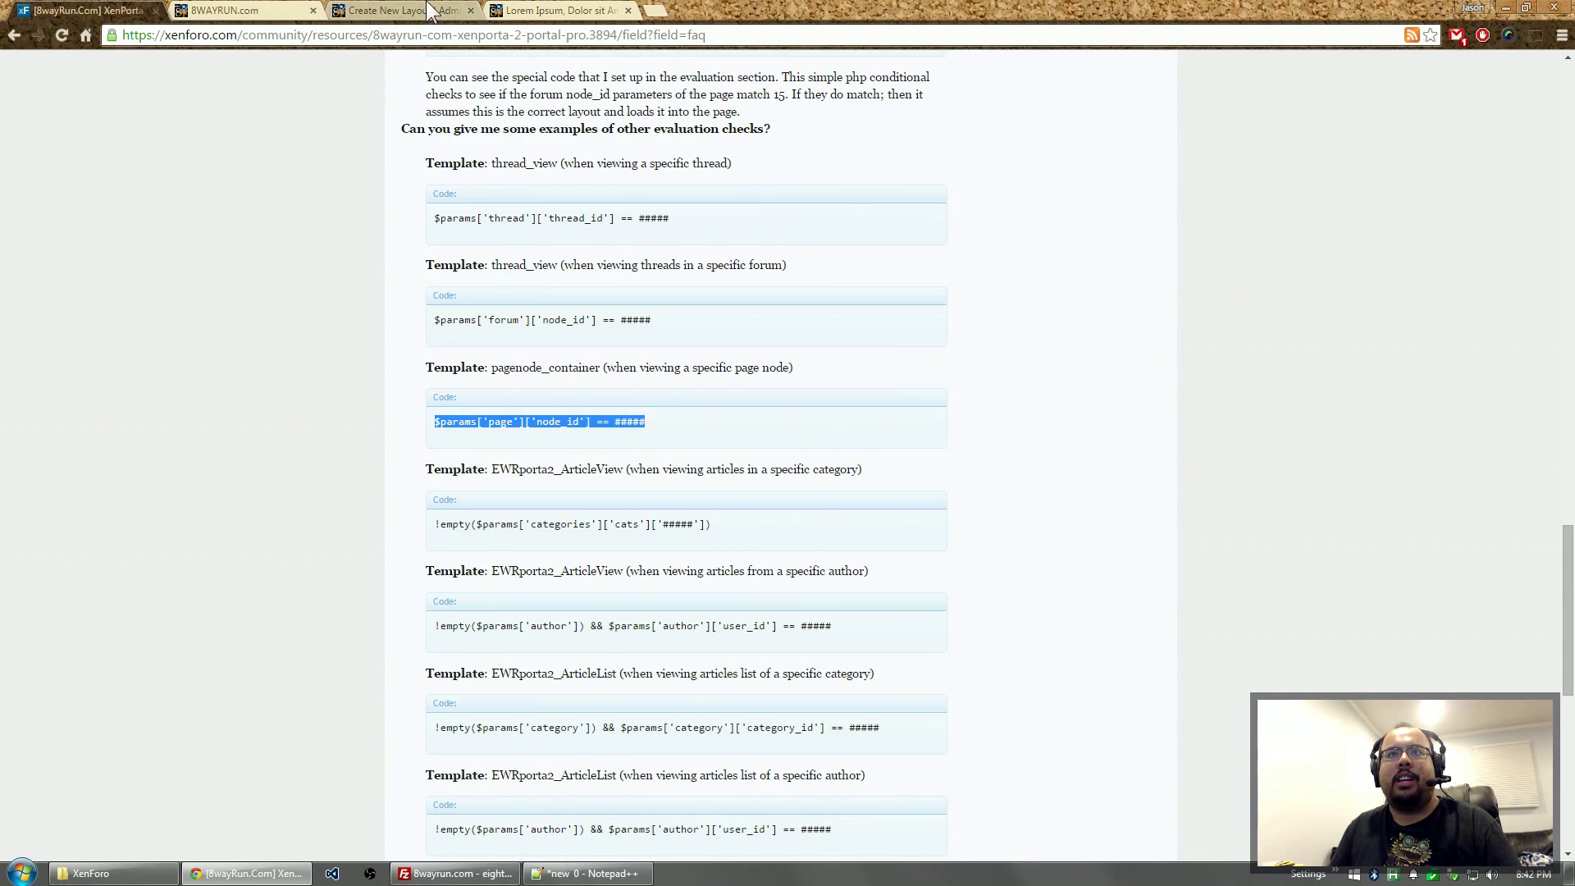
- Check the Lorem Ipsum test page in Node Tree to confirm its node ID is 155
click(397, 10)
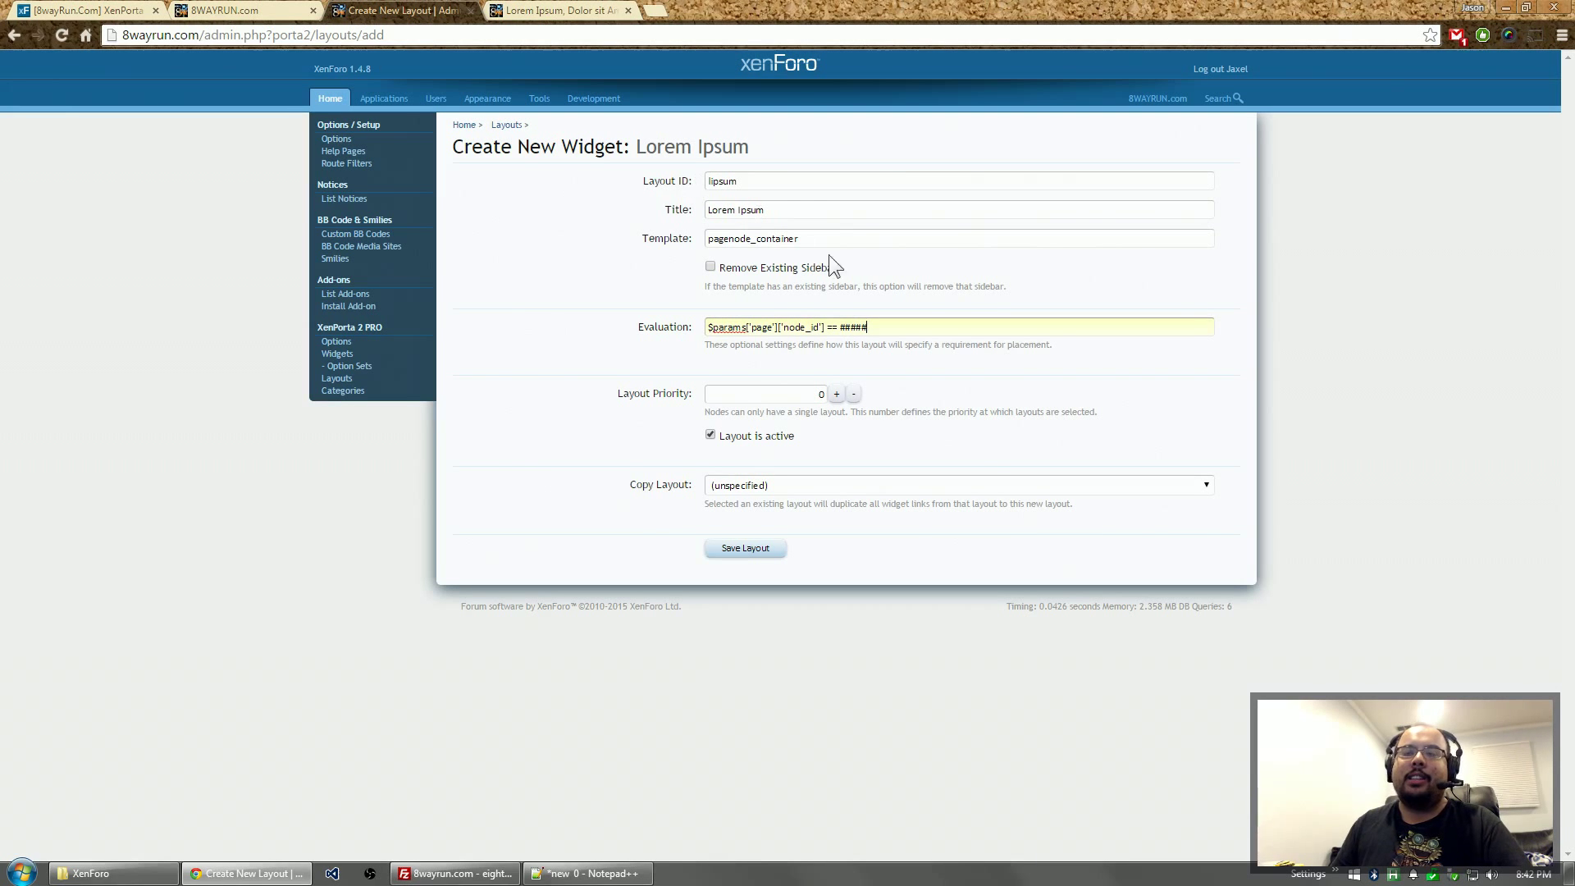
mouse_move(399, 124)
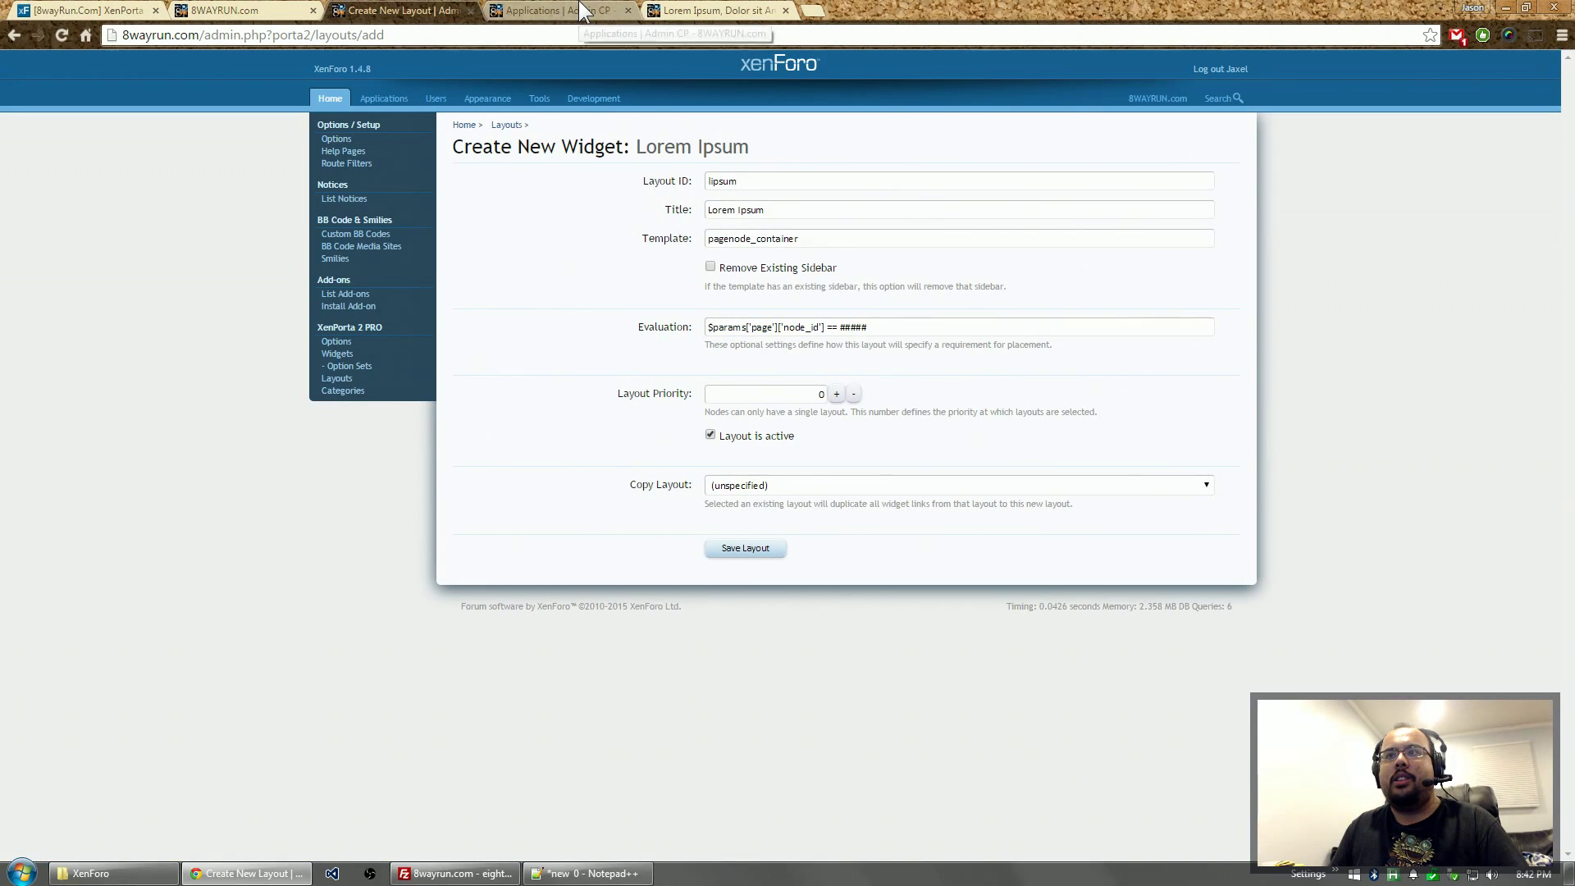
click(532, 10)
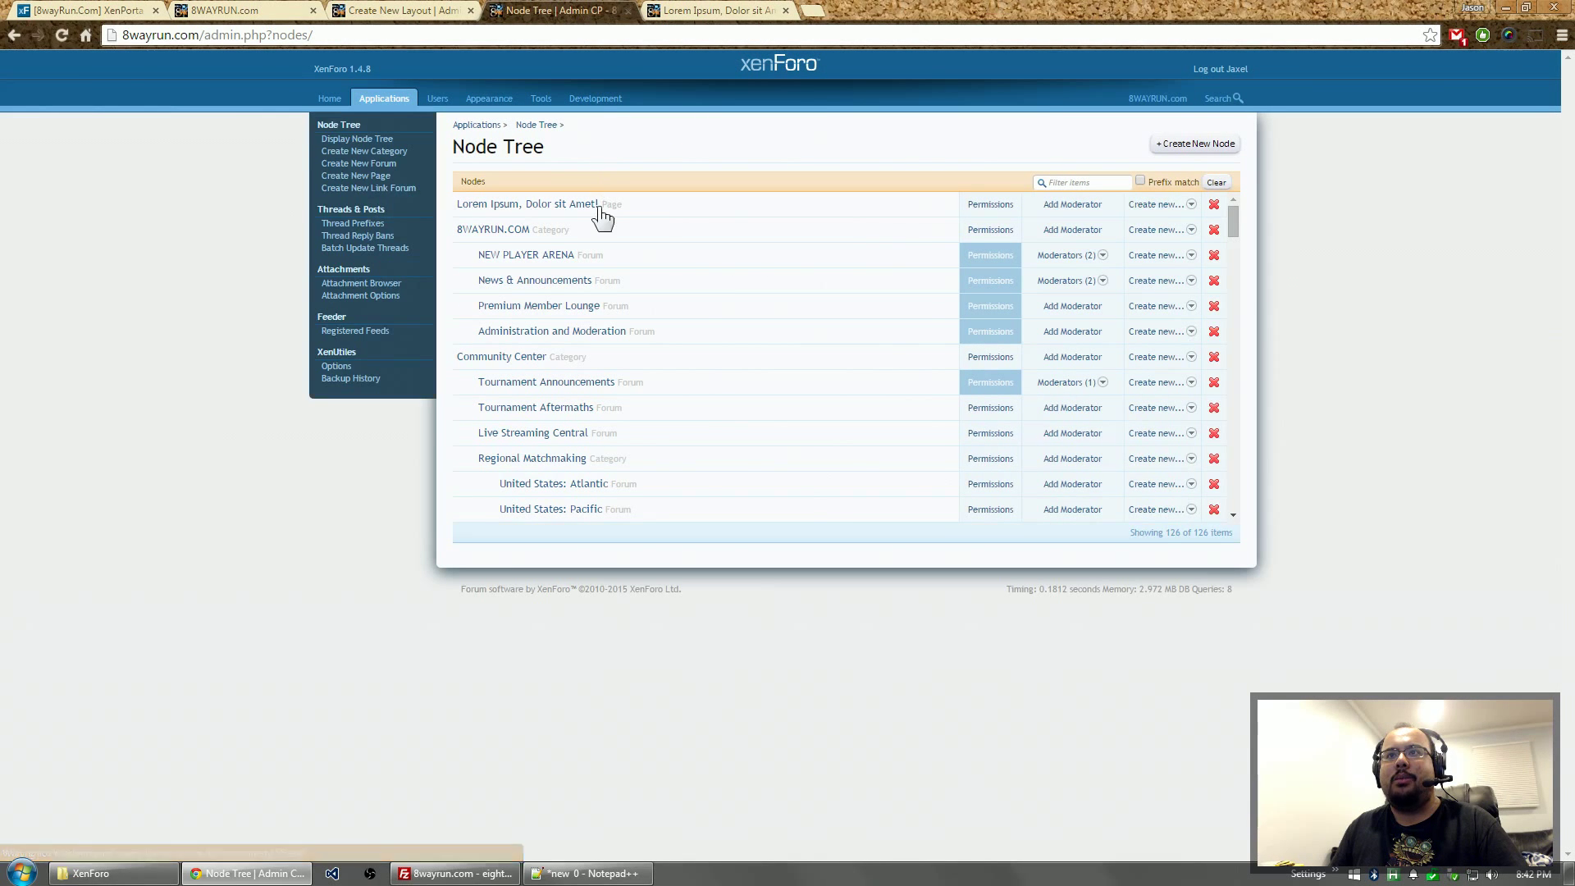
click(527, 204)
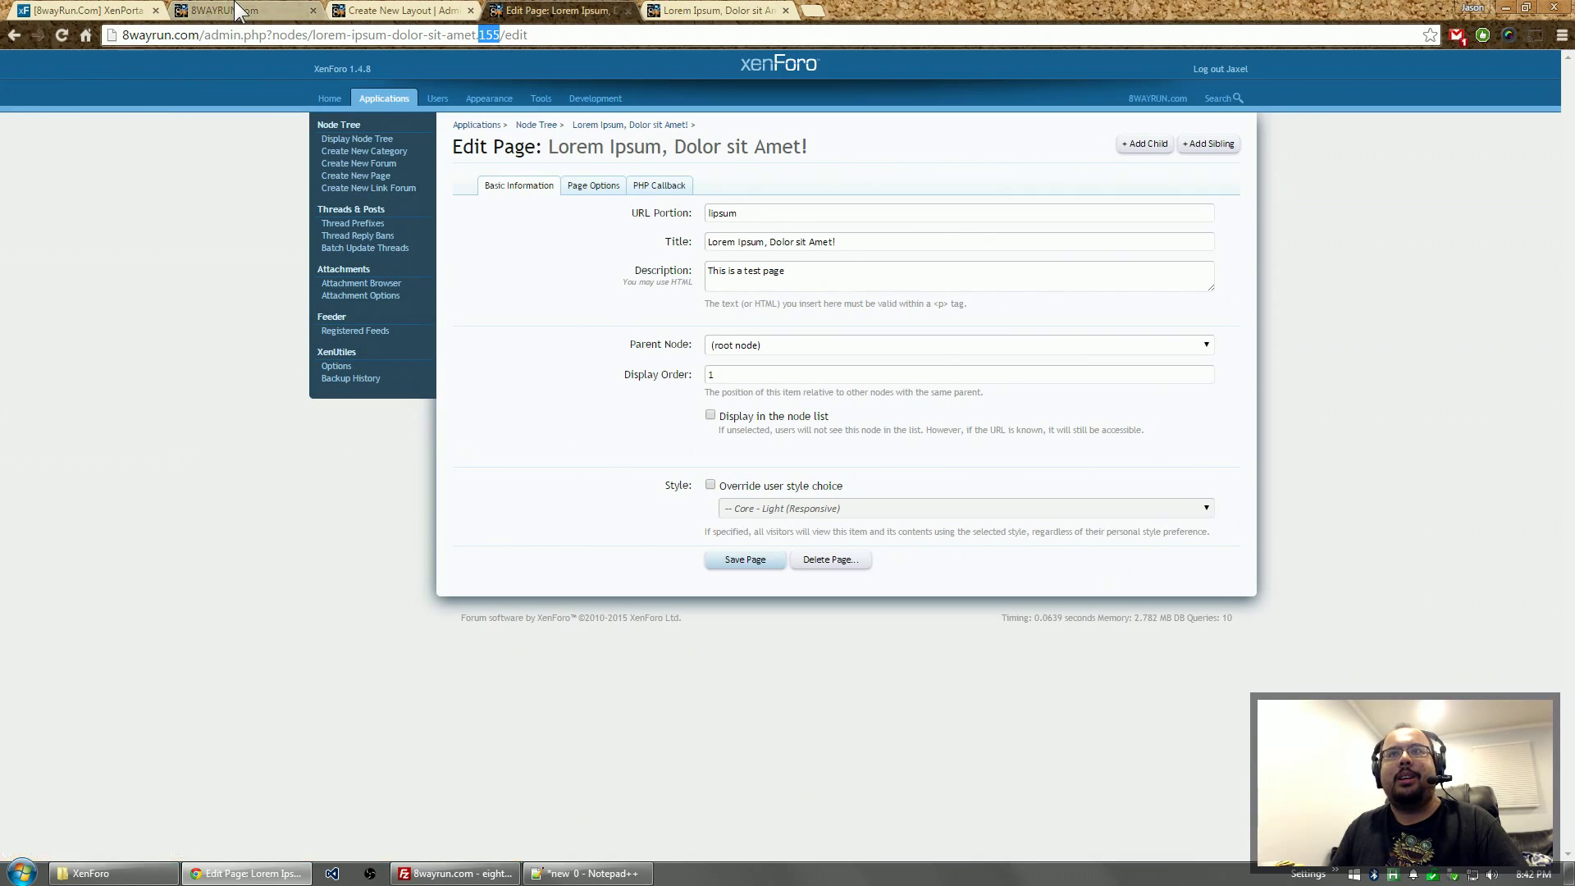
- Save the Lorem Ipsum layout for pagenode_container with a node_id 155 evaluation
click(402, 10)
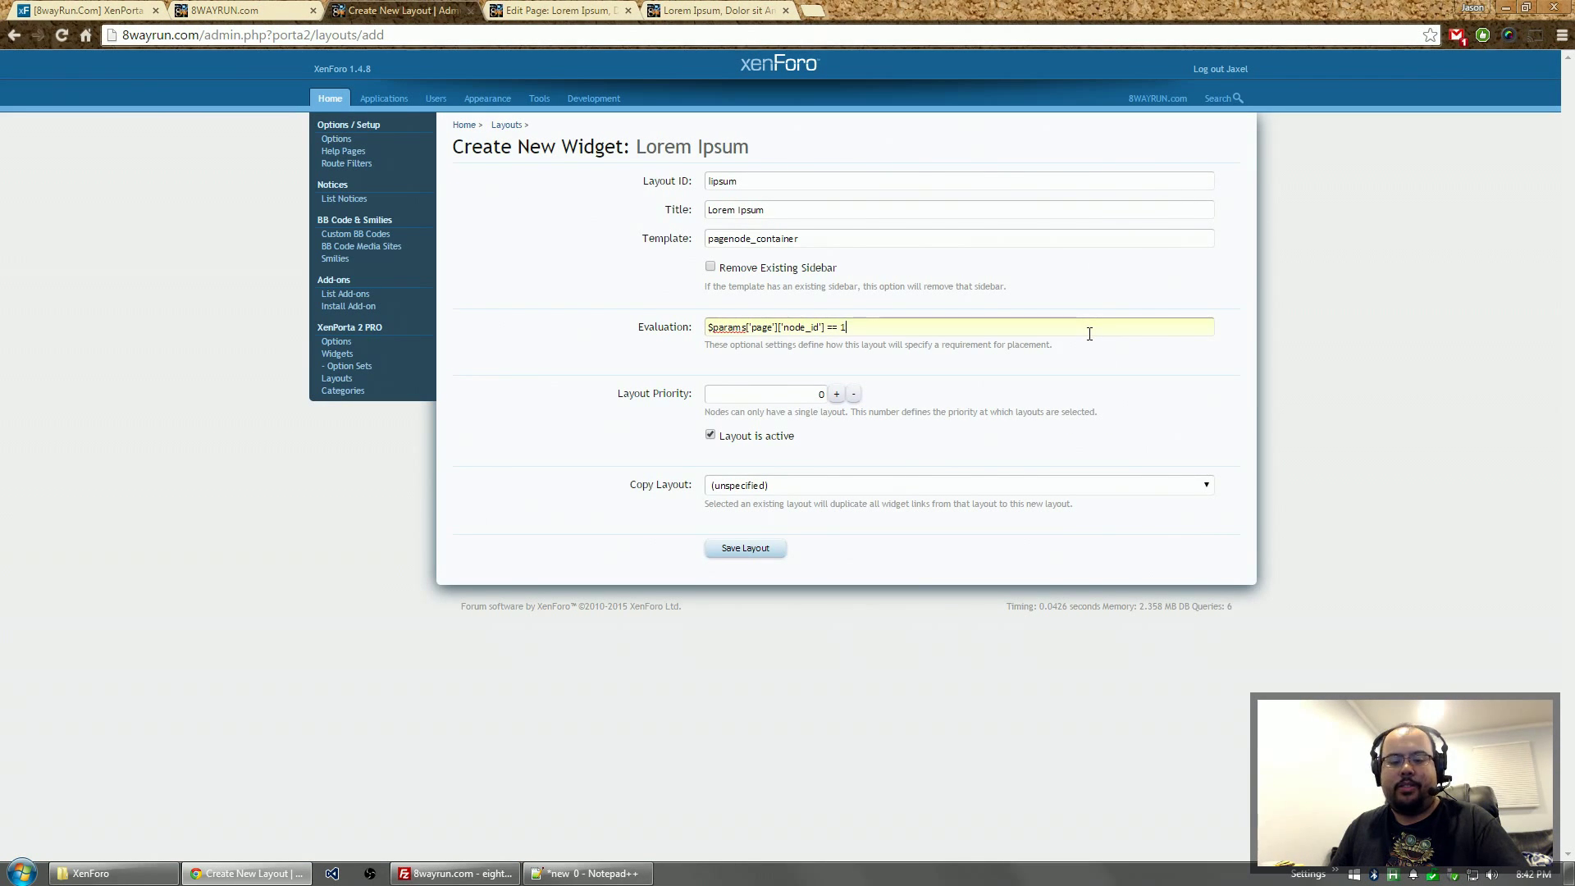
click(744, 547)
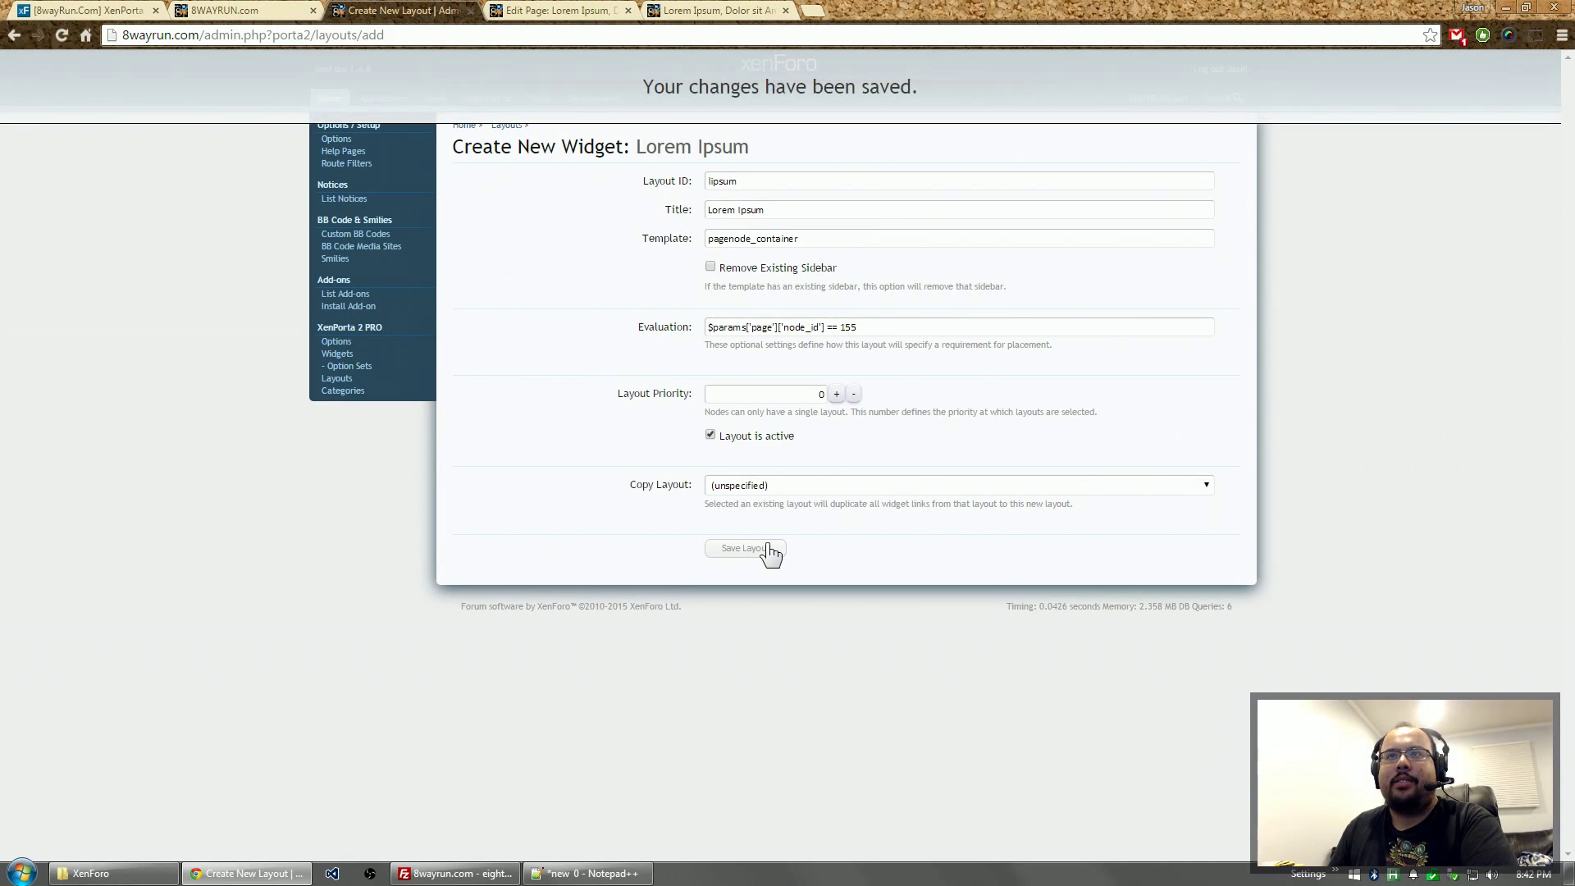
- Begin a new widget link in the Lorem Ipsum layout's widget grid
click(744, 549)
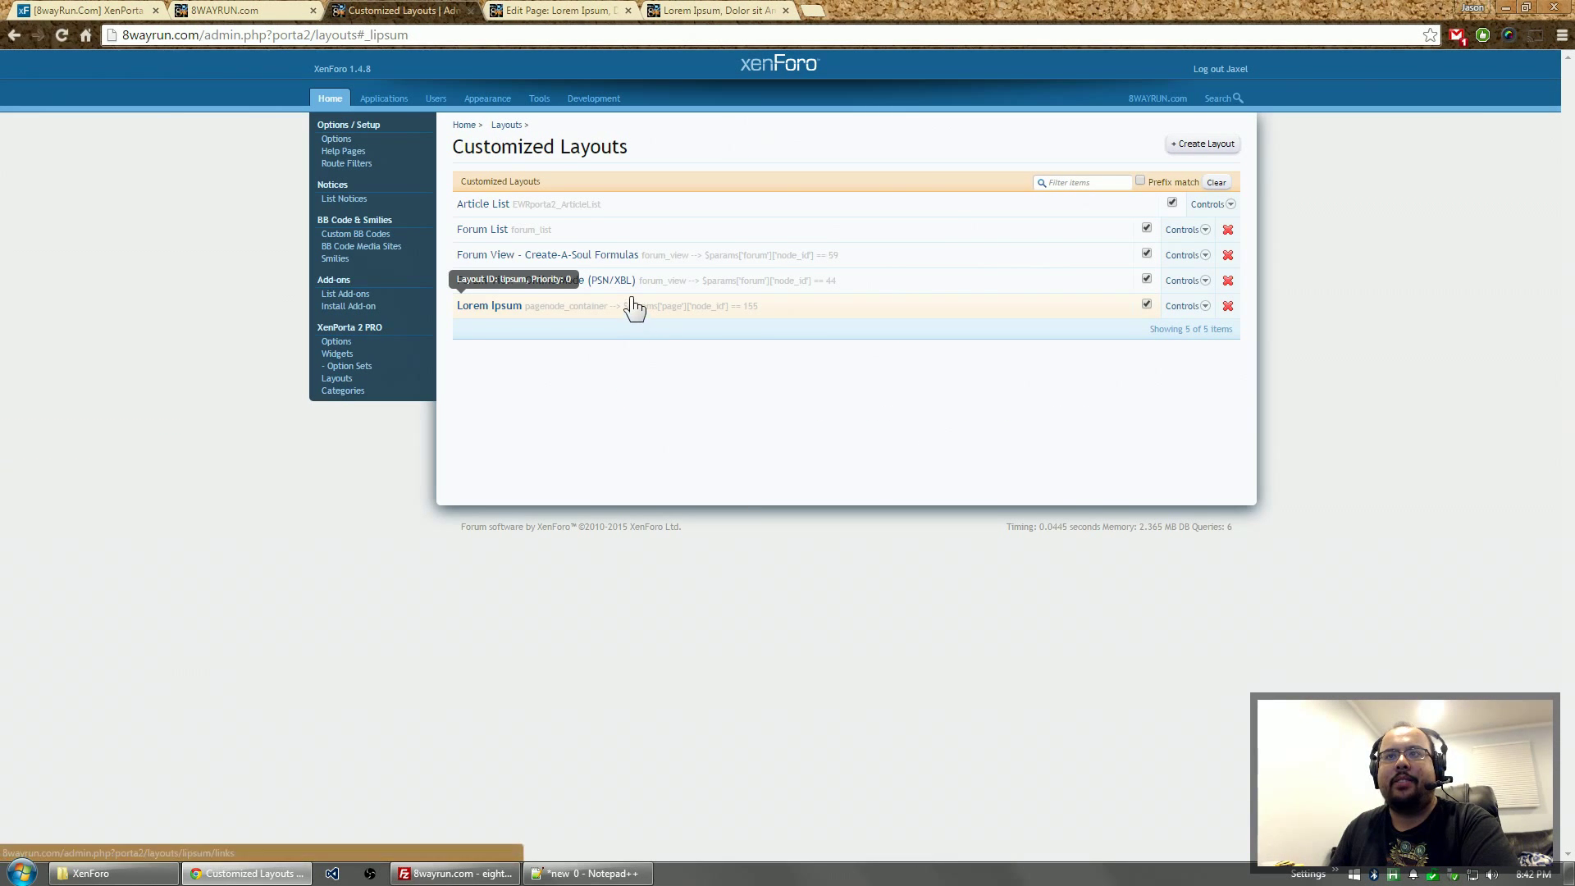
click(489, 305)
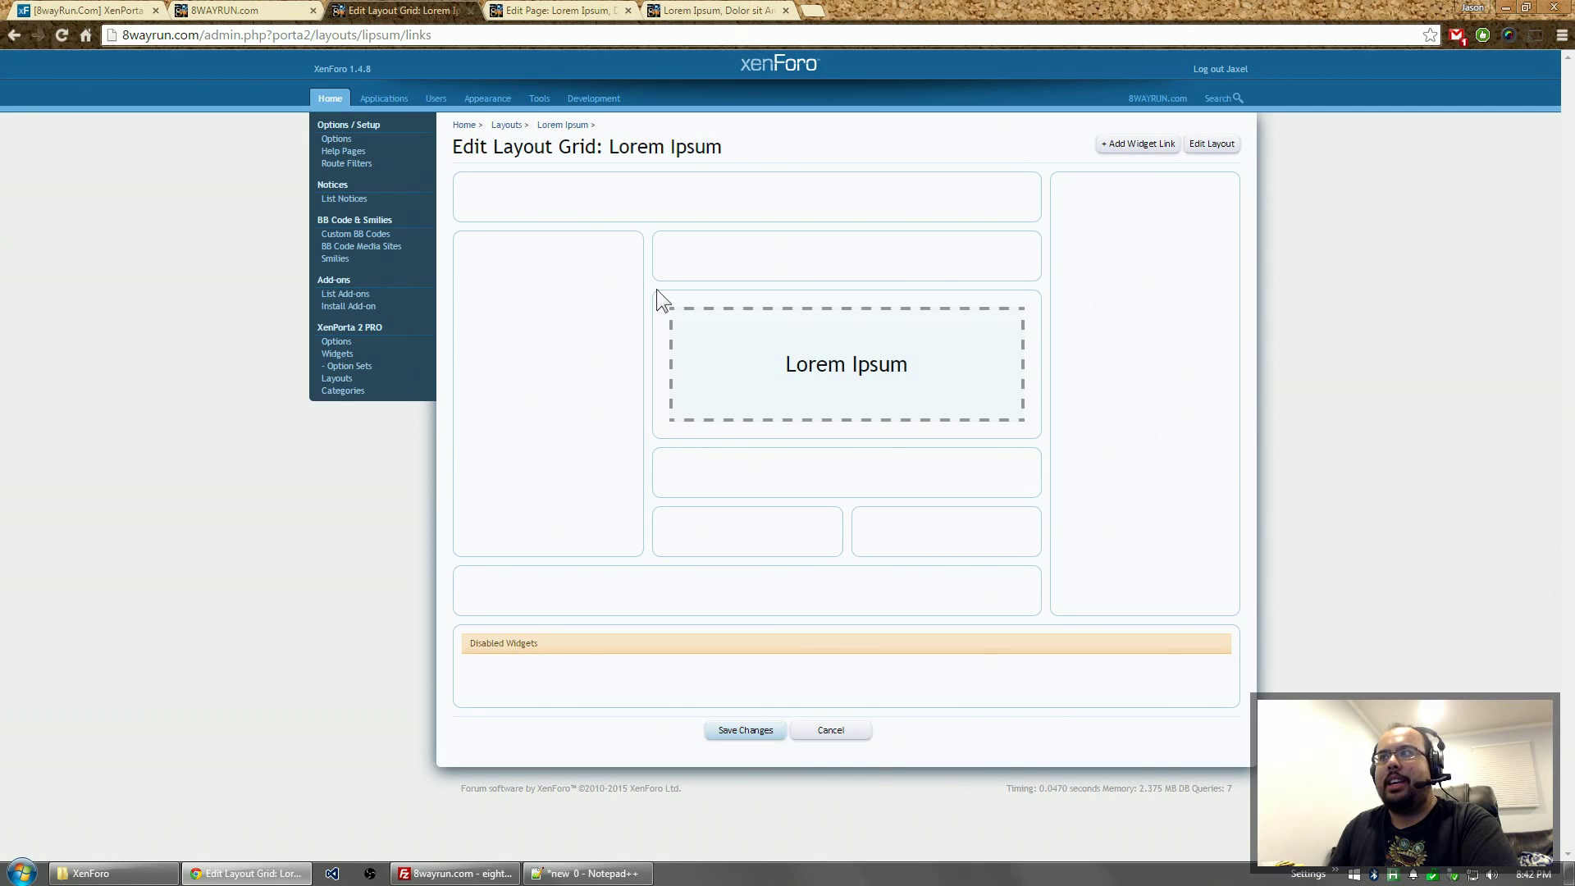
click(1137, 142)
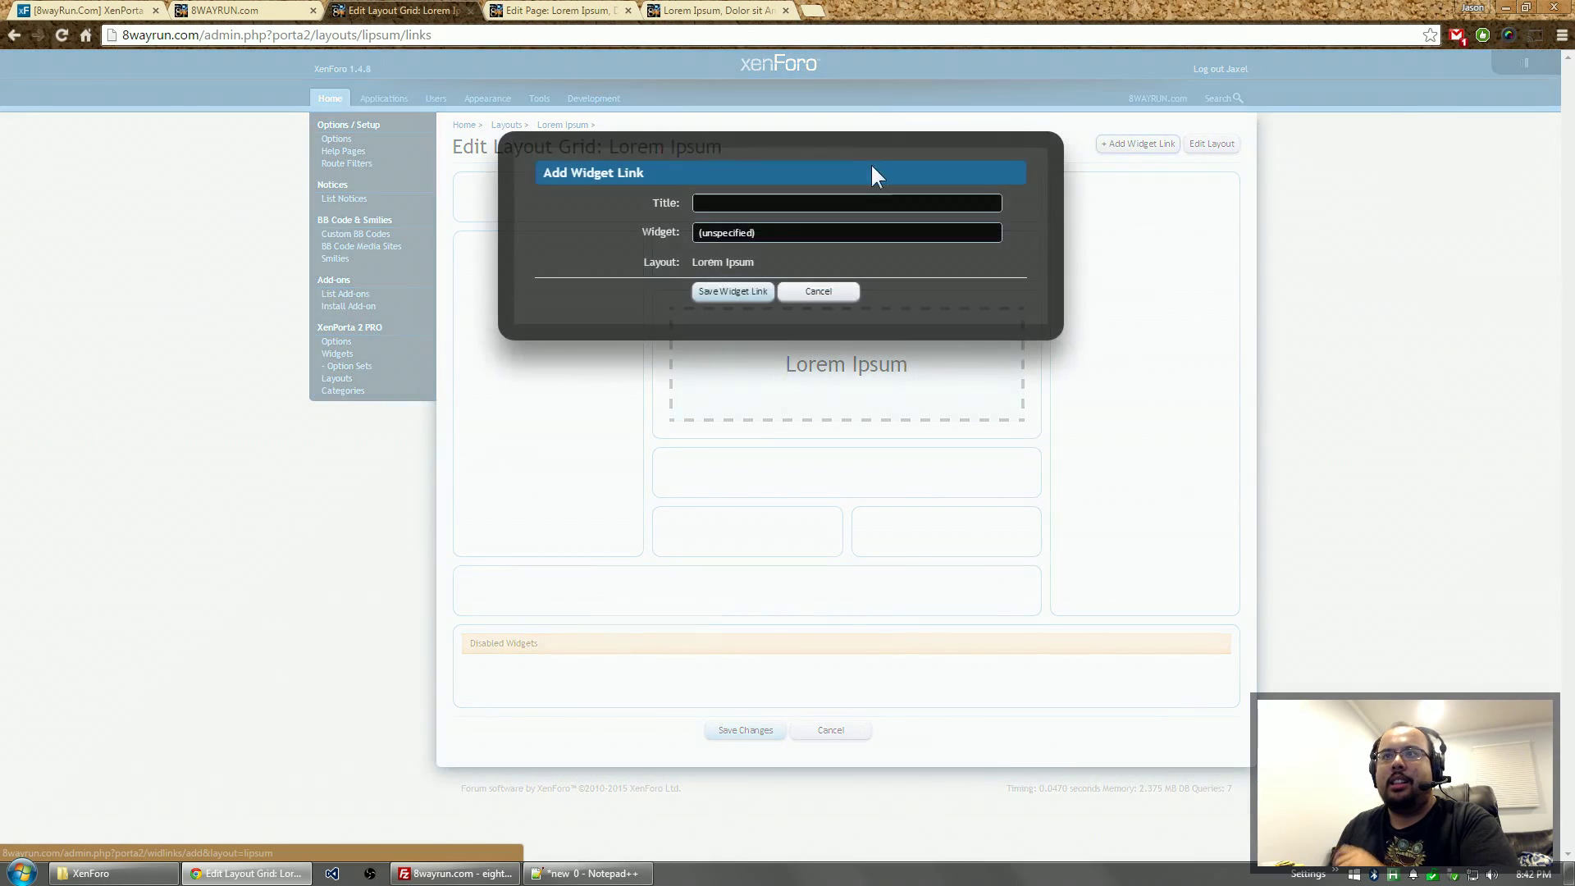
click(846, 202)
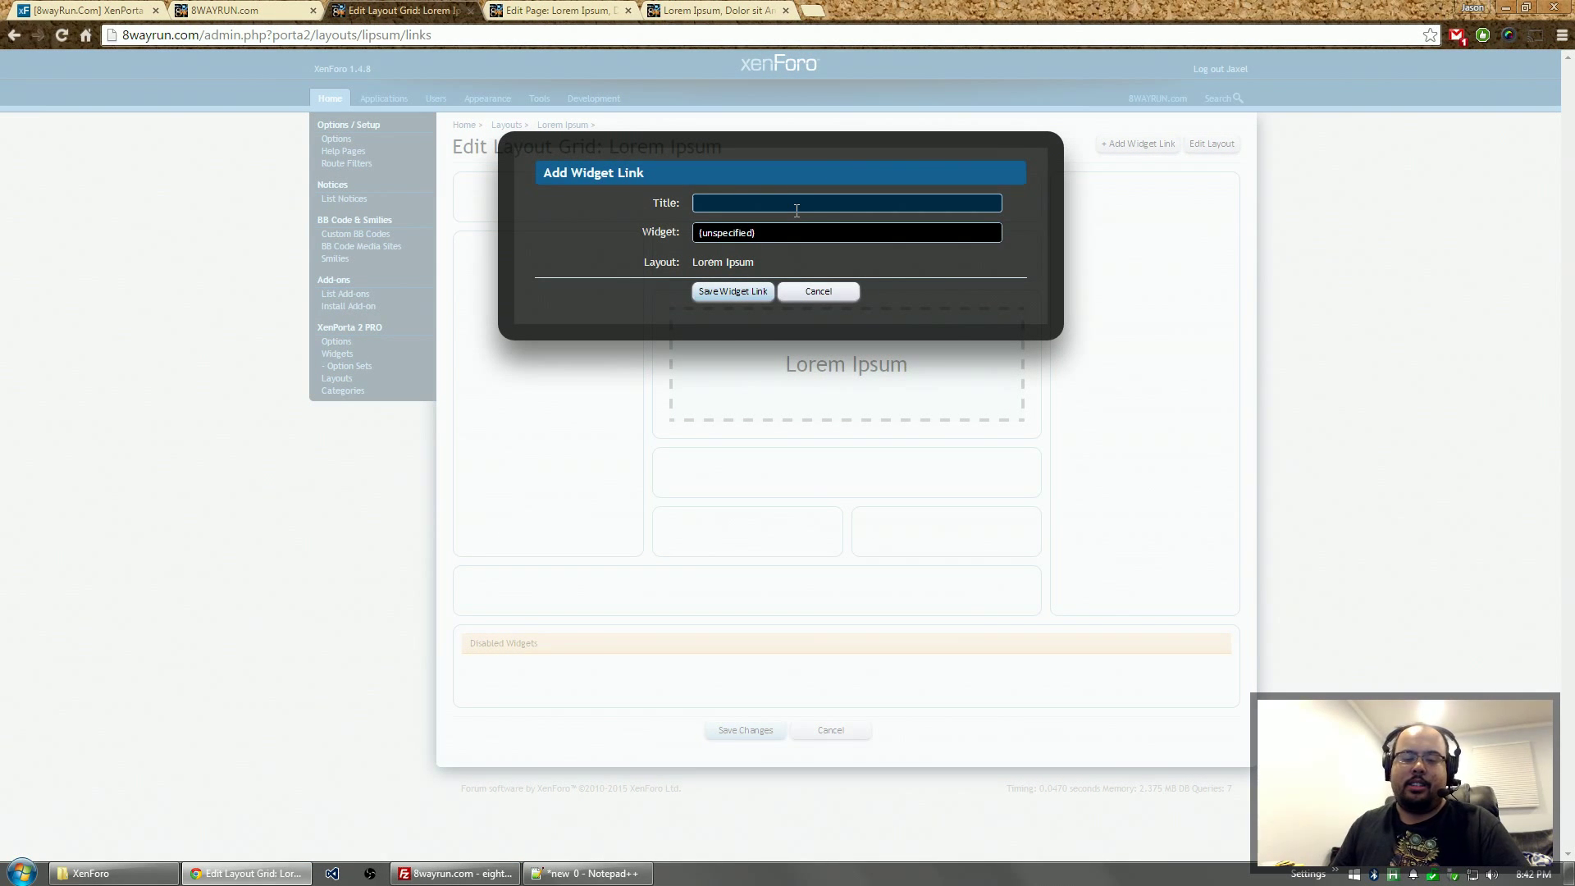
- Save a Facebook Page widget link titled 'Facebook' for the sidebar
click(845, 232)
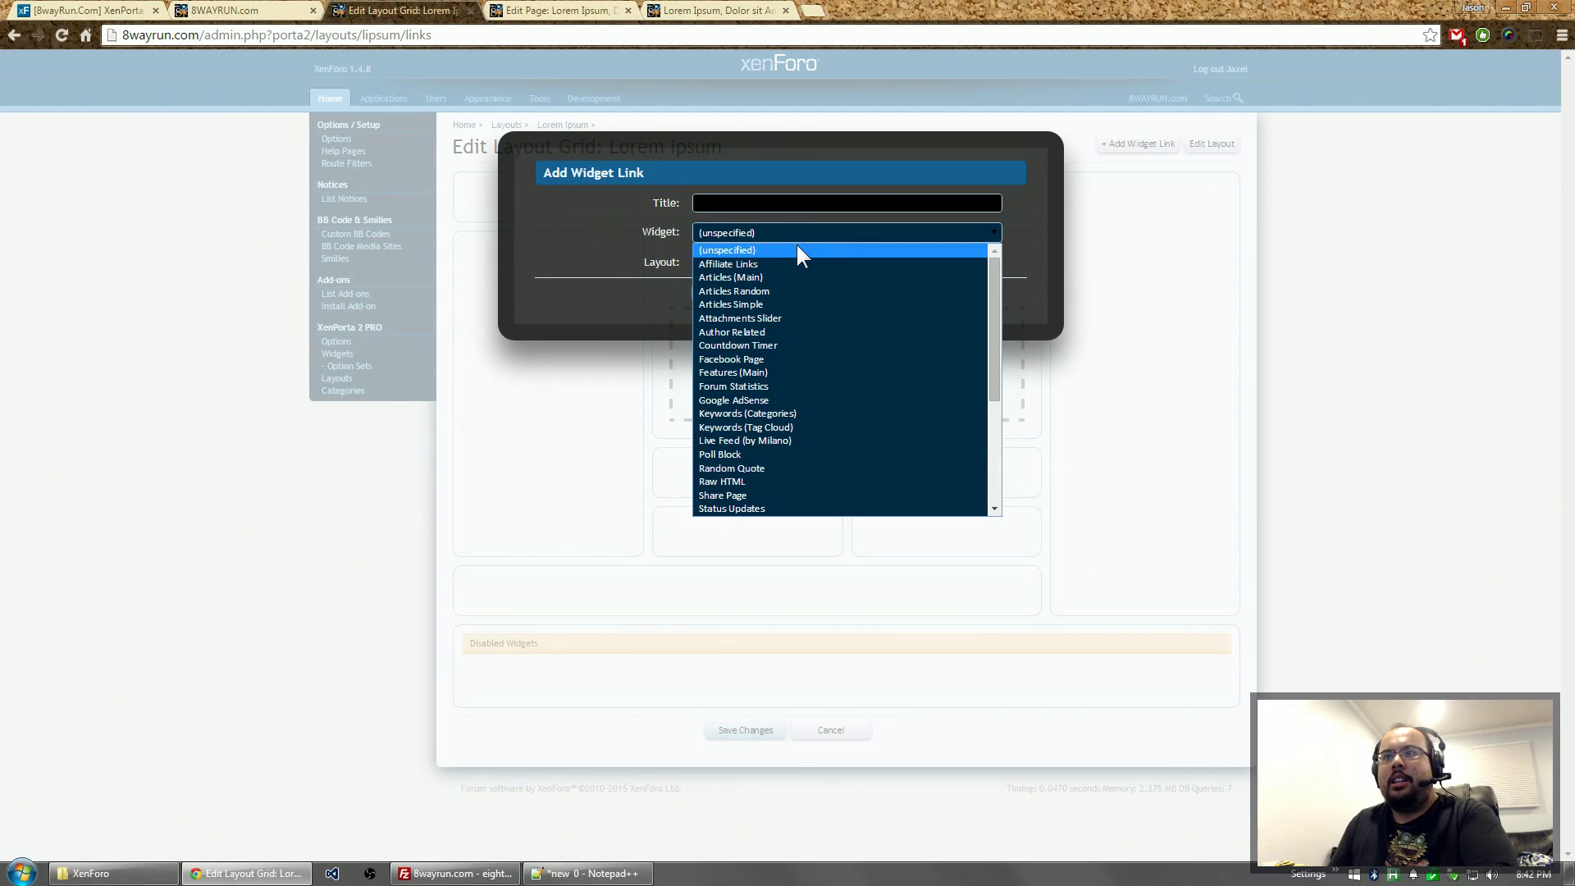
click(731, 358)
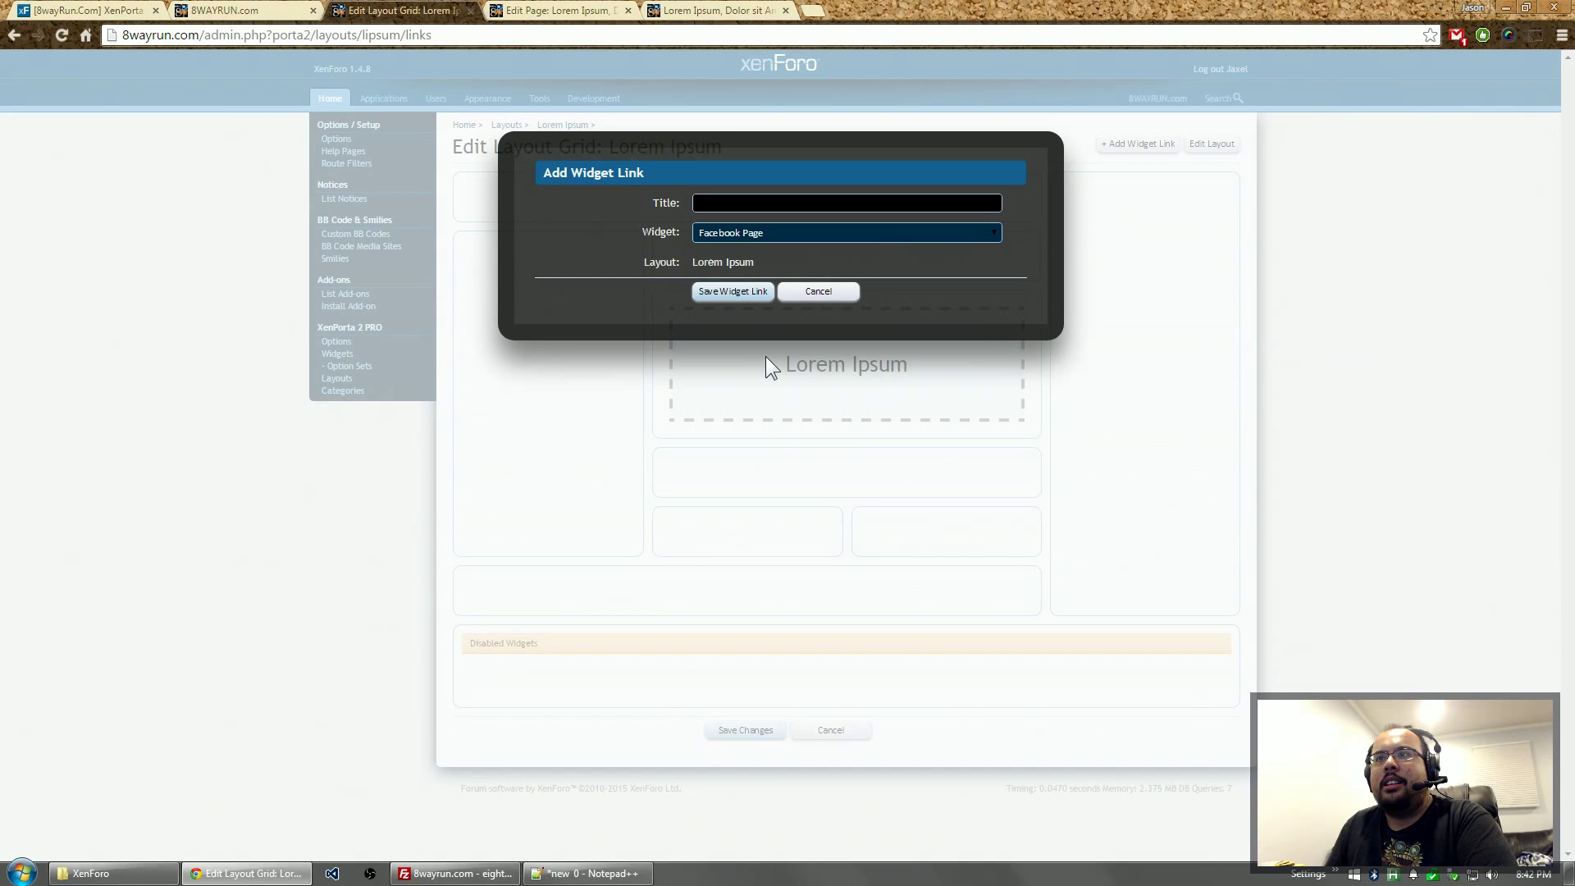
text(F)
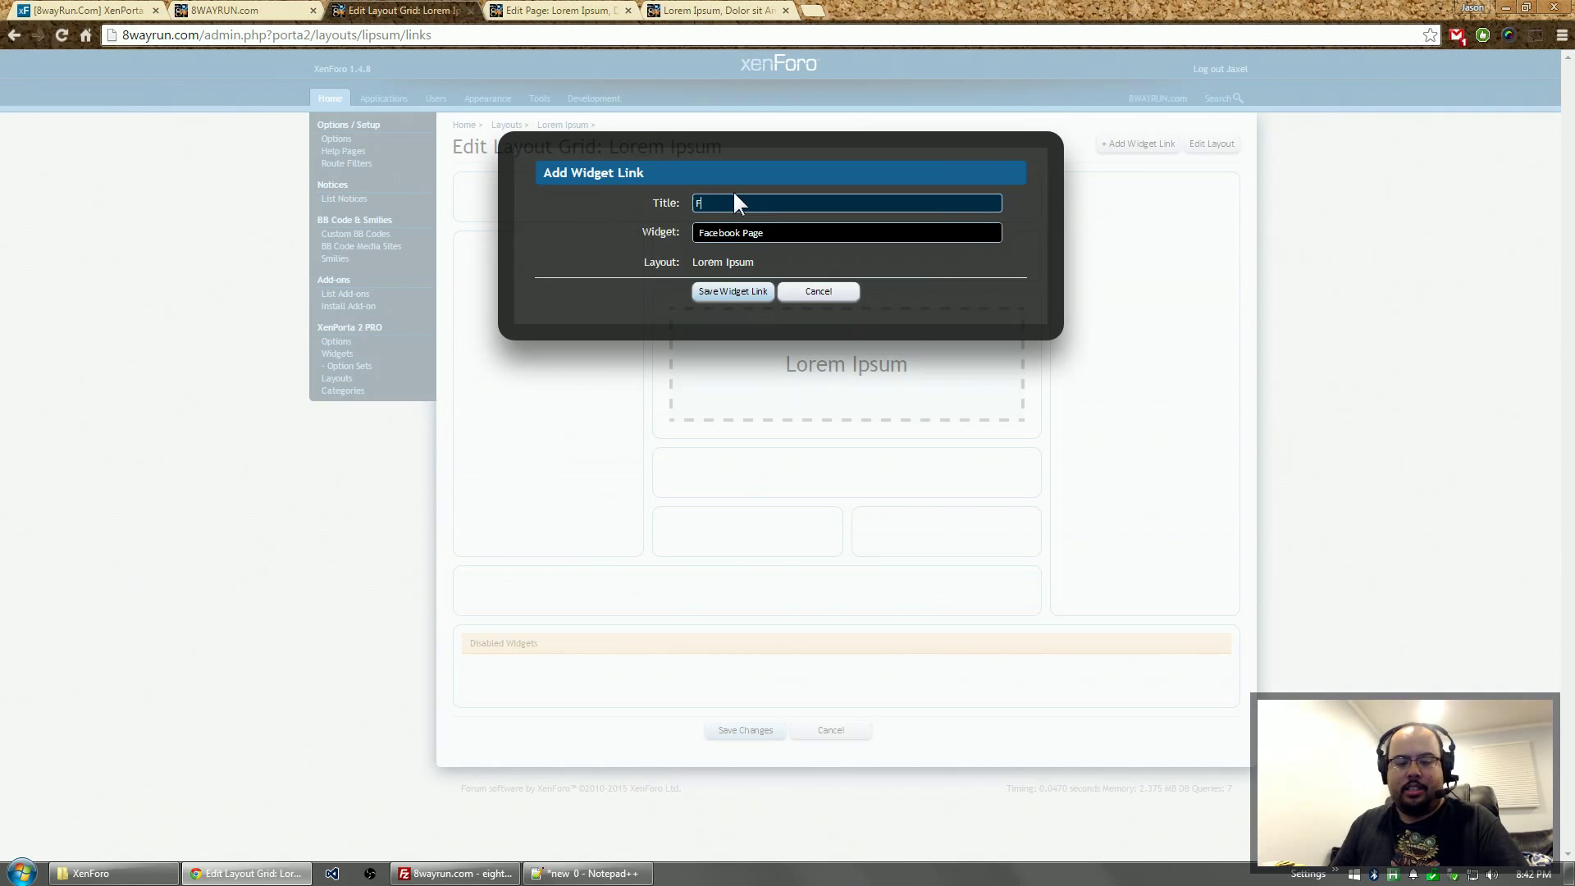
text(acebook)
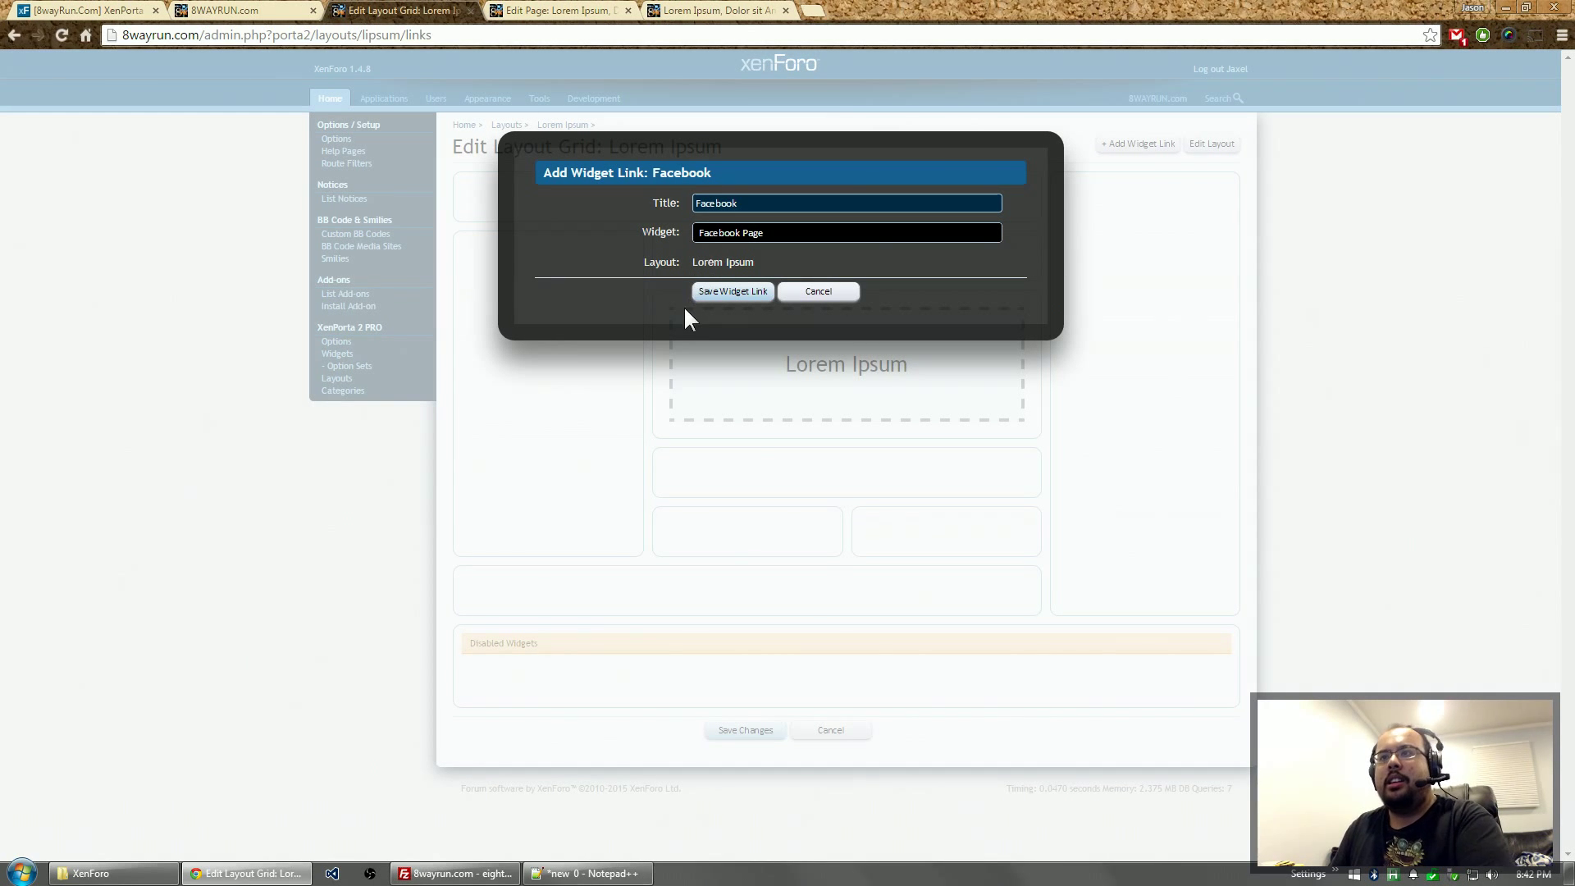
click(733, 291)
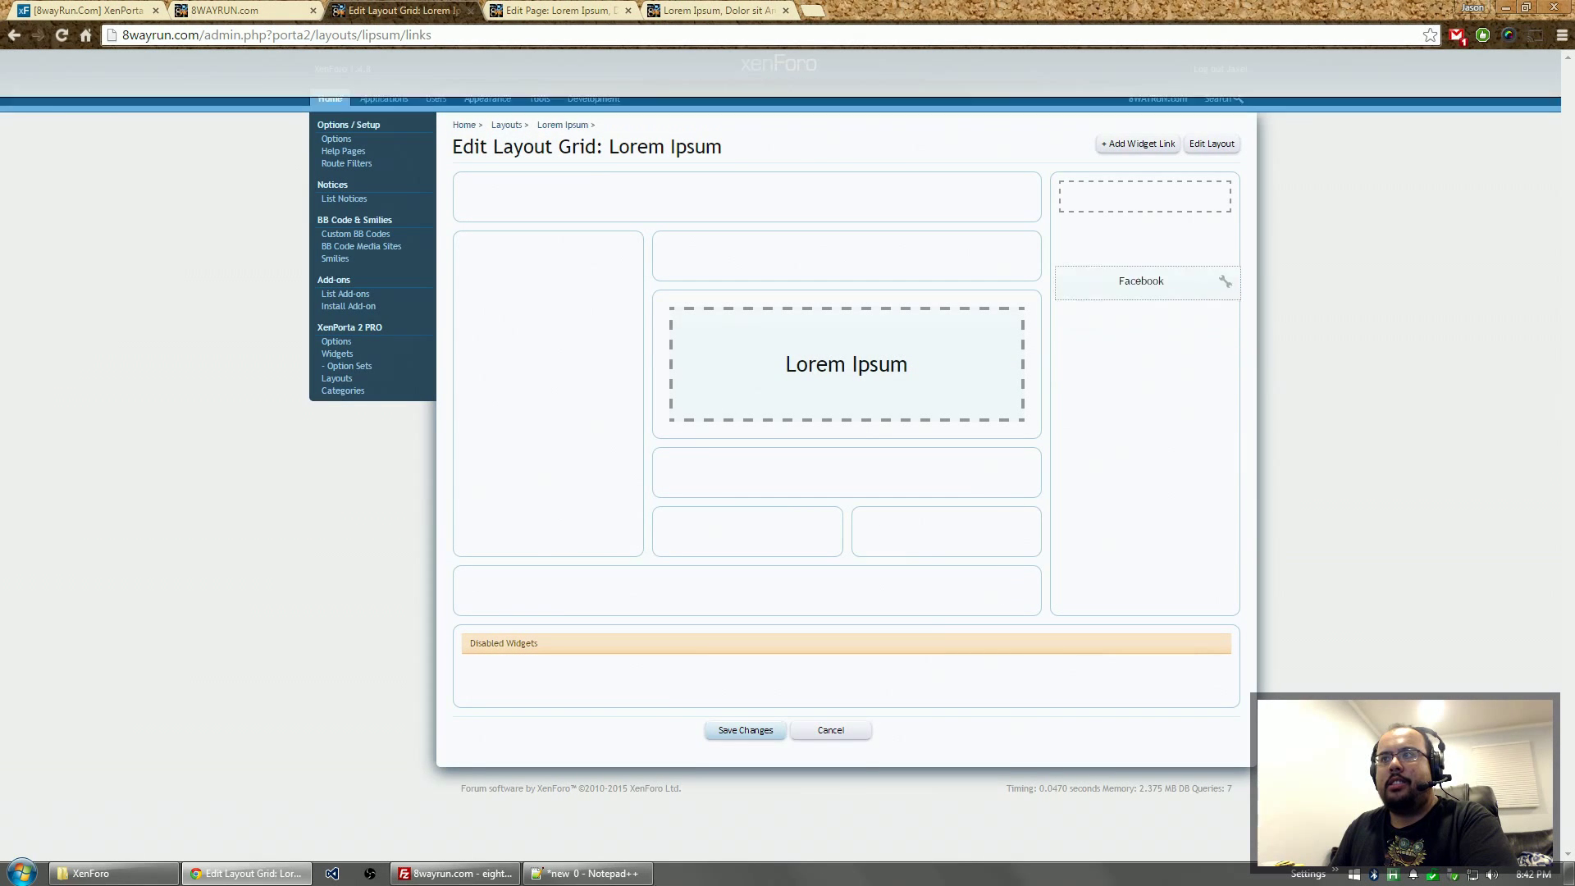
- Reload the /lipsum test page and scroll the sidebar to verify the SoulCalibur Facebook widget loads
click(716, 11)
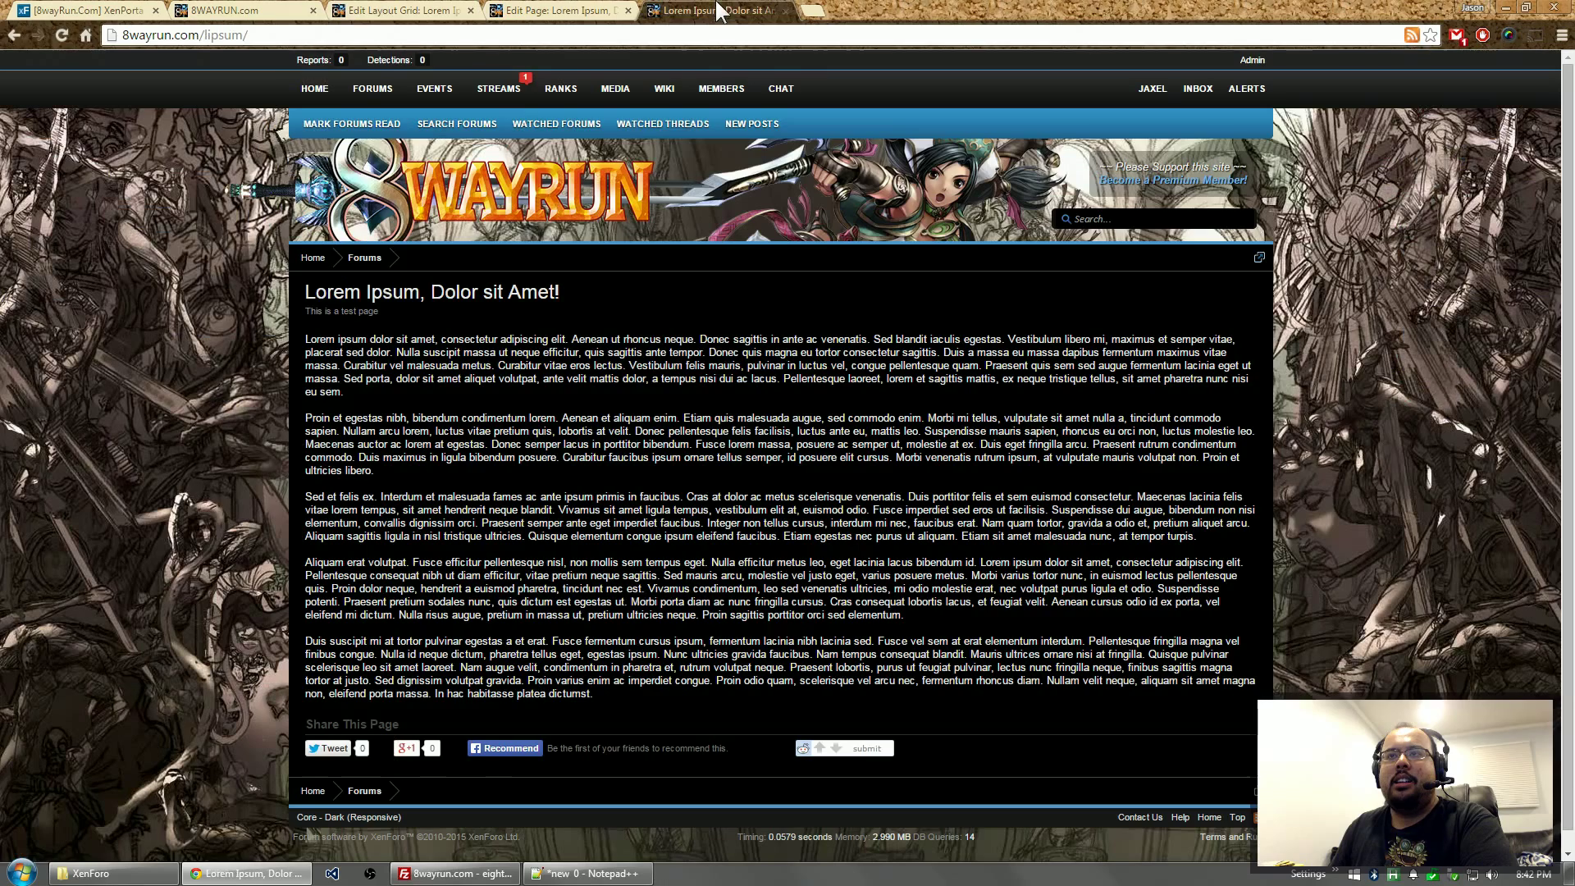
click(61, 35)
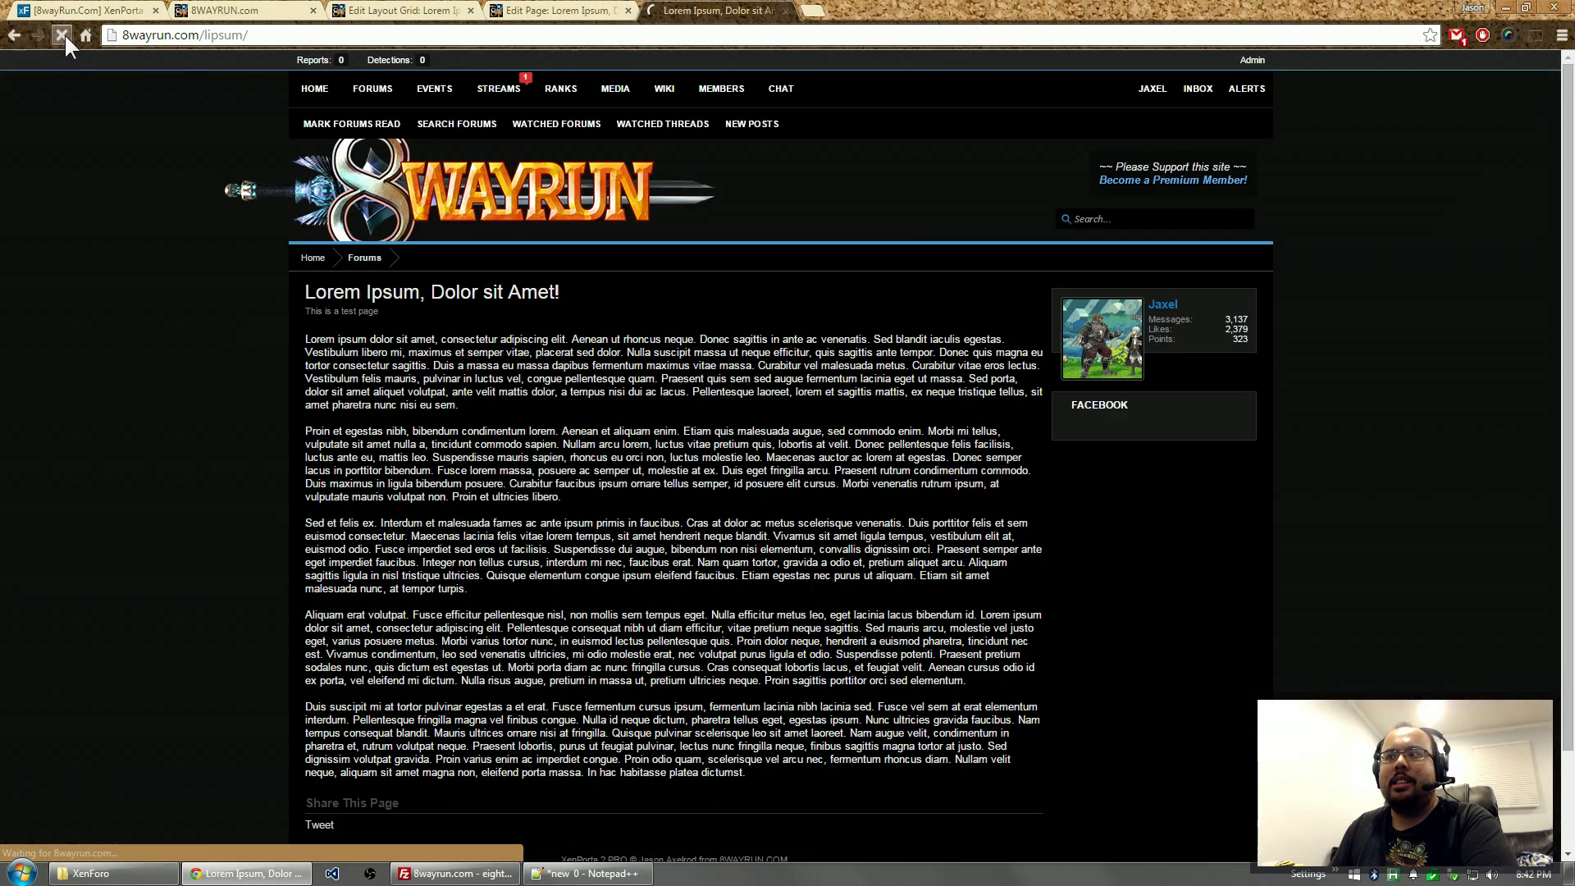
click(63, 34)
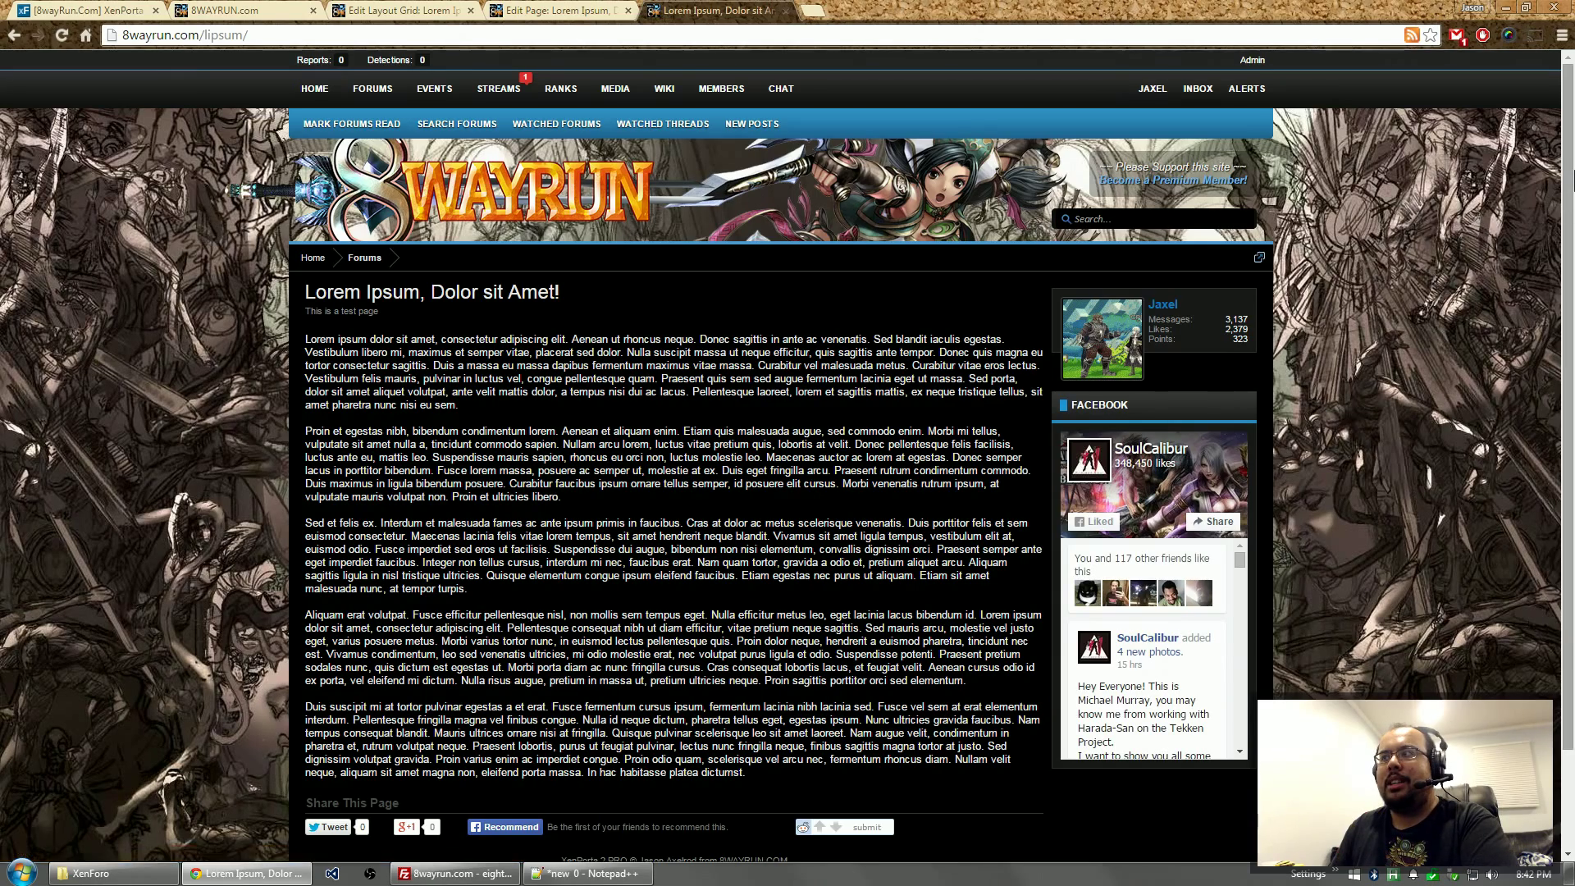
scroll(down, 3)
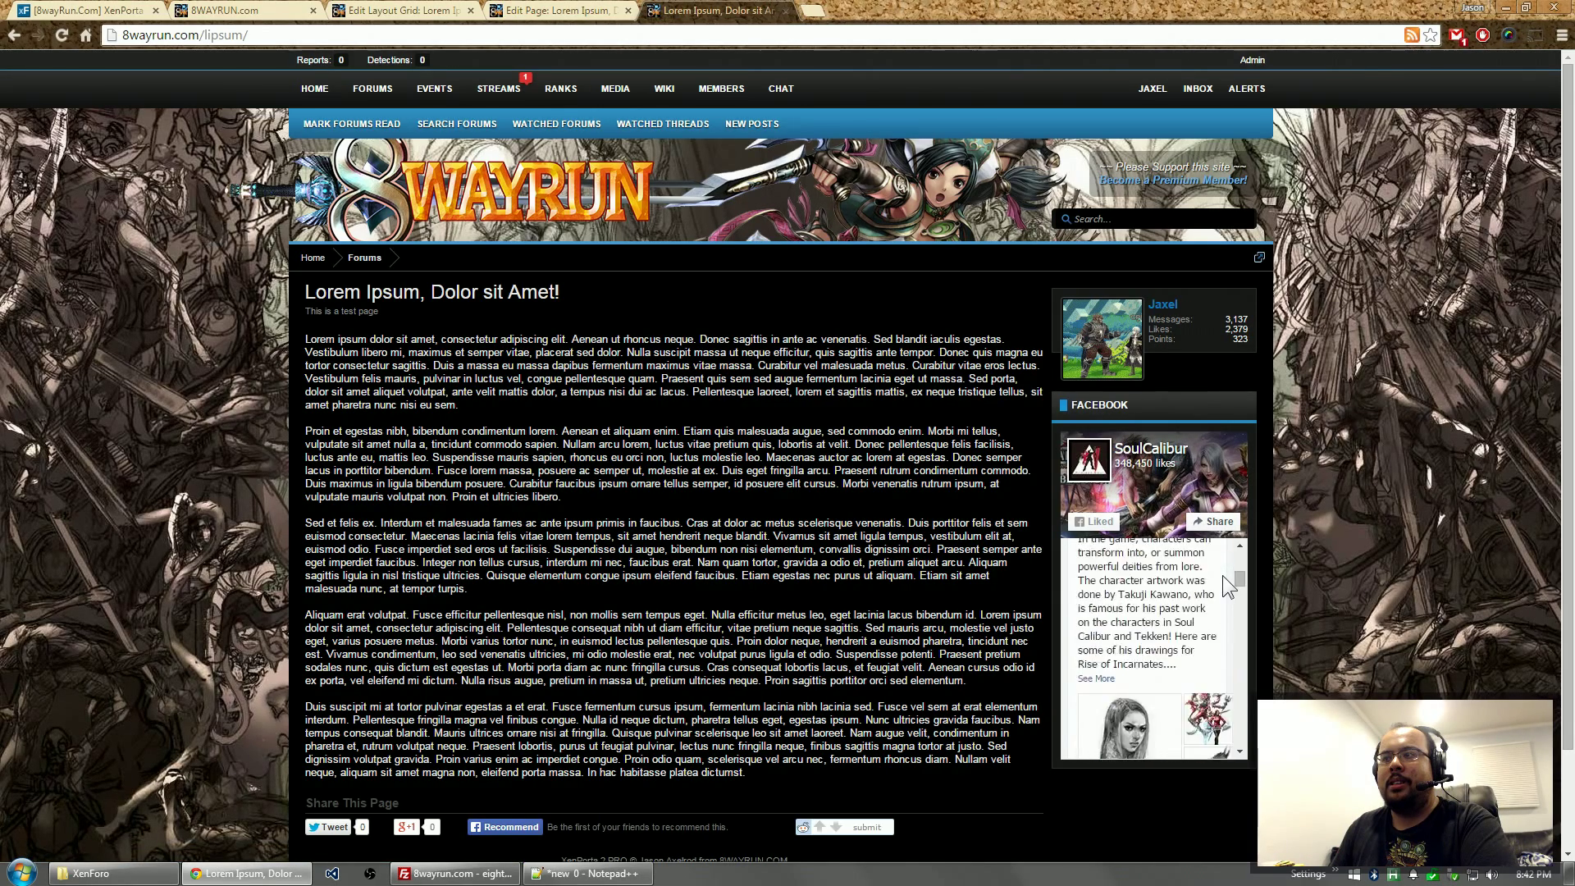
click(241, 11)
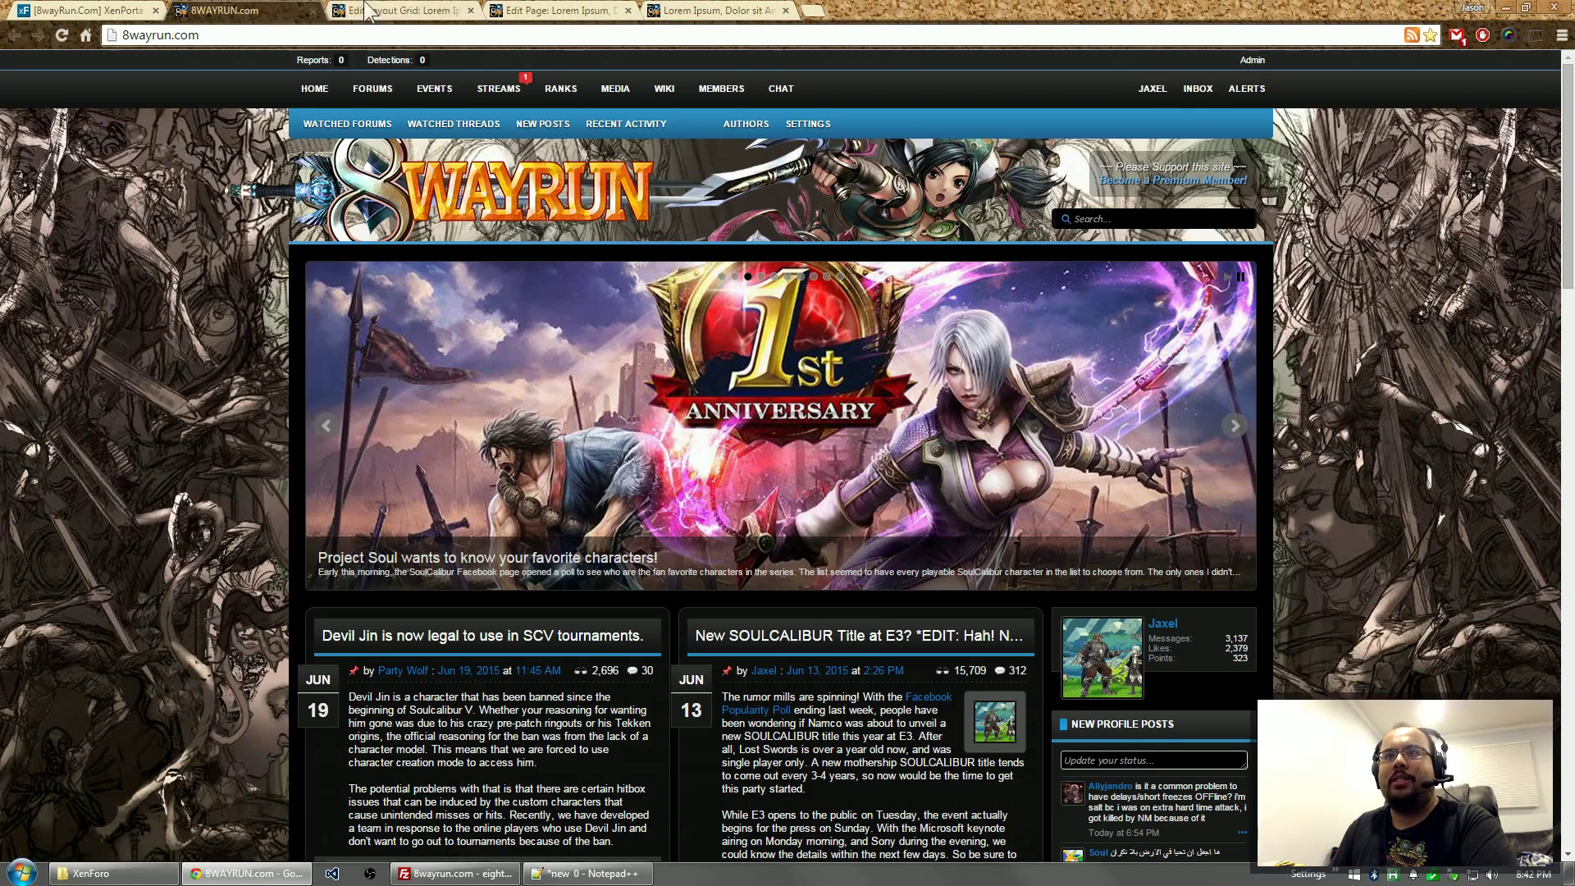
- Save a Random Quote widget link titled 'Random Quote' placed above the page content
click(402, 11)
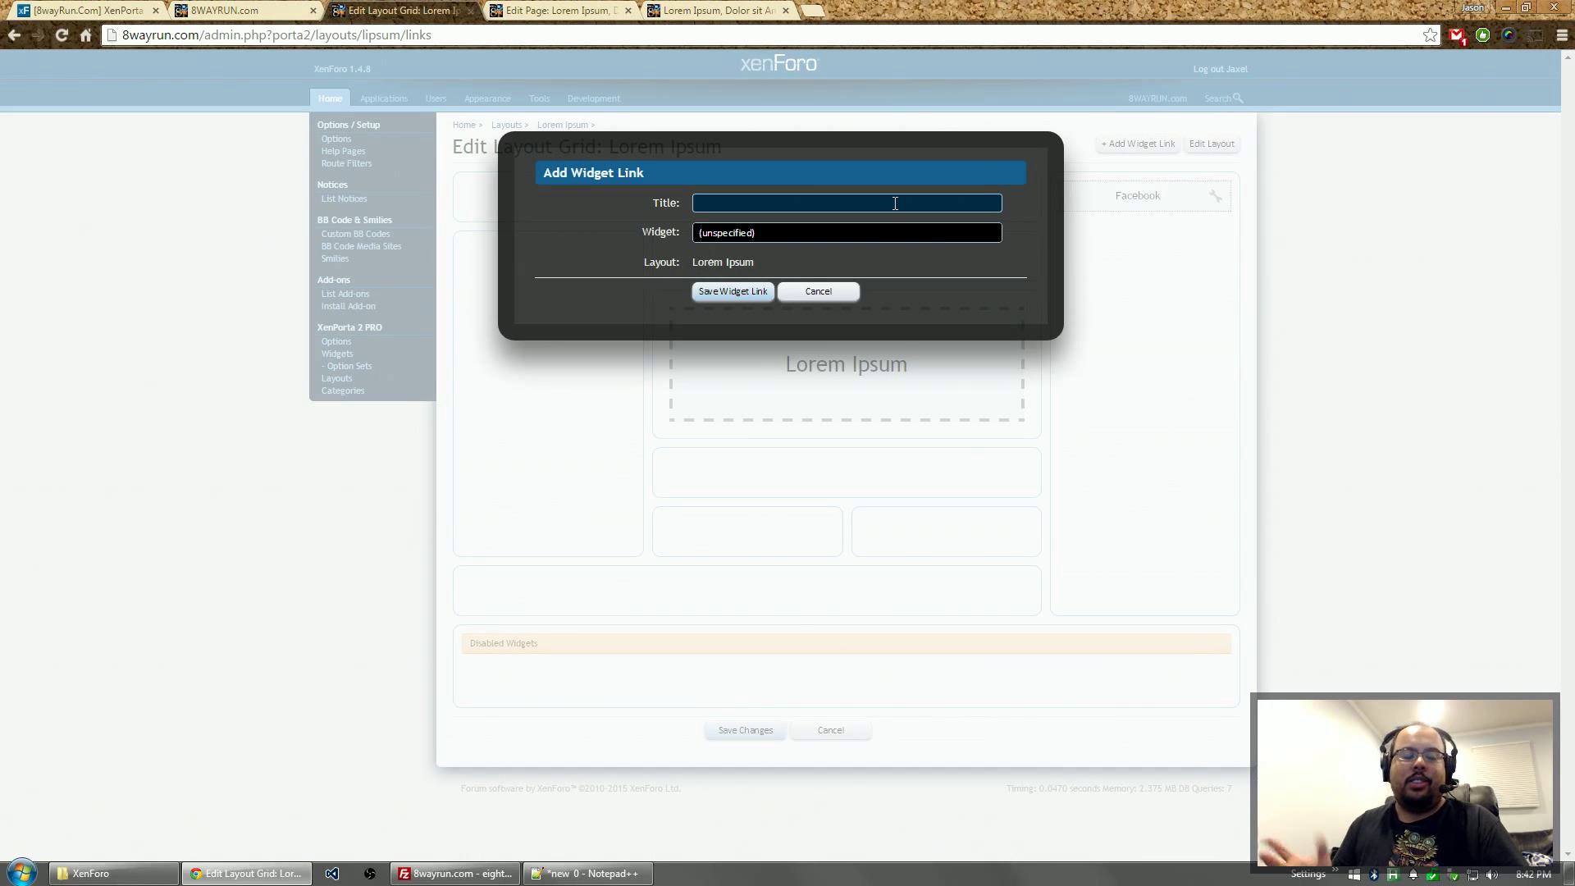
text(Random)
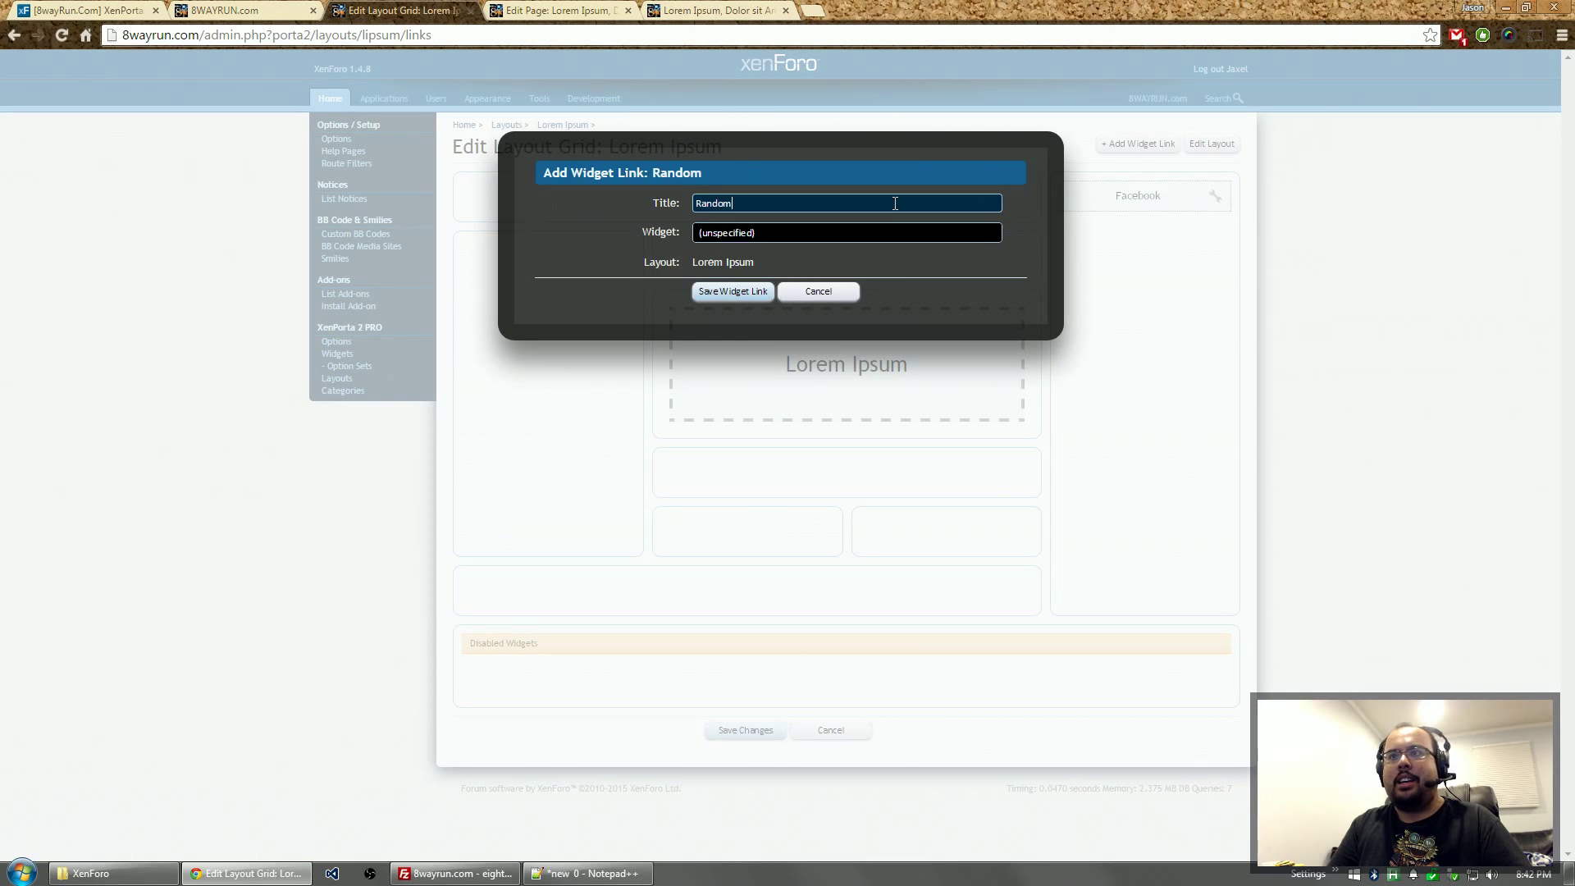
text(Quote)
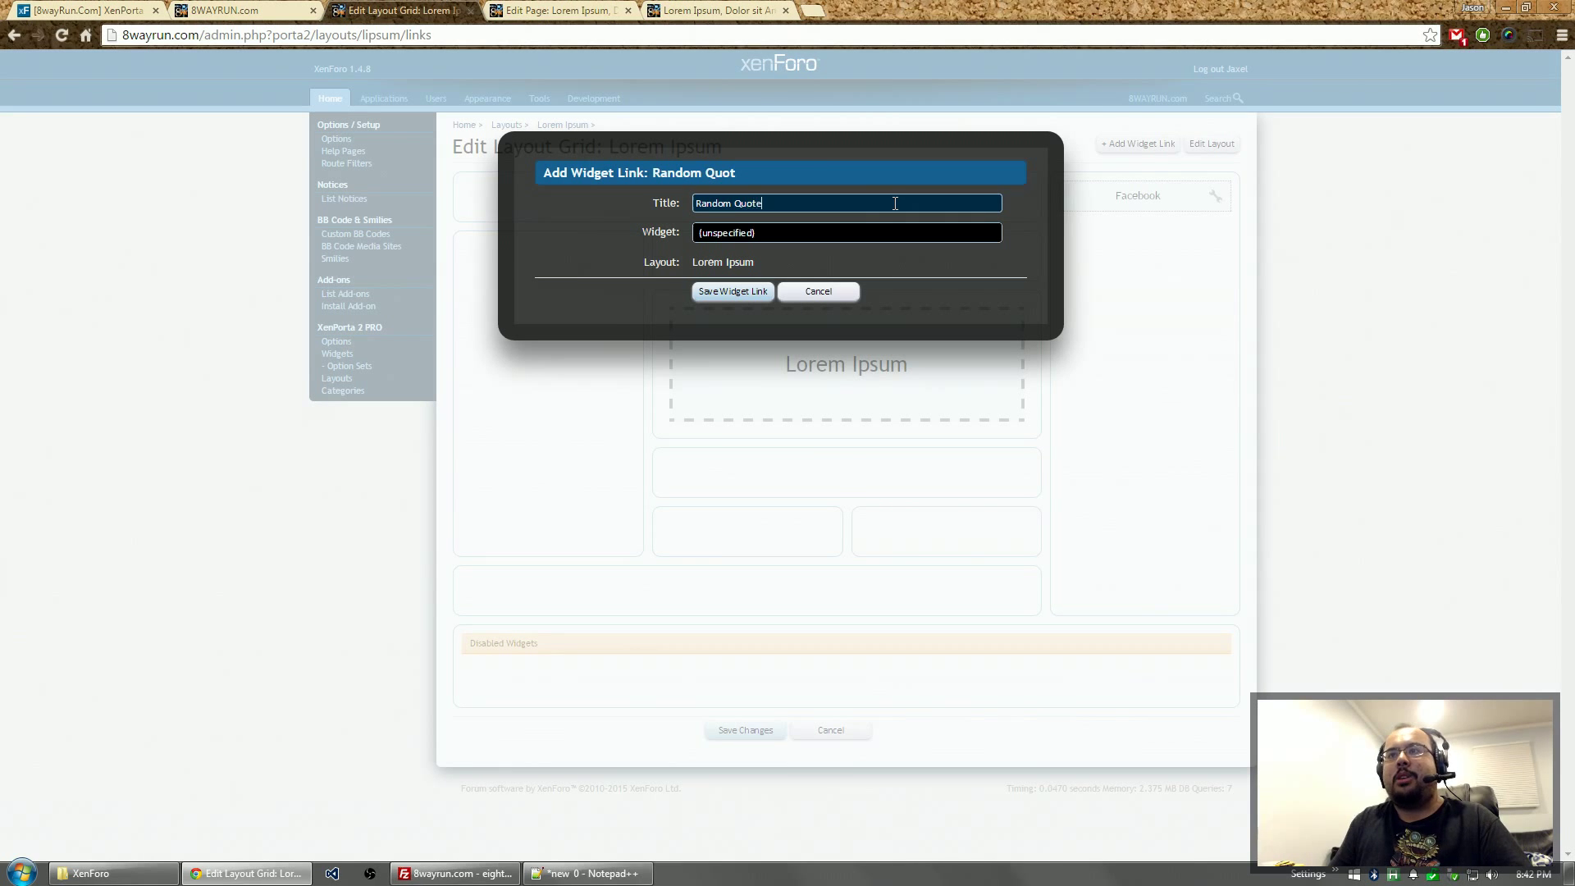
click(845, 232)
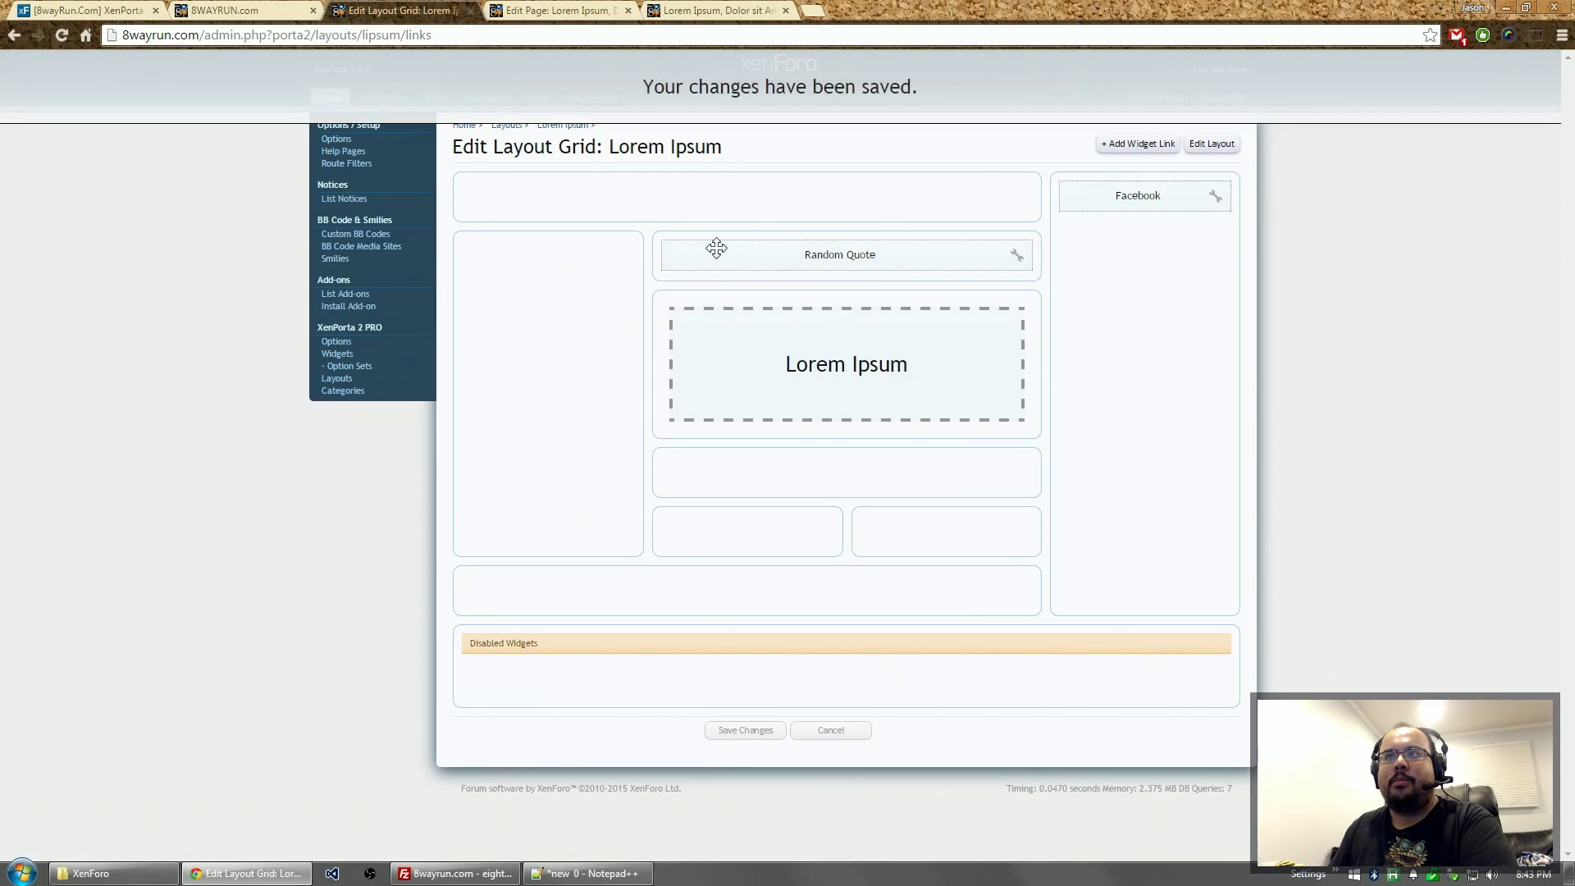
- View the /lipsum page to confirm the Hildegard von Krone quote appears above the text
click(713, 10)
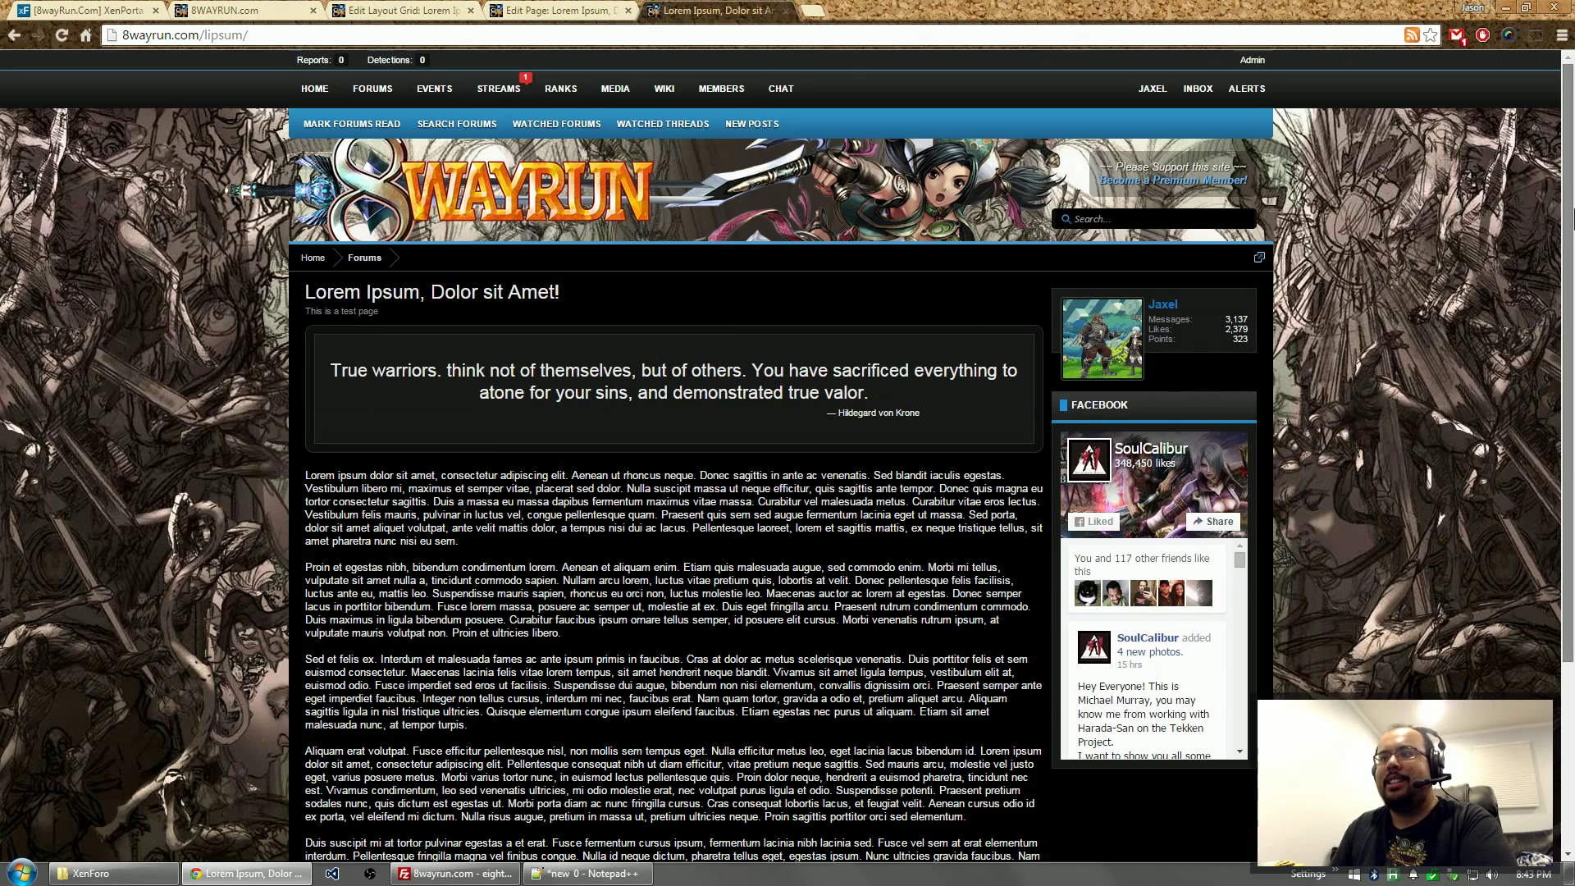
scroll(down, 3)
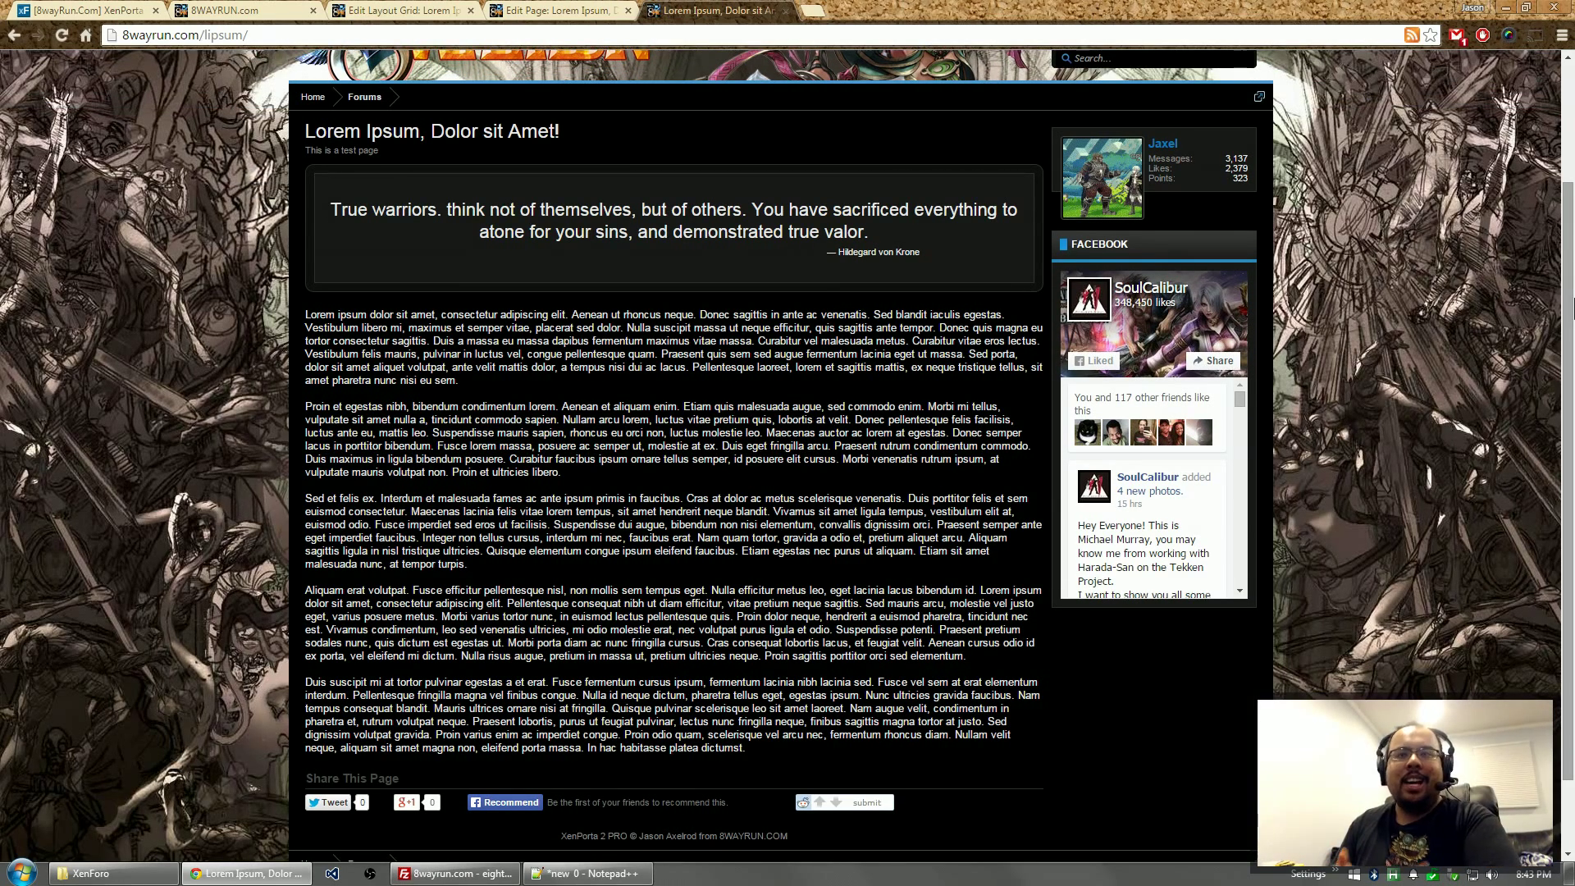